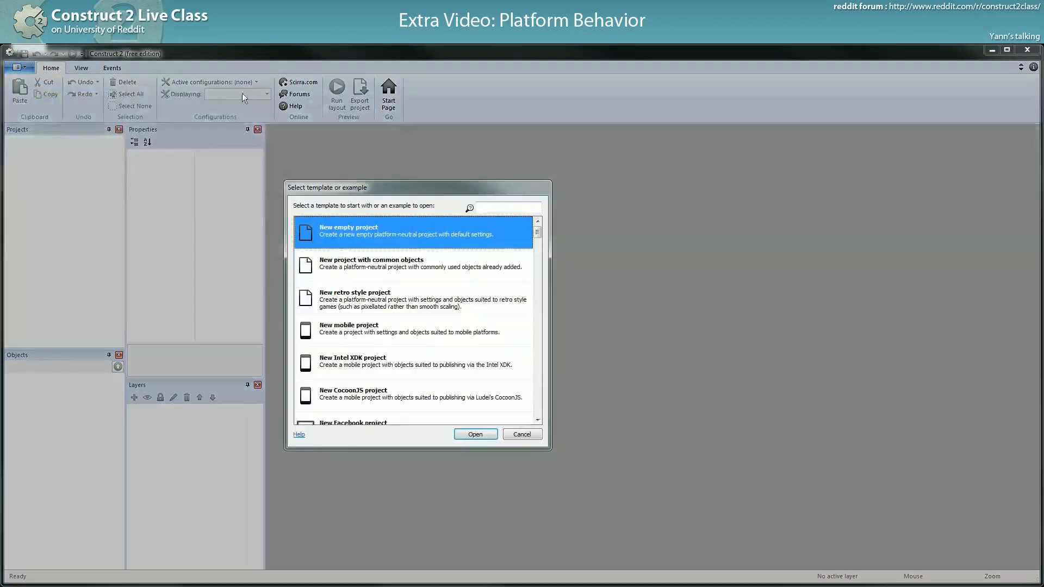
Create a new empty project, close it from the Projects panel, and start opening an existing project
left_click(475, 434)
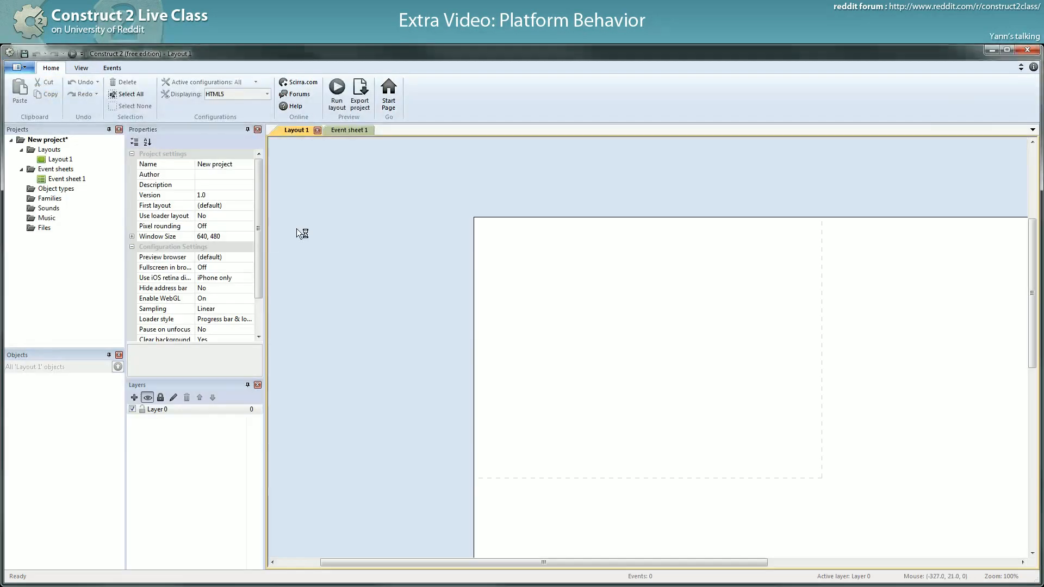
right_click(46, 141)
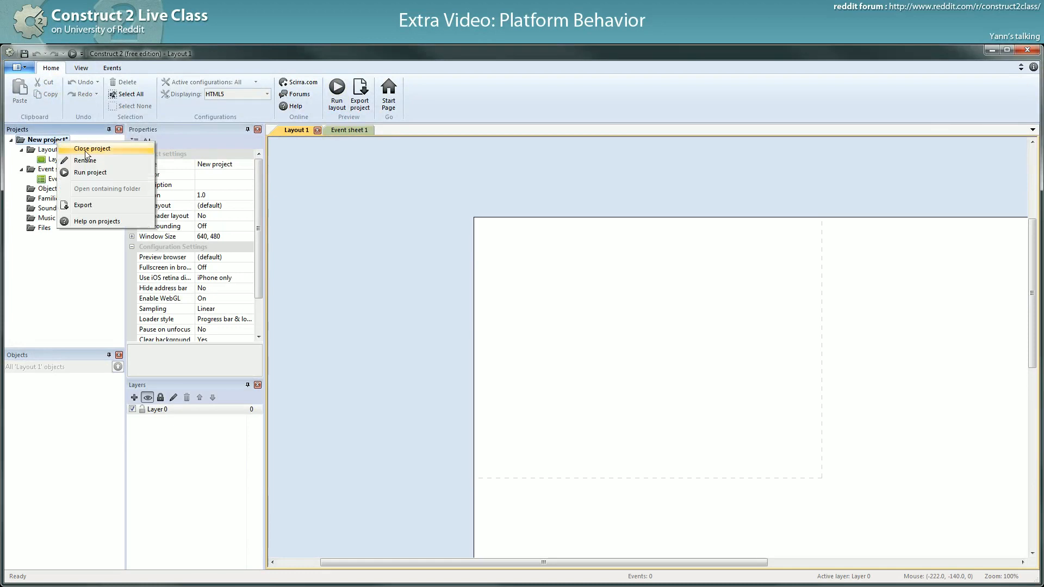
left_click(91, 149)
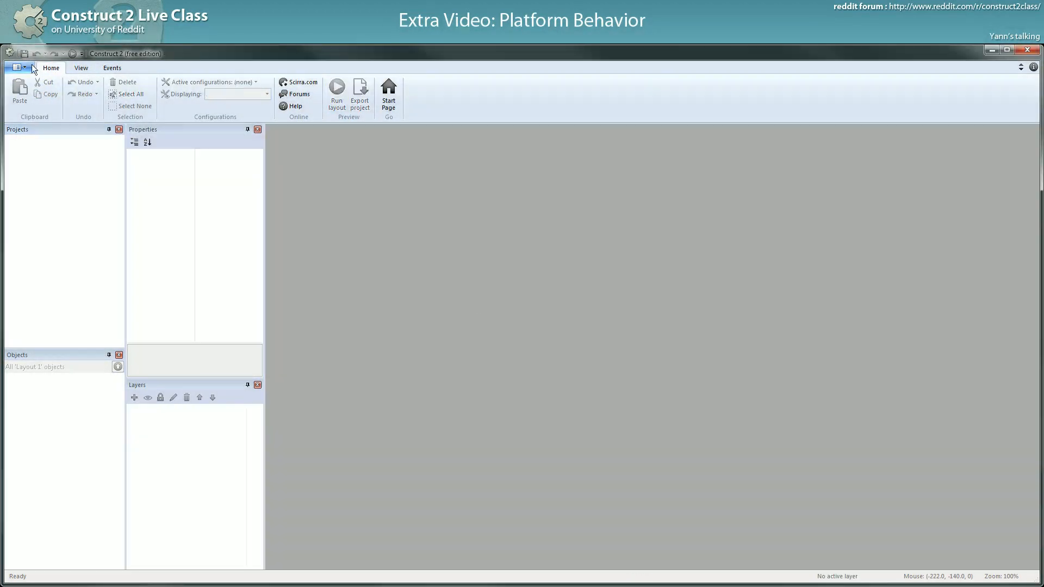
left_click(14, 67)
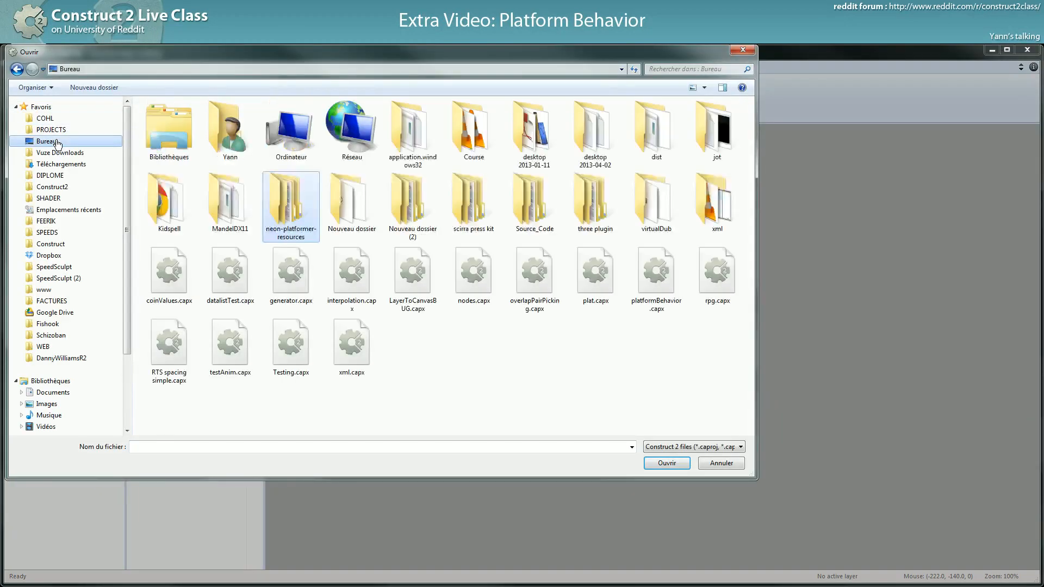
Open platformBehavior.capx from the Desktop (Bureau) folder and switch to its event sheet
left_click(446, 341)
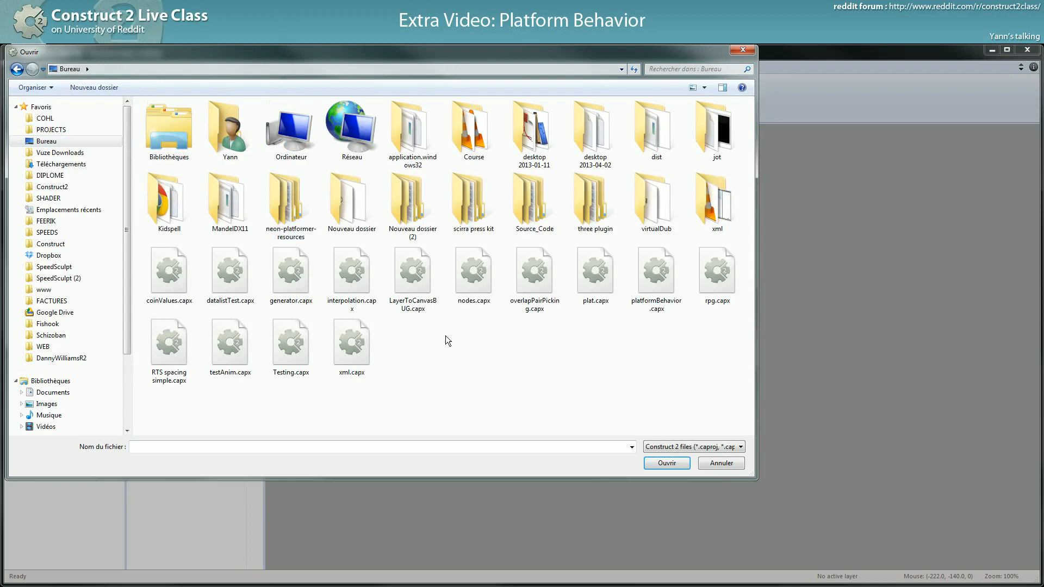
double_click(655, 269)
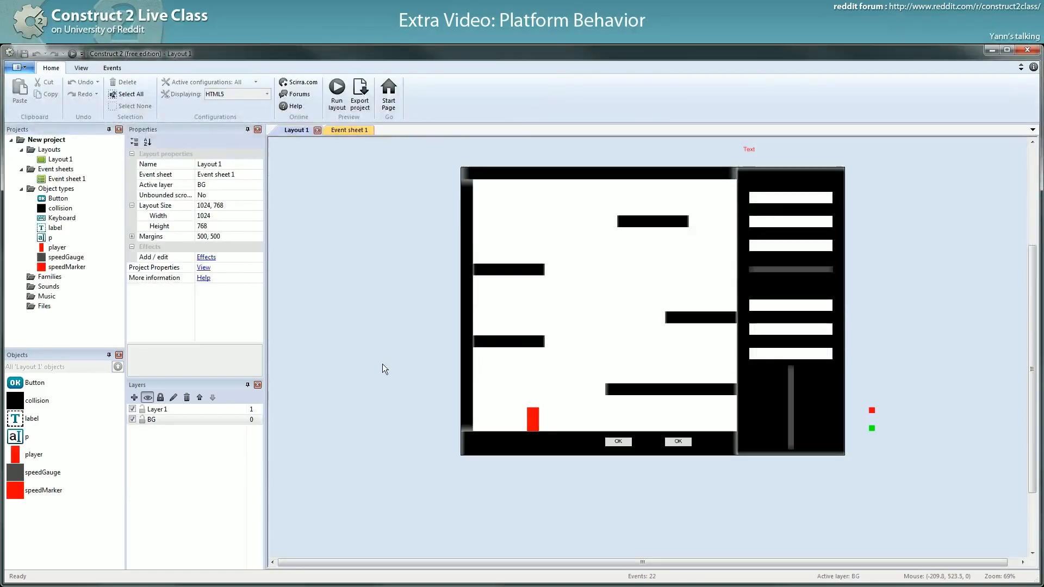
mouse_move(360, 92)
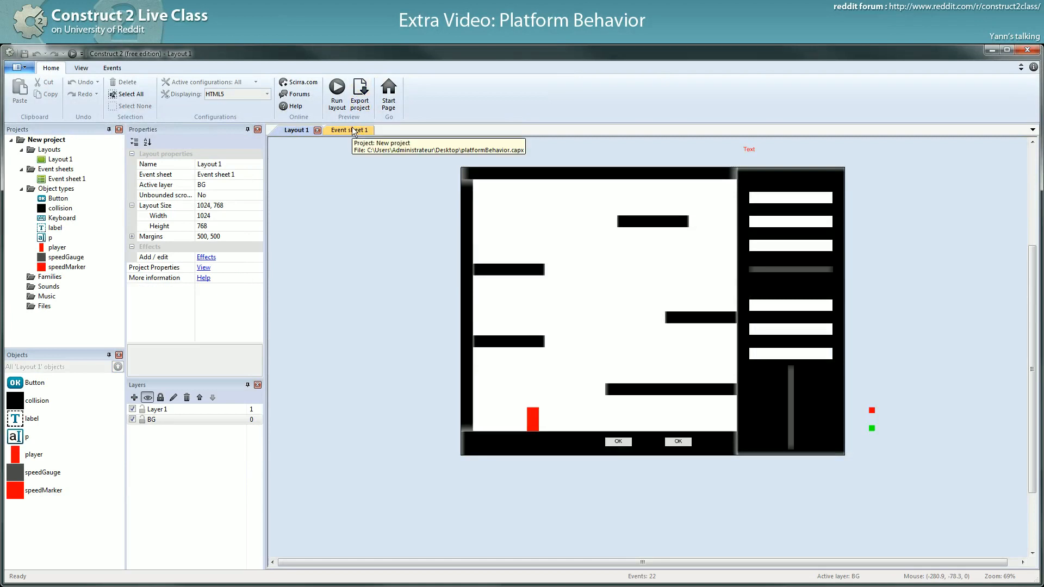
left_click(342, 130)
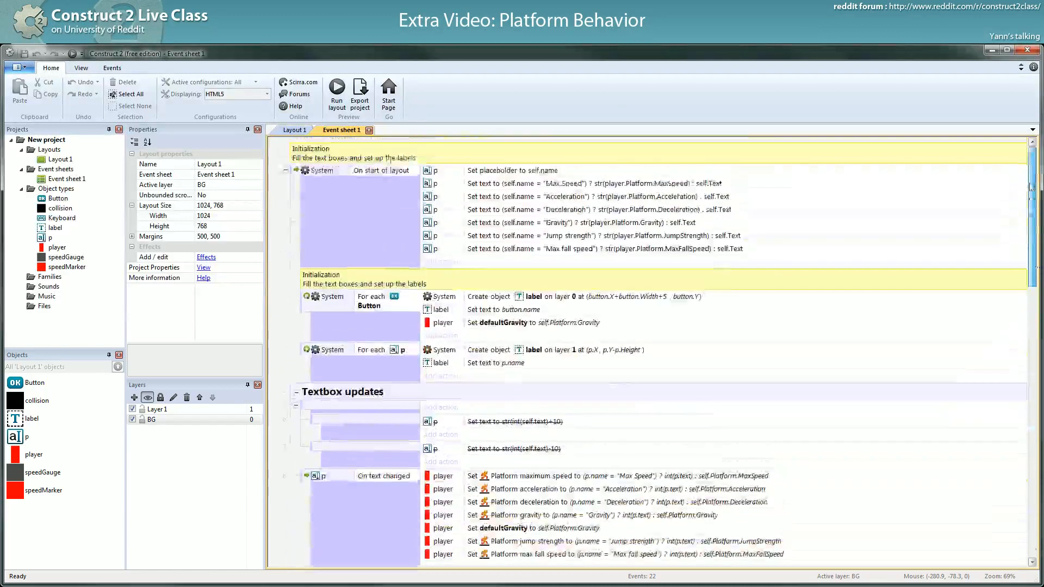
Scroll through the Initialization, Textbox updates, Air Jump and Swim down event groups
scroll("down", 3)
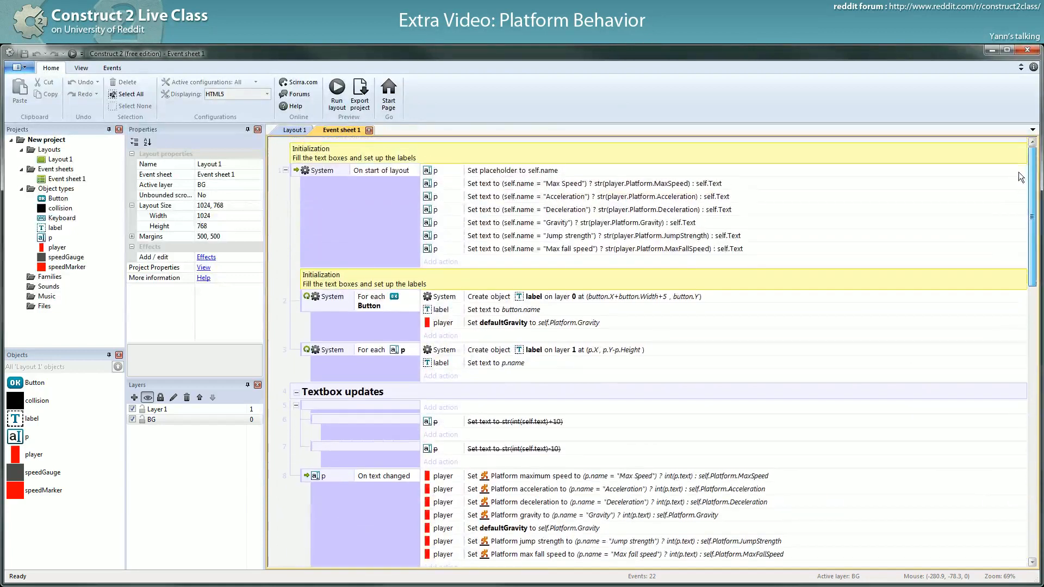
scroll("down", 3)
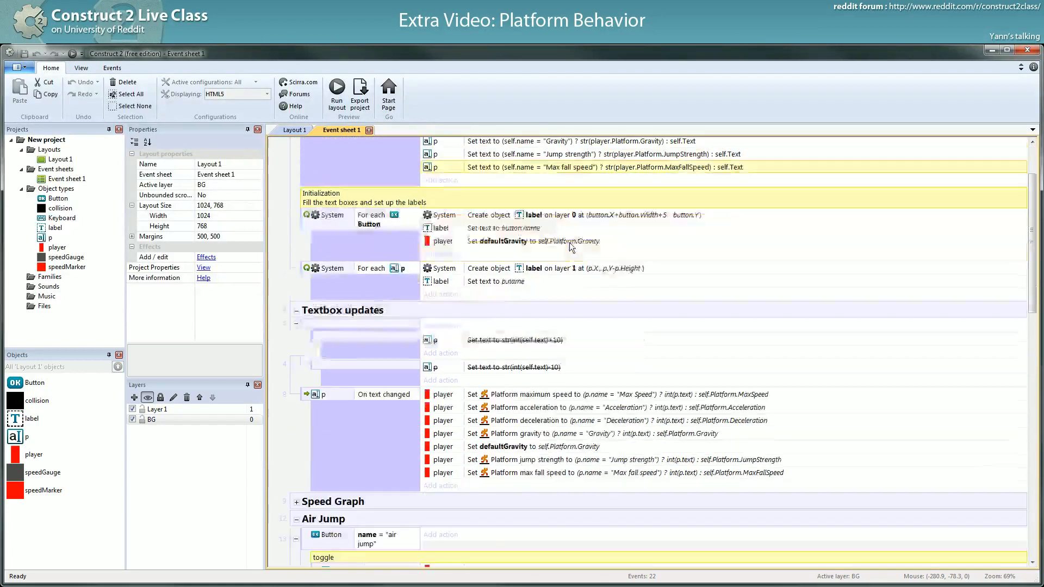
scroll("down", 3)
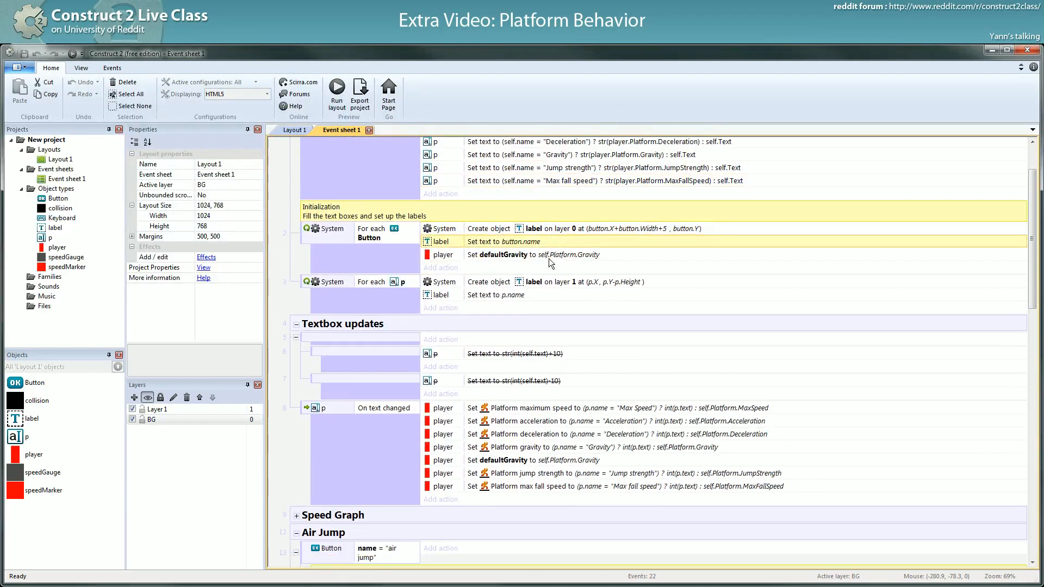
scroll("down", 3)
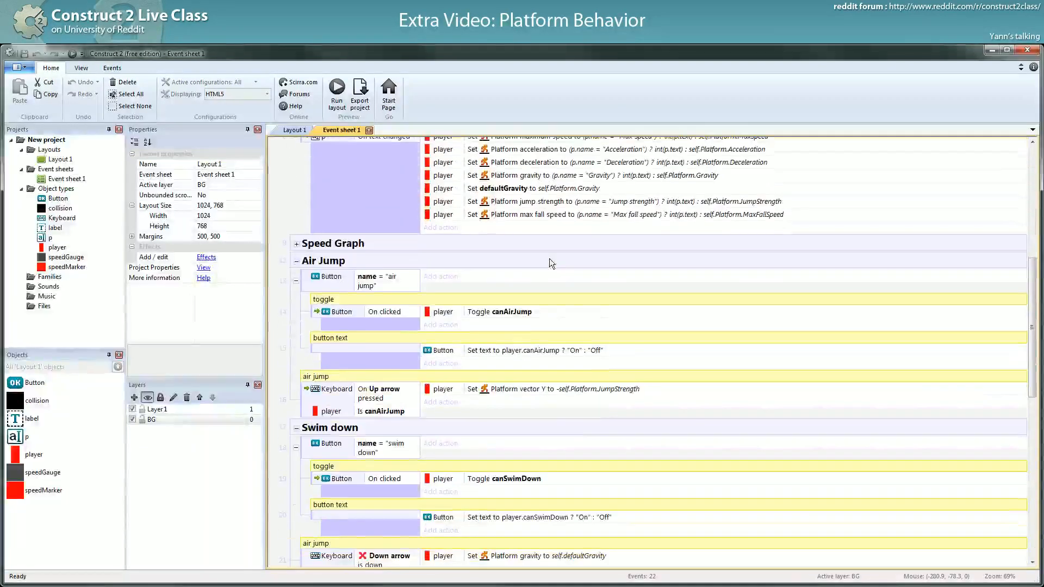
scroll("down", 3)
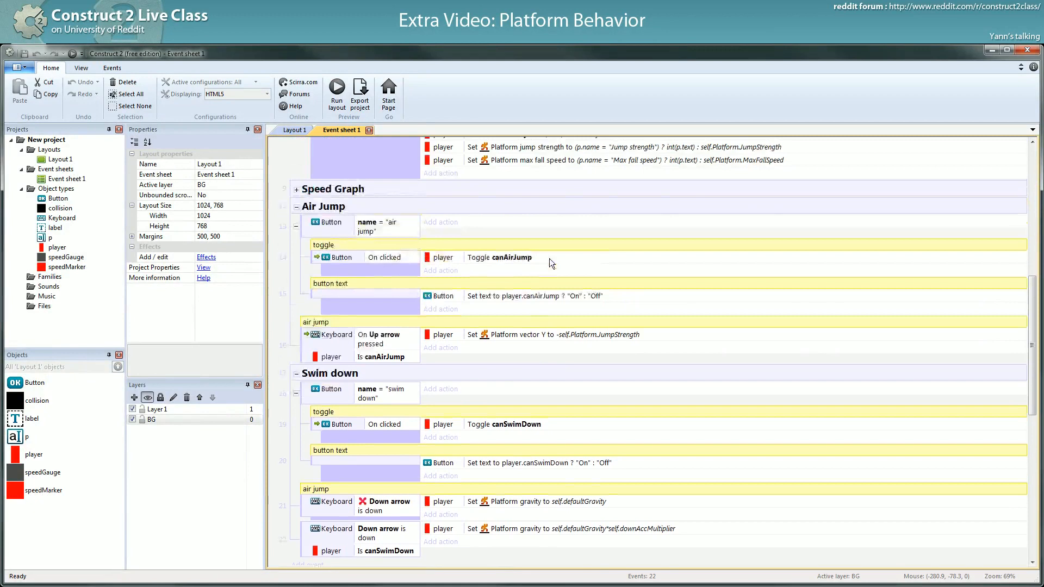
left_click(295, 130)
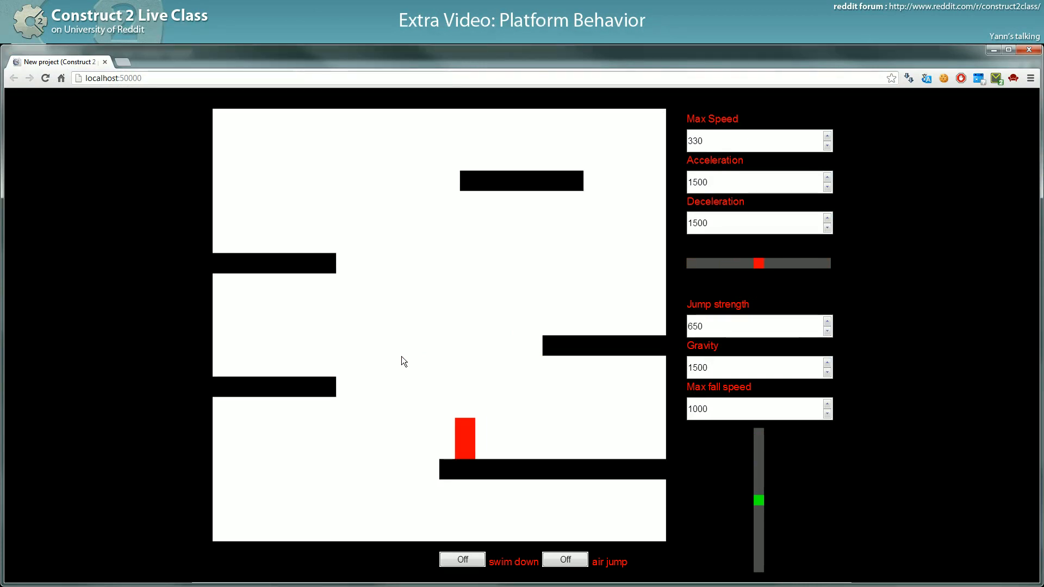
mouse_move(778, 333)
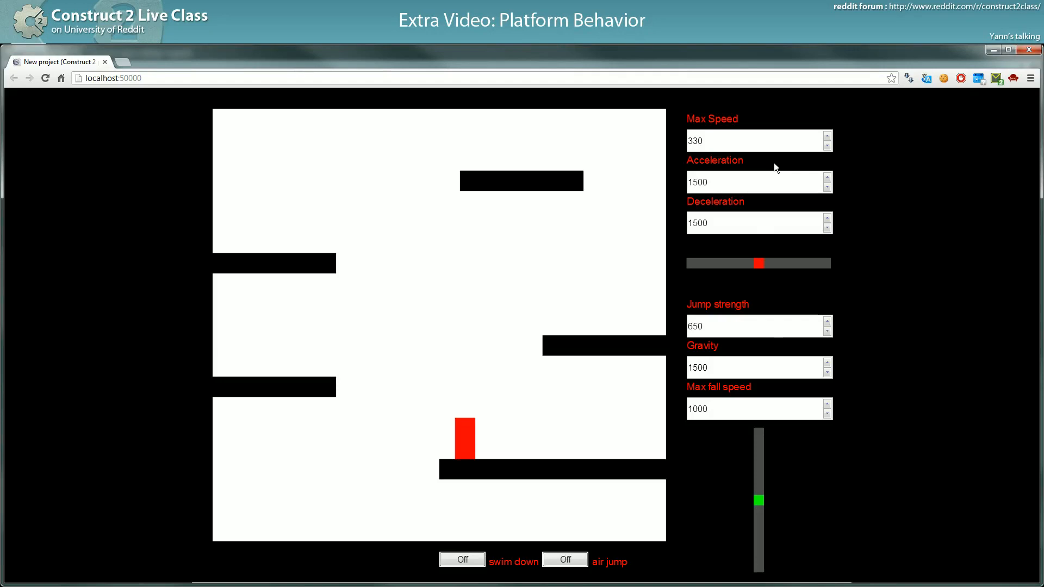
Run the layout to preview the platformer in Chrome at localhost:50000
left_click(756, 140)
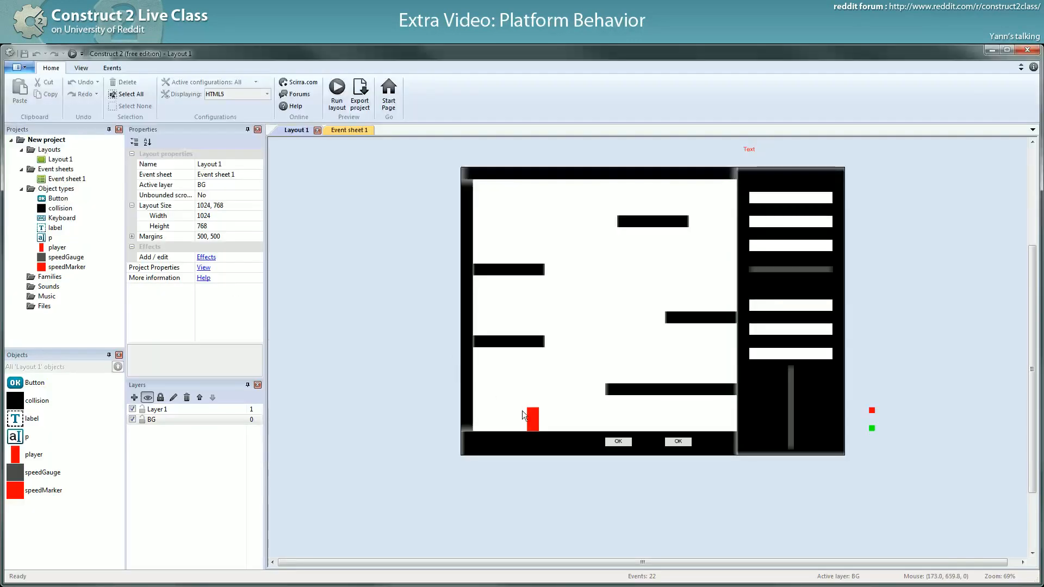
left_click(532, 420)
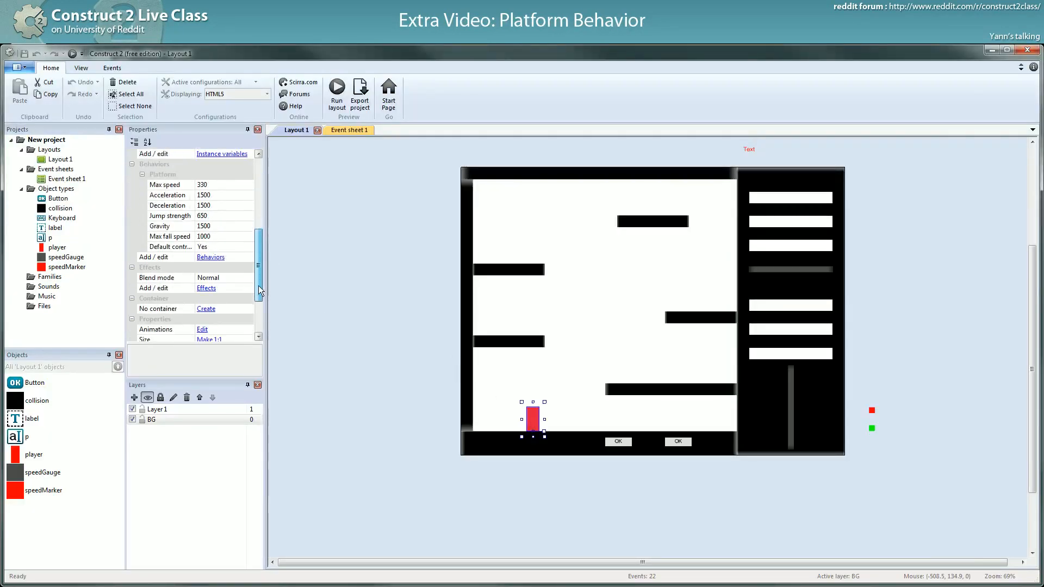
left_click(203, 205)
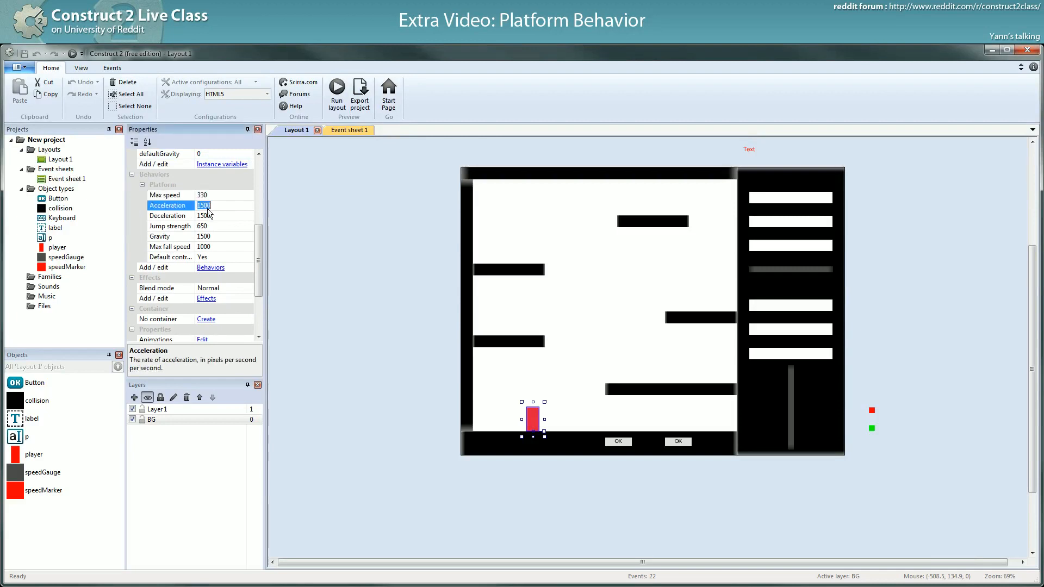
left_click(169, 246)
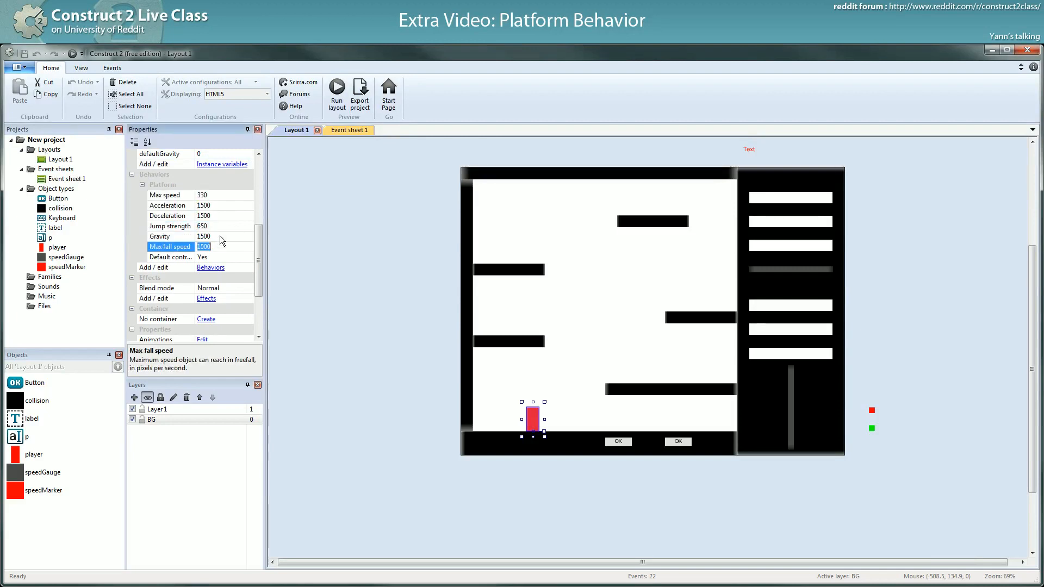
left_click(168, 205)
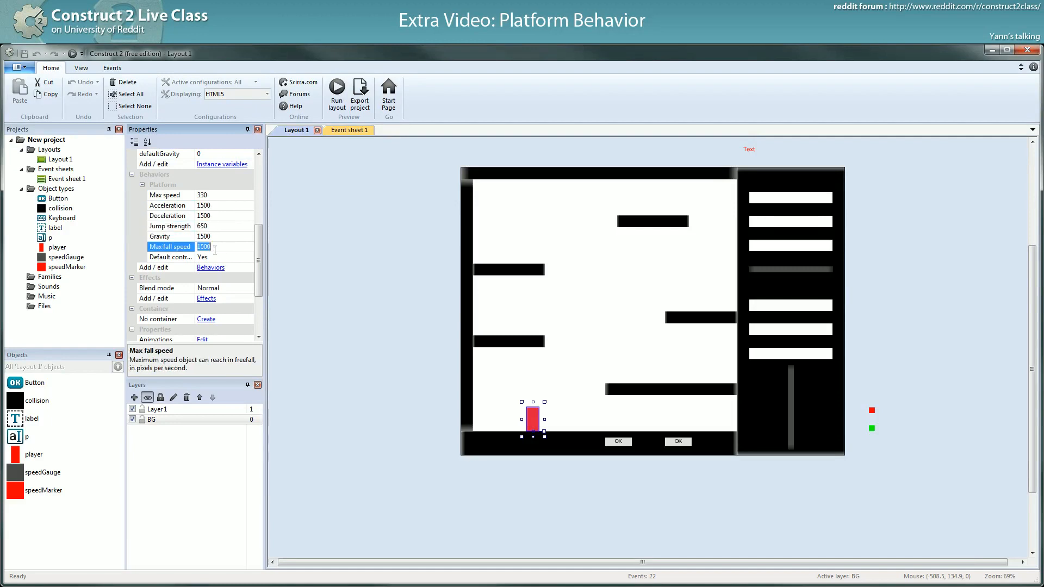
left_click(336, 92)
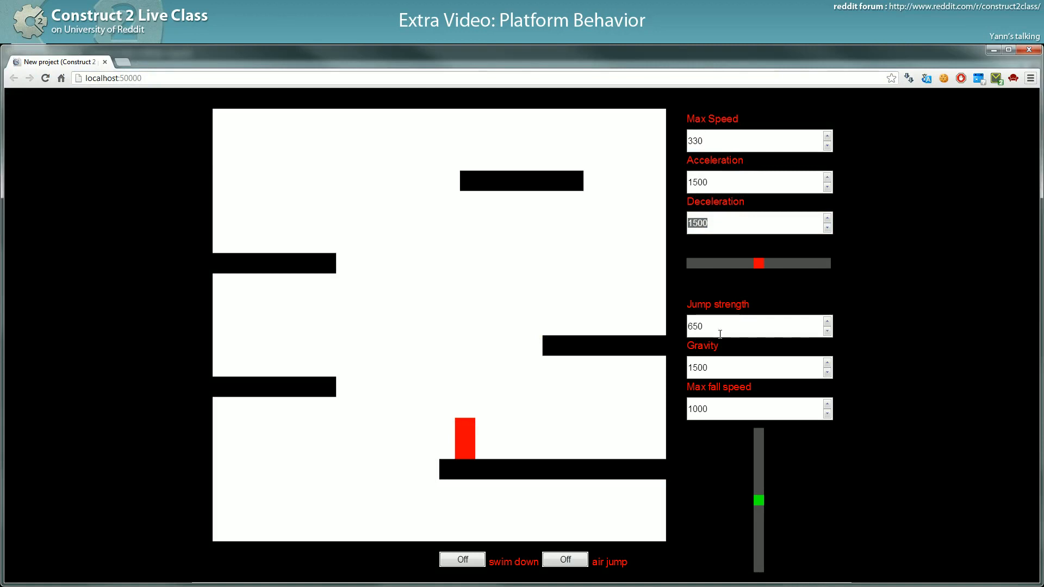
mouse_move(729, 139)
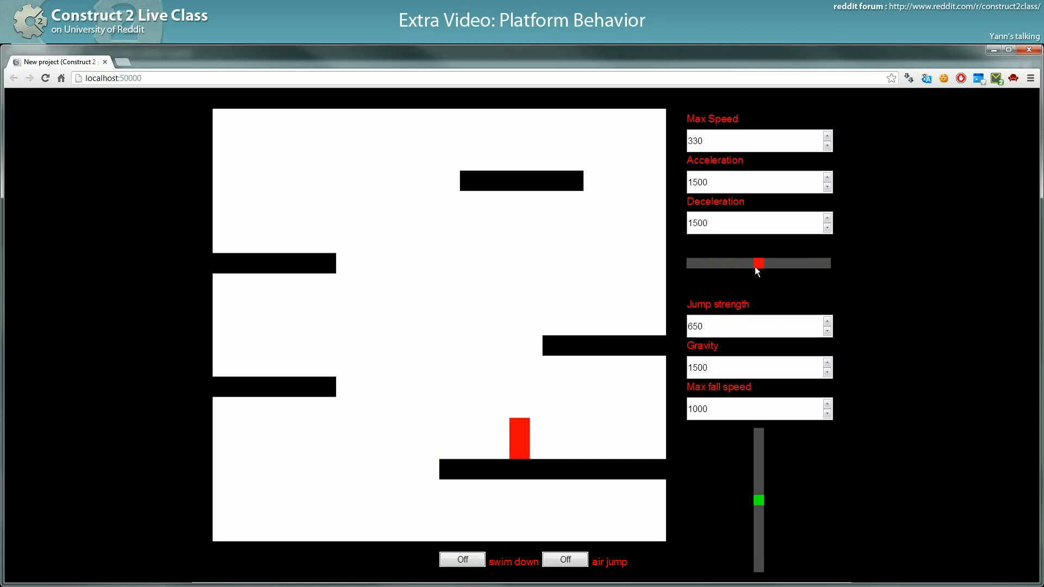
mouse_move(693, 266)
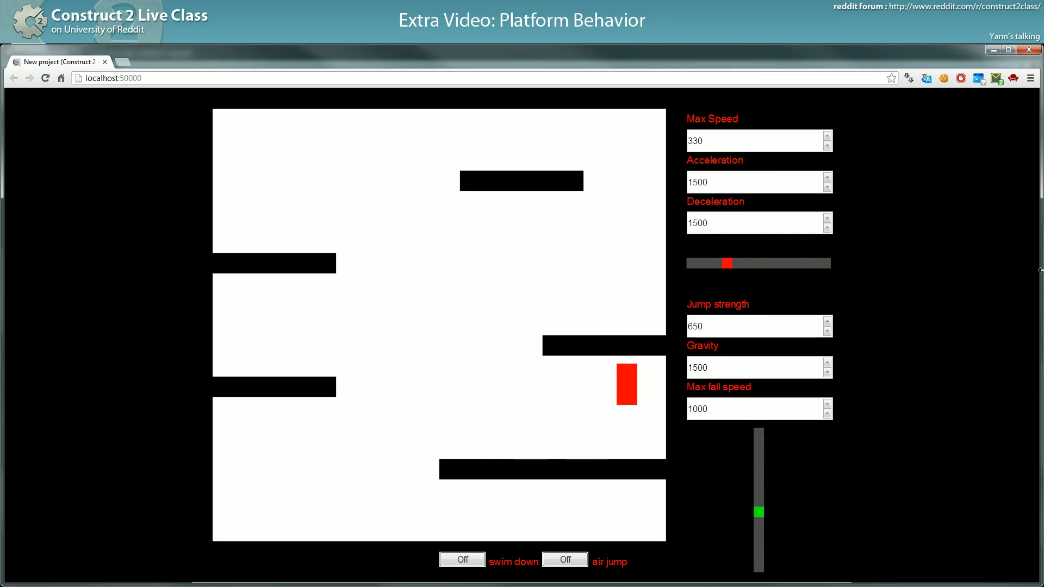
Move the red player block onto the lower left ledge in the running preview
left_click_drag(728, 263, 690, 263)
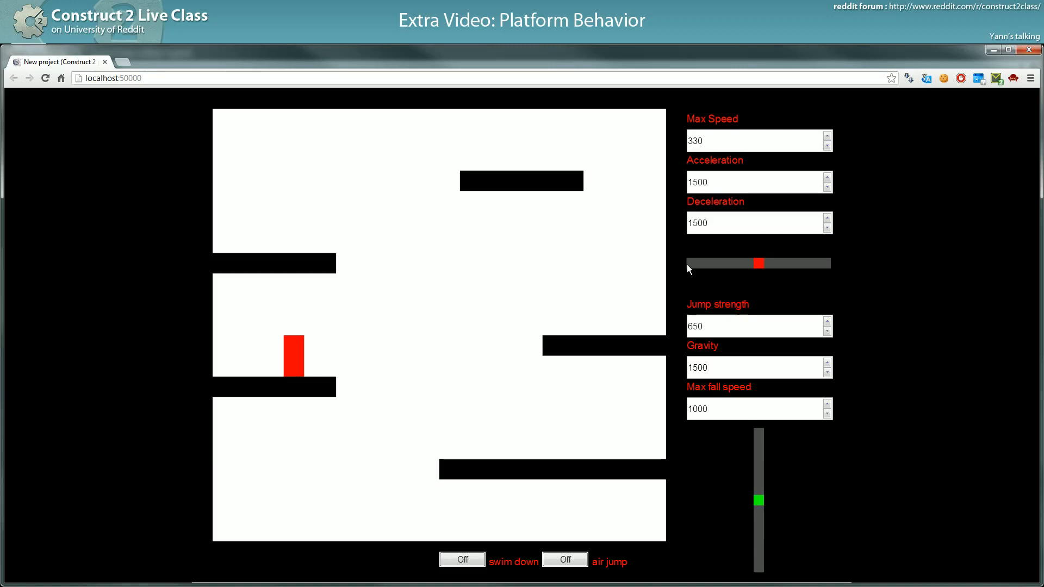
mouse_move(698, 268)
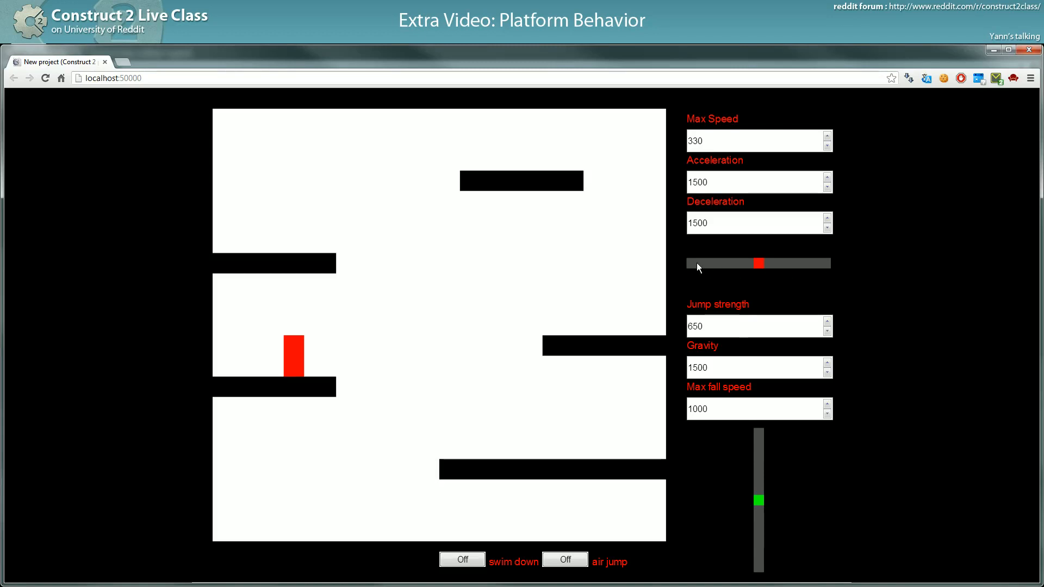
mouse_move(743, 135)
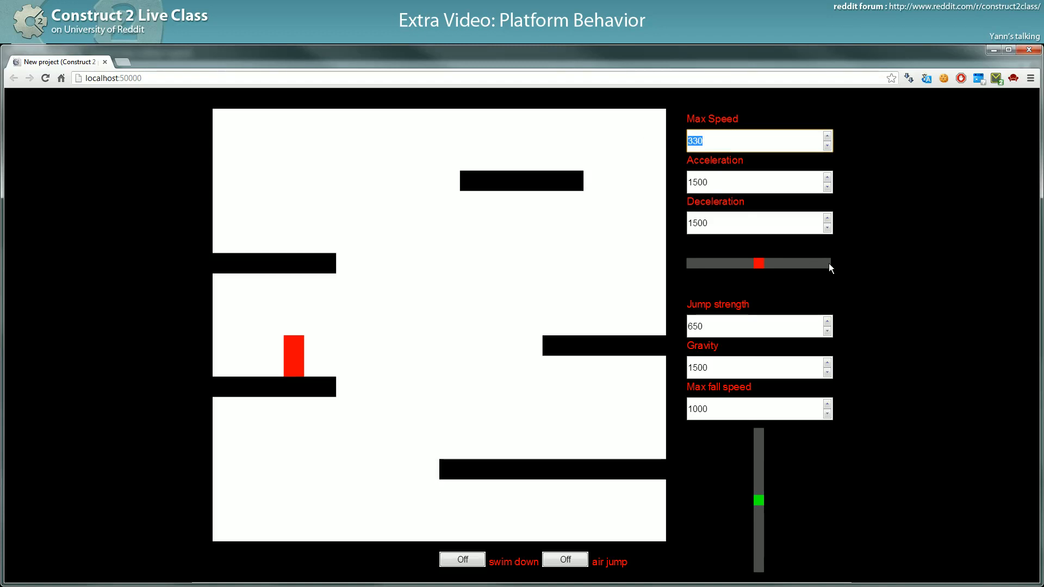
mouse_move(826, 268)
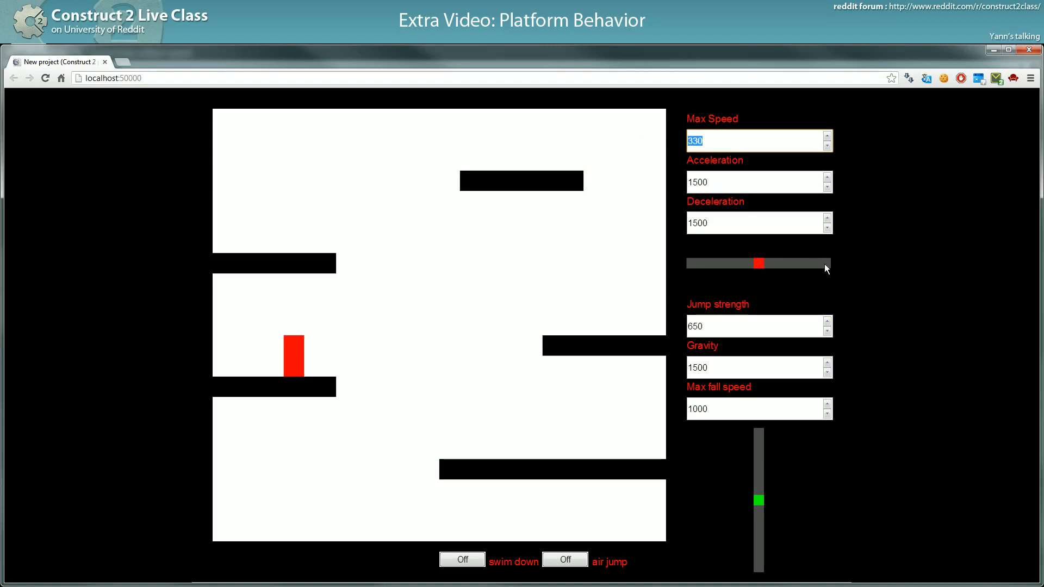
mouse_move(829, 267)
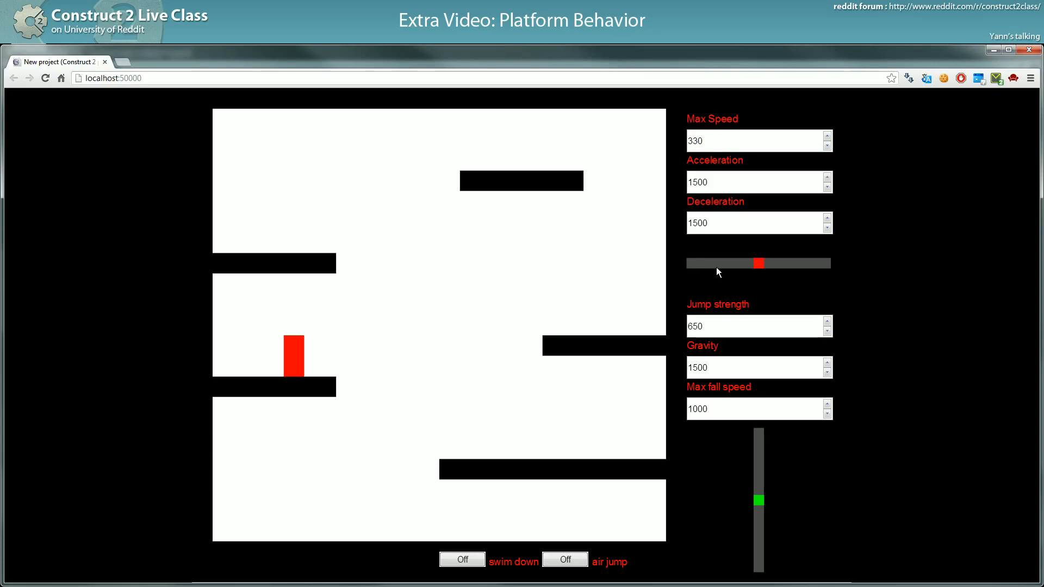
mouse_move(763, 501)
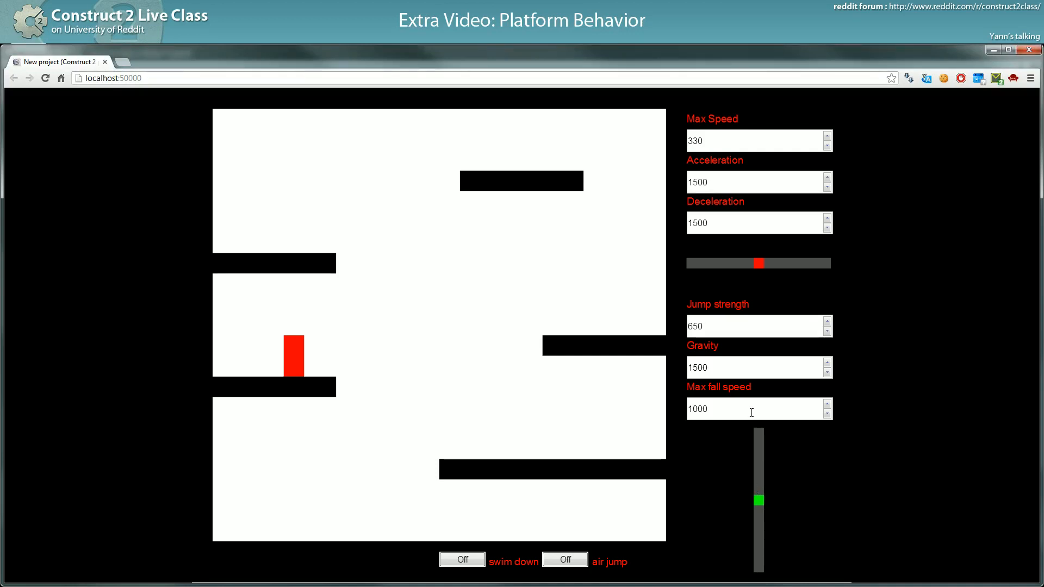
left_click(753, 326)
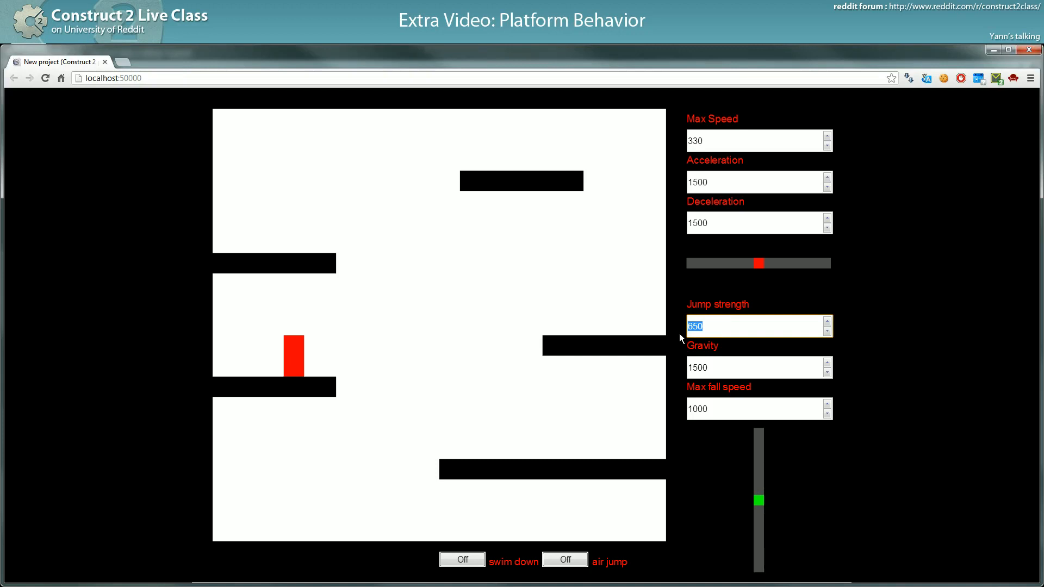
mouse_move(397, 361)
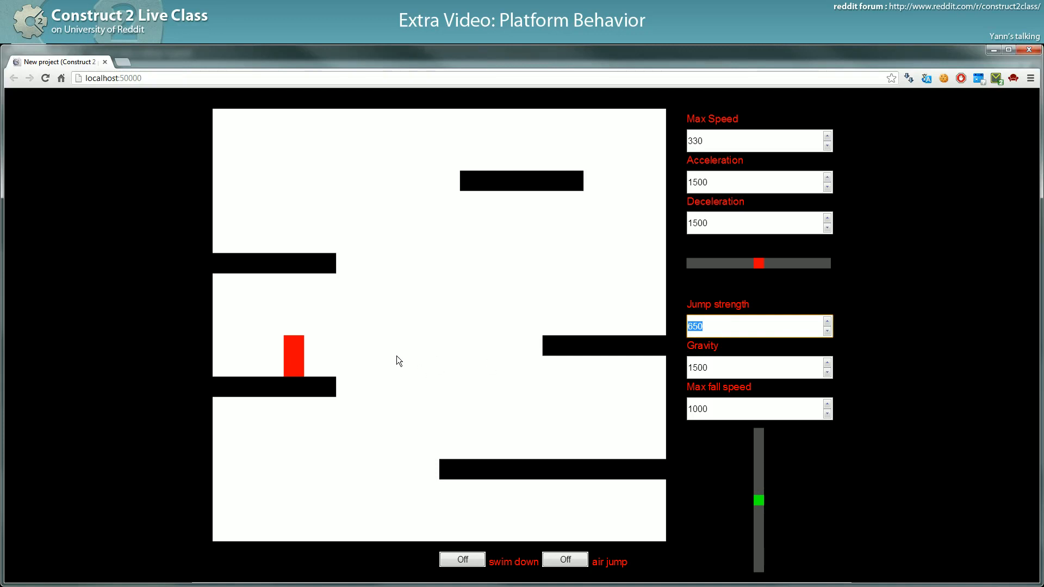
mouse_move(394, 385)
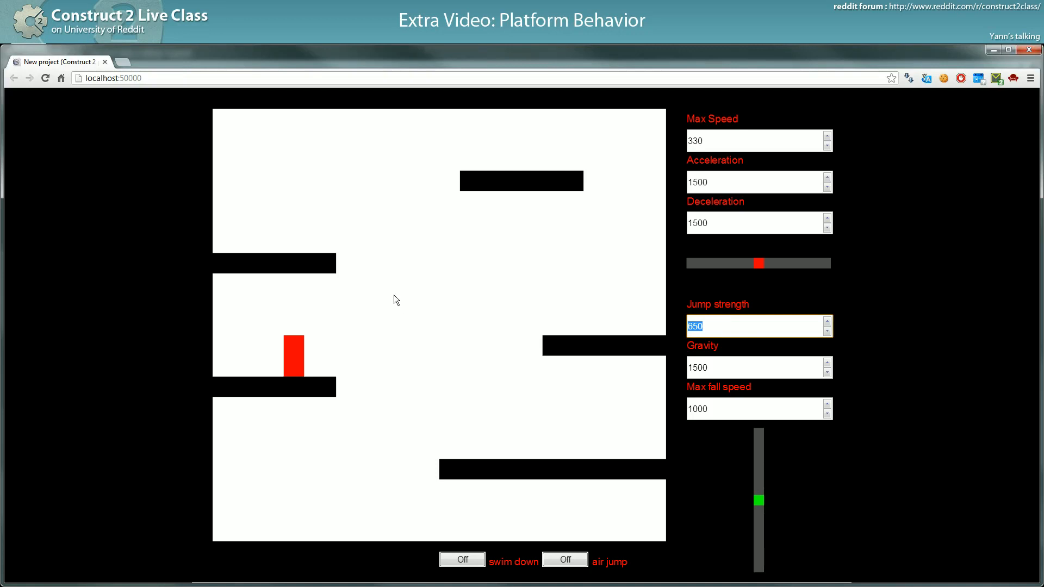
mouse_move(414, 207)
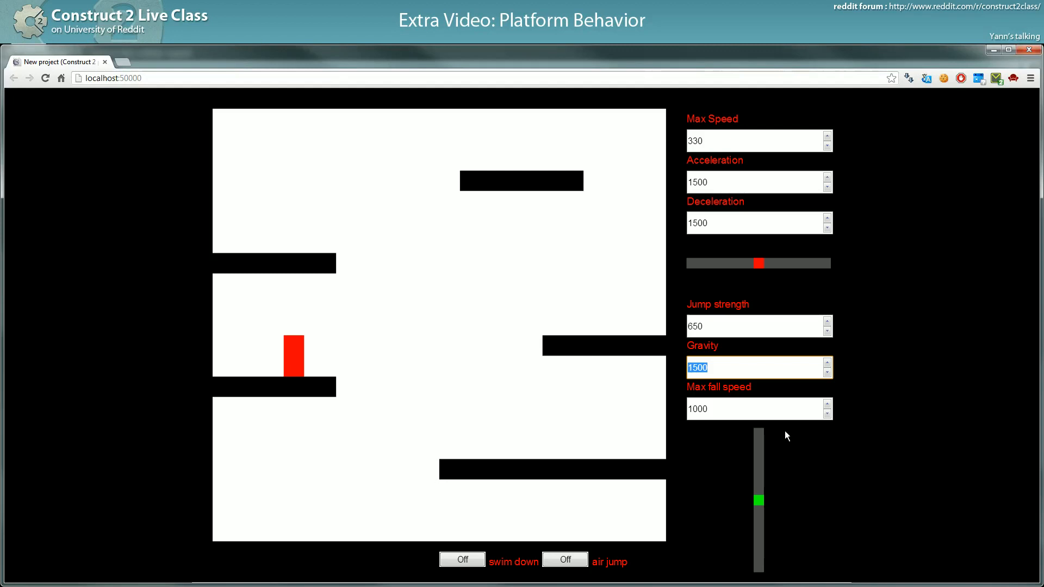
left_click(753, 408)
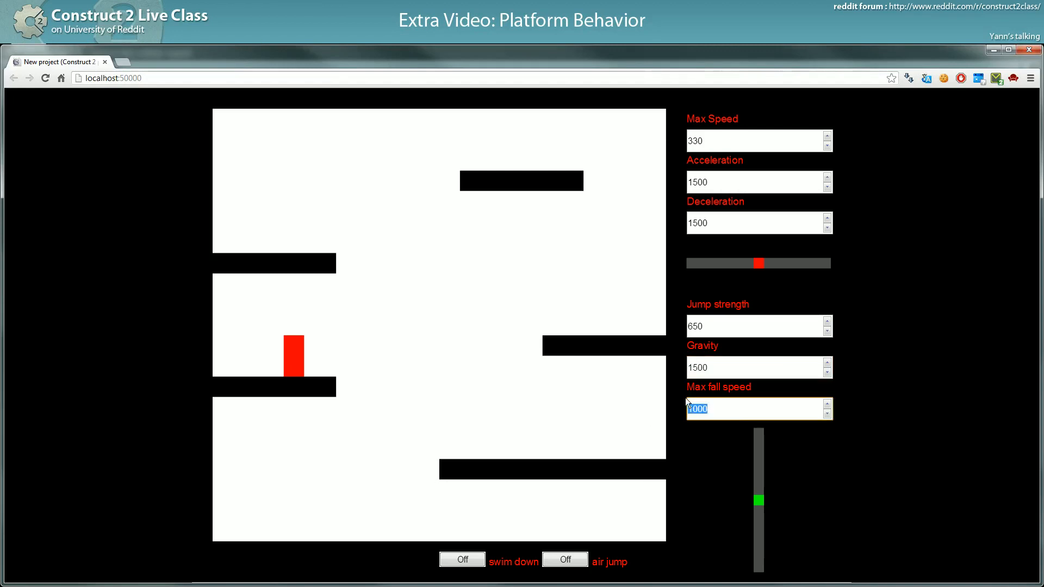
left_click(758, 325)
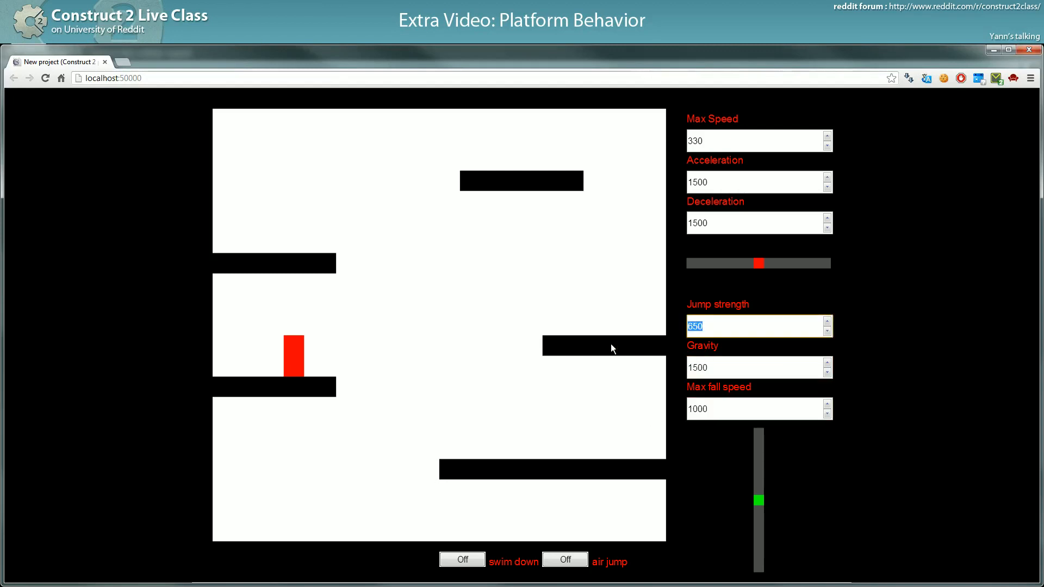
mouse_move(395, 549)
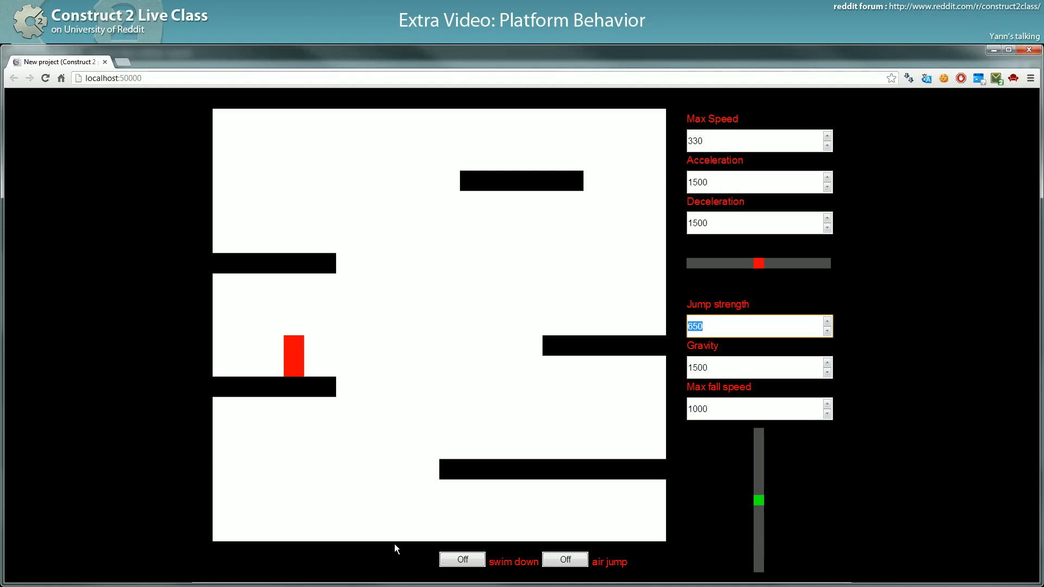
left_click(758, 408)
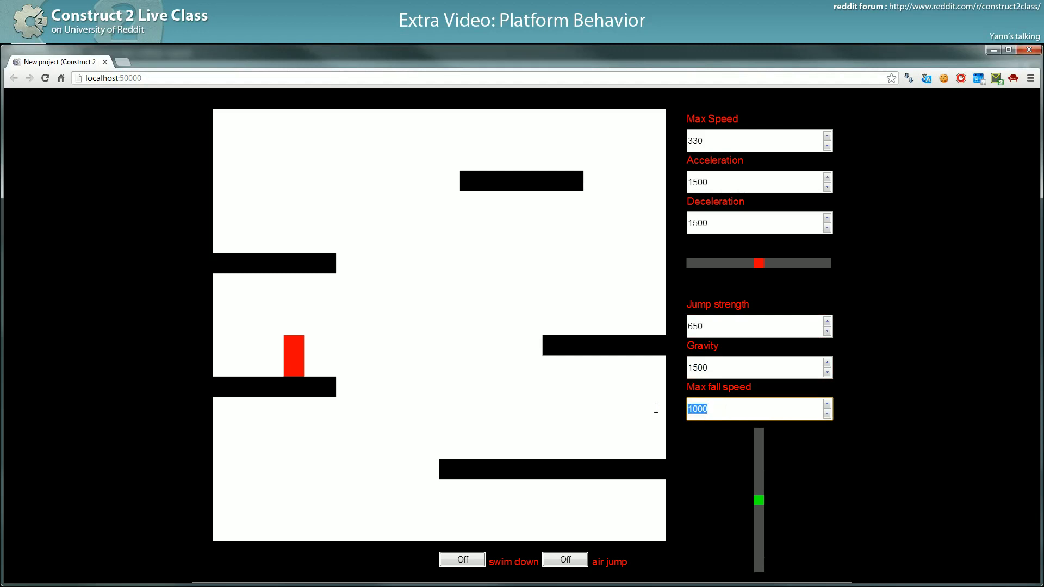
mouse_move(653, 413)
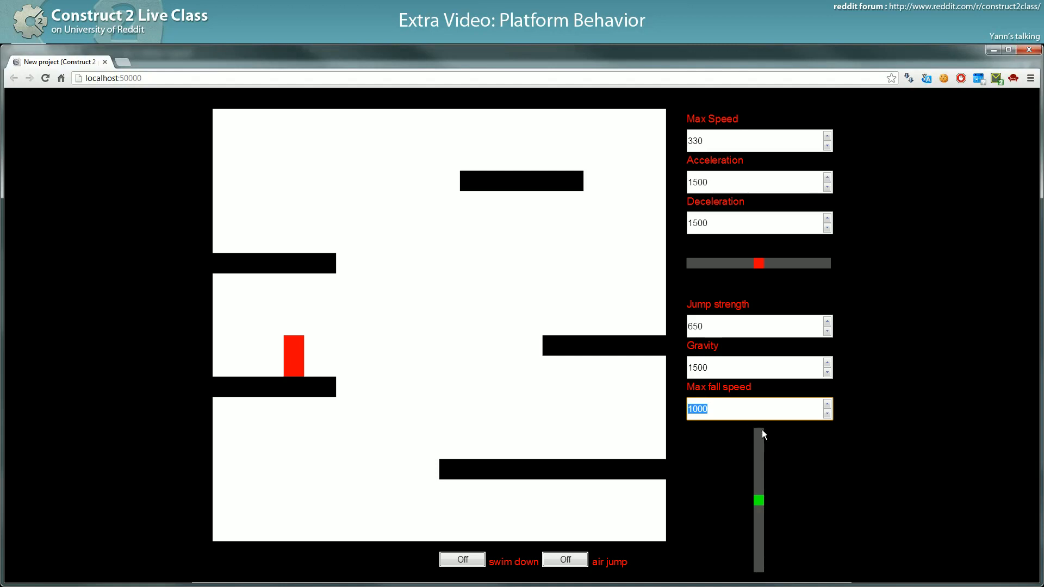
mouse_move(550, 329)
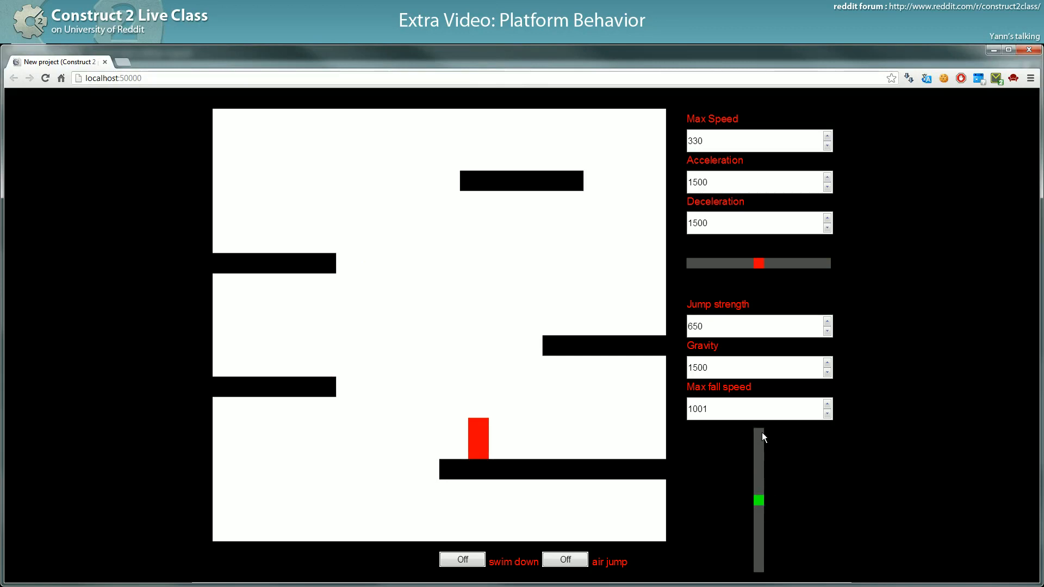
left_click(752, 408)
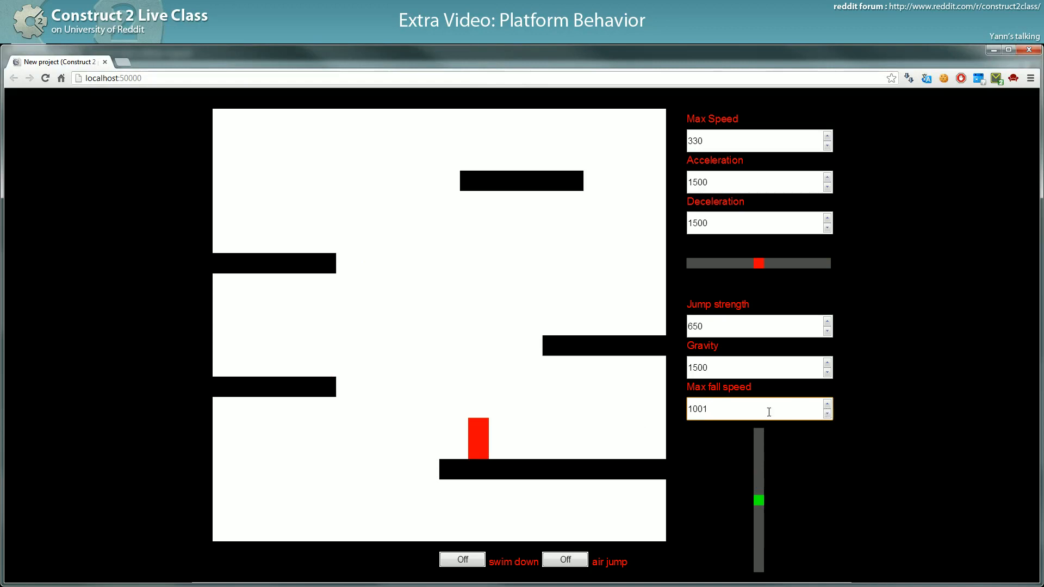
left_click(828, 414)
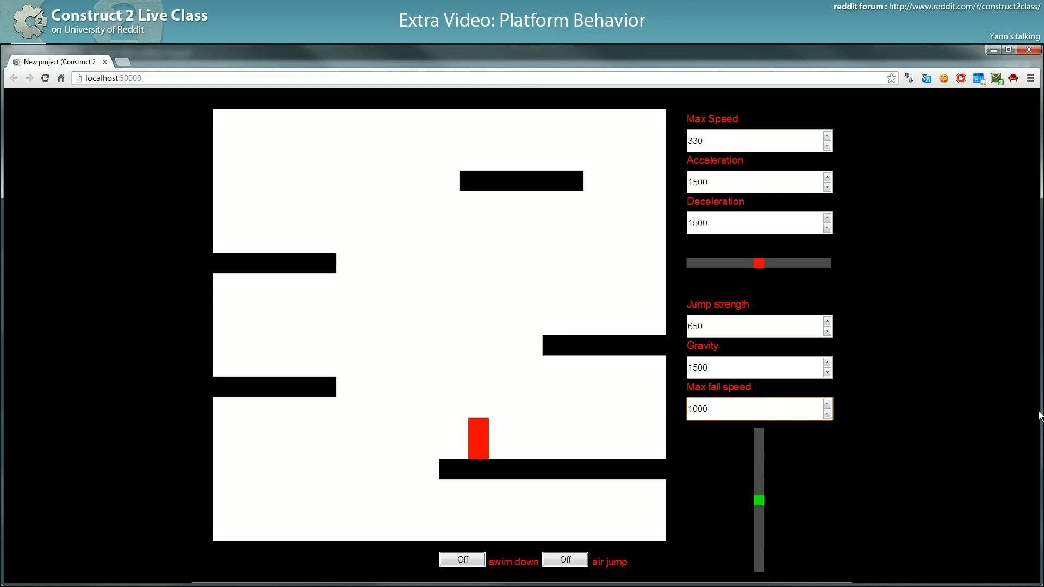
left_click(759, 409)
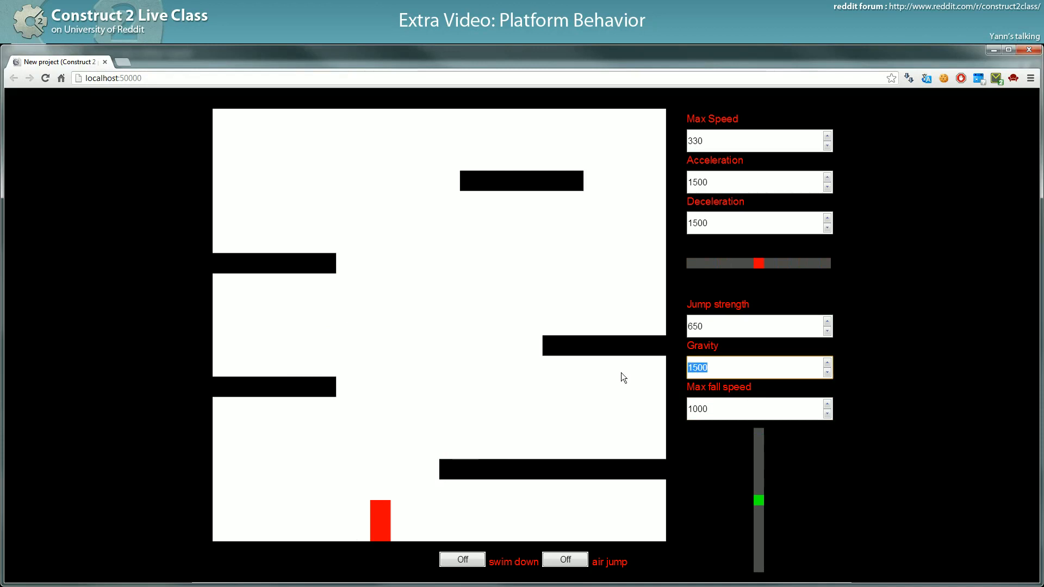
Try Gravity 0 and then 100, returning to the game to test each value
type("0")
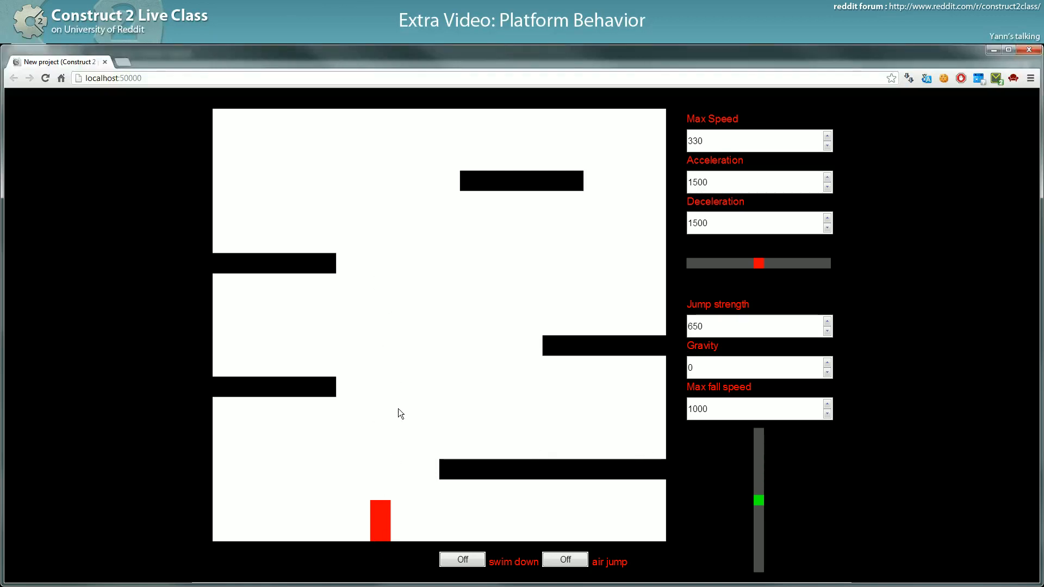
mouse_move(483, 432)
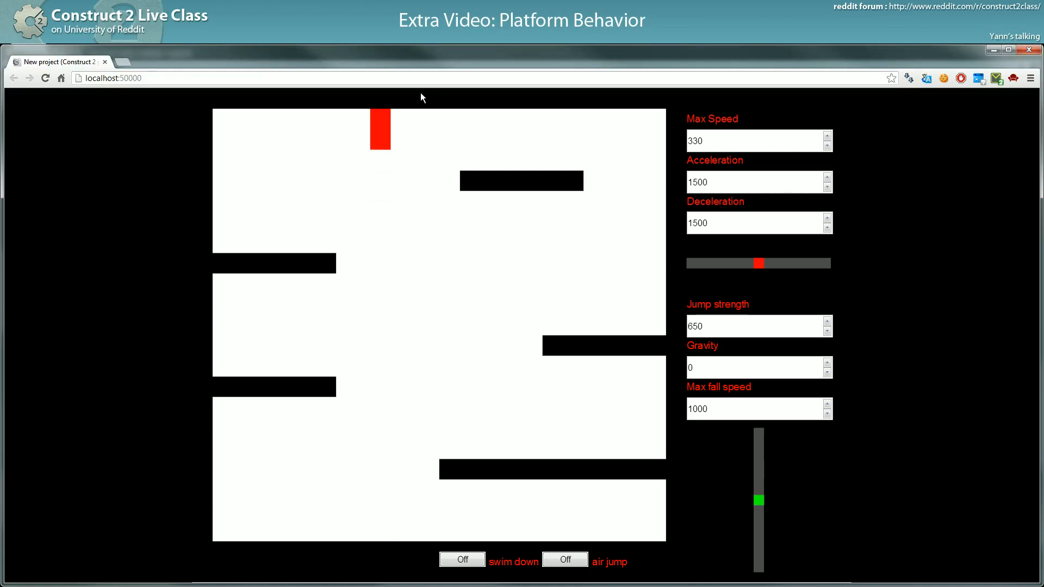
mouse_move(623, 107)
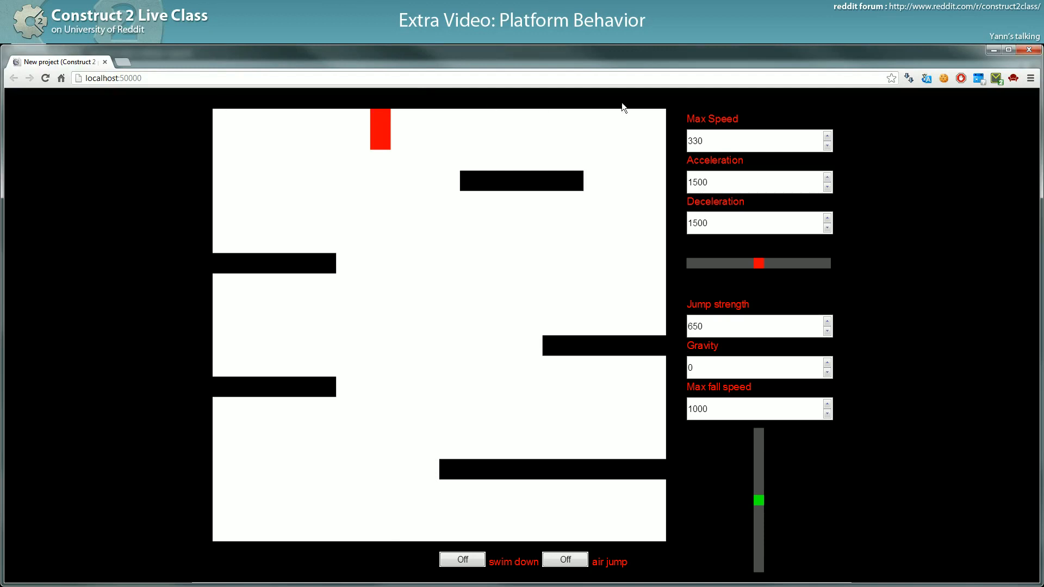
mouse_move(737, 487)
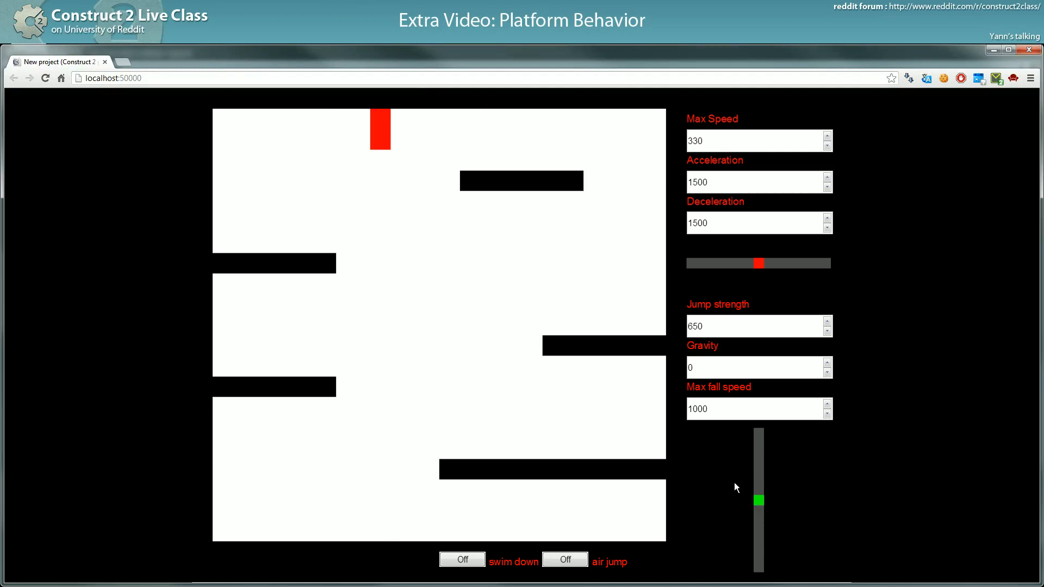
left_click(752, 366)
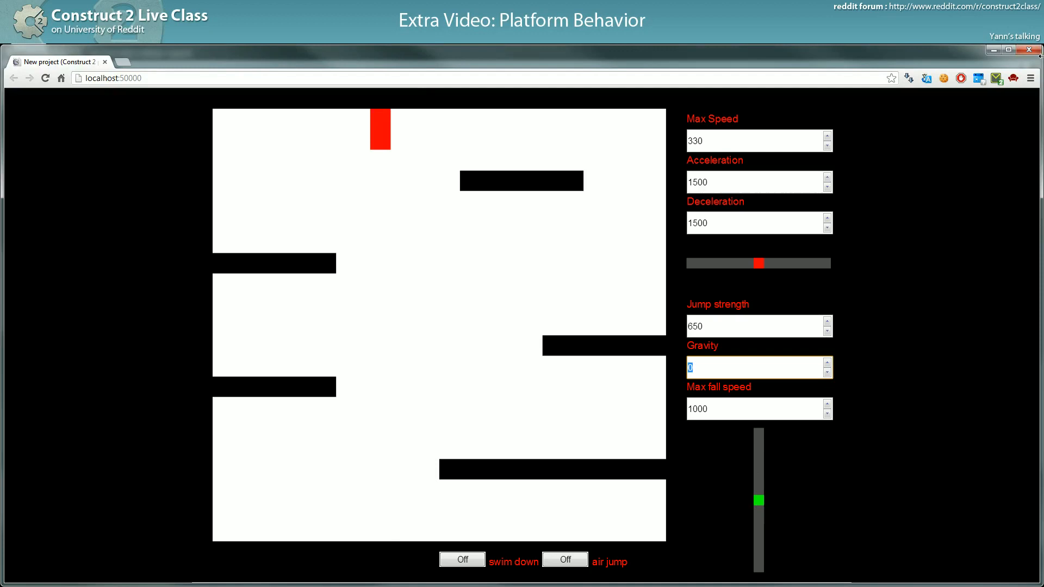
type("100")
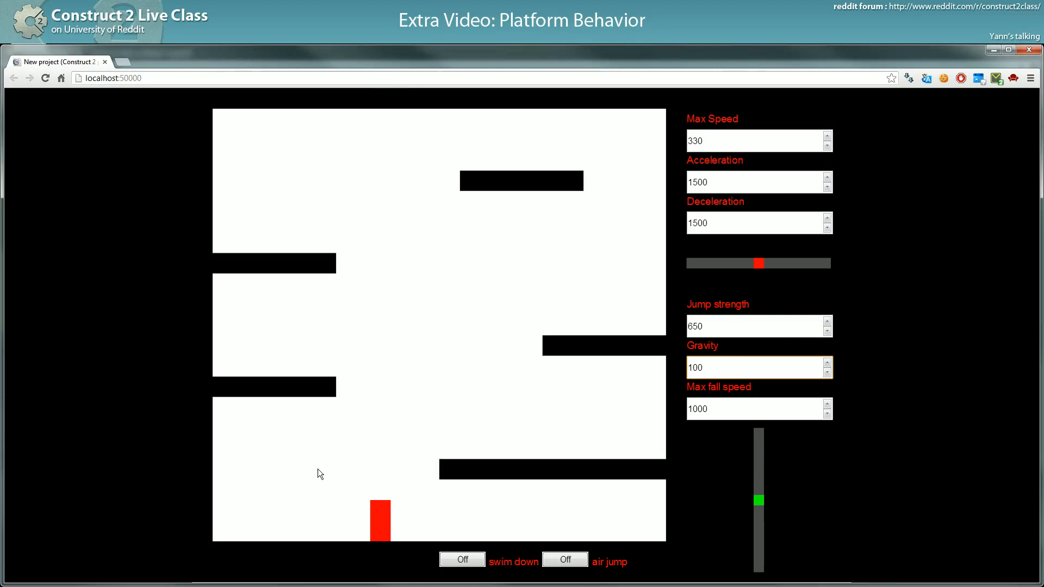
left_click(732, 326)
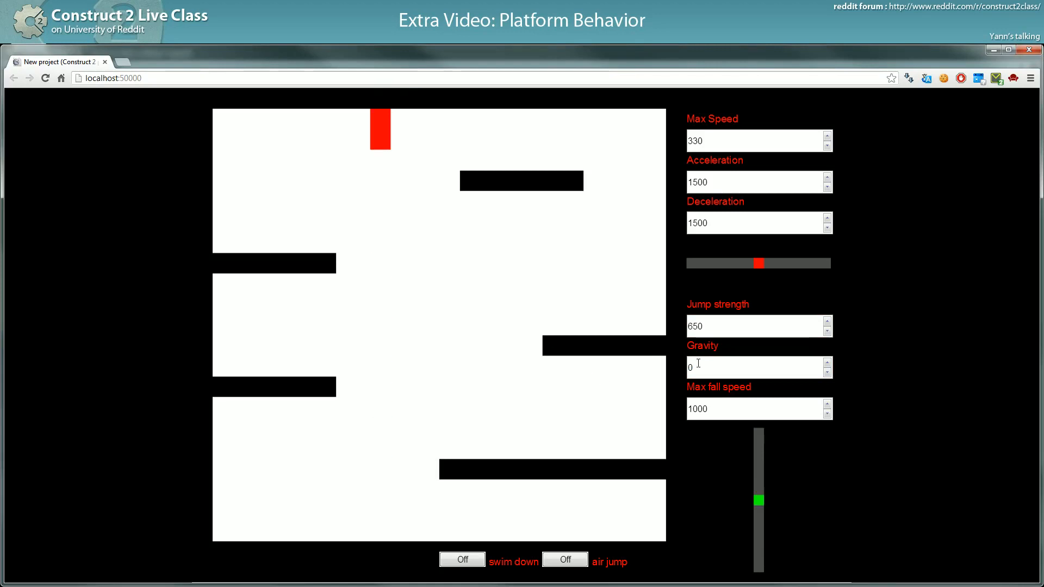
Set Gravity to 0 and then 1000000, and test the huge gravity in the game
left_click(752, 366)
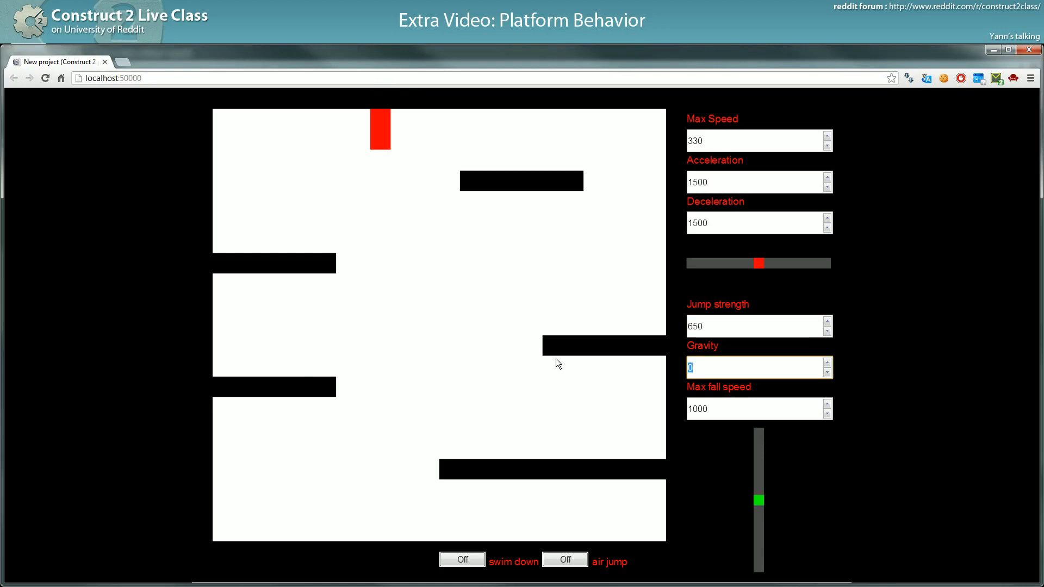
left_click(753, 409)
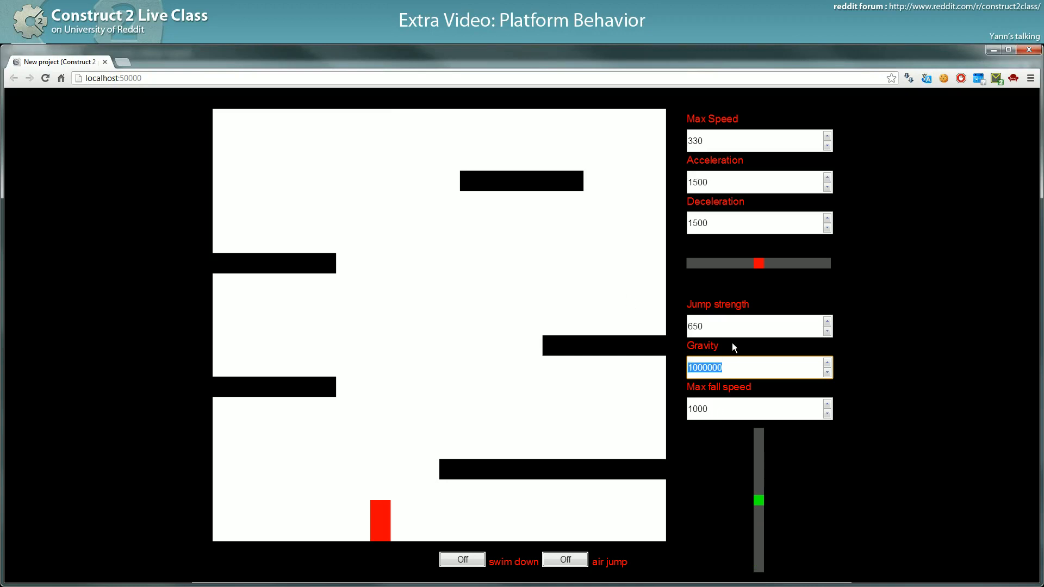
type("0")
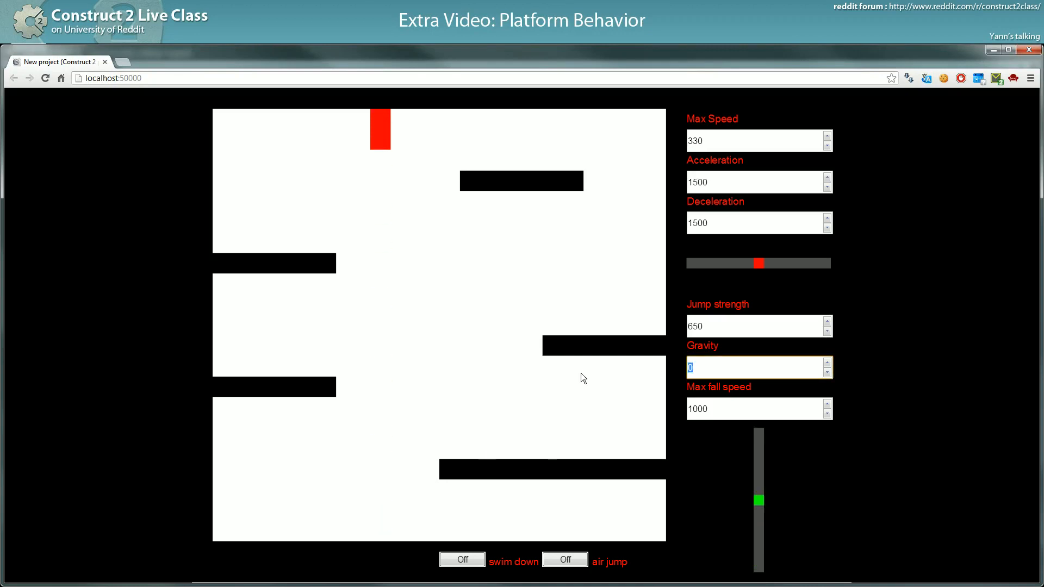
type("1000000")
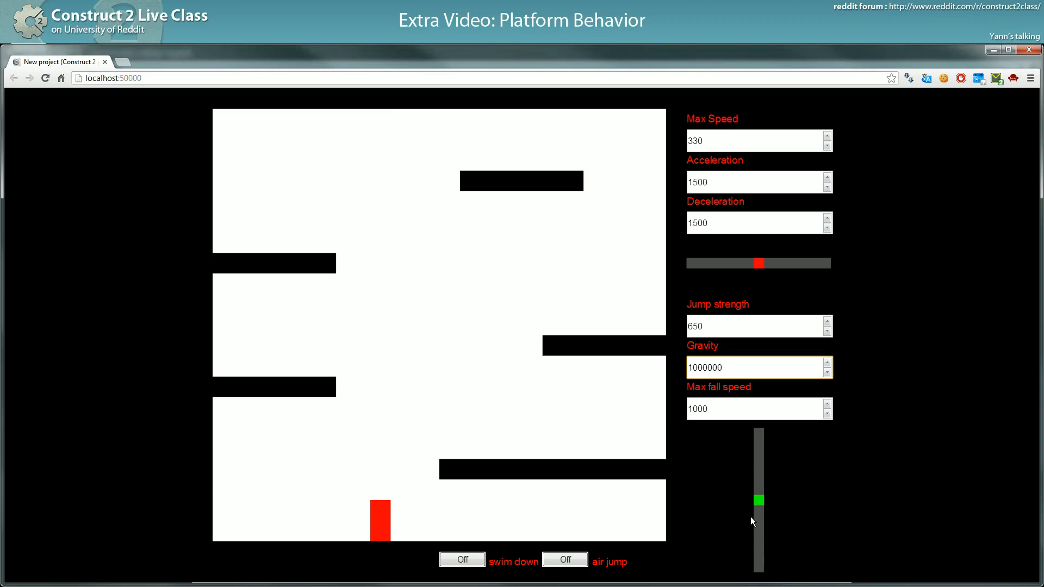
left_click(753, 367)
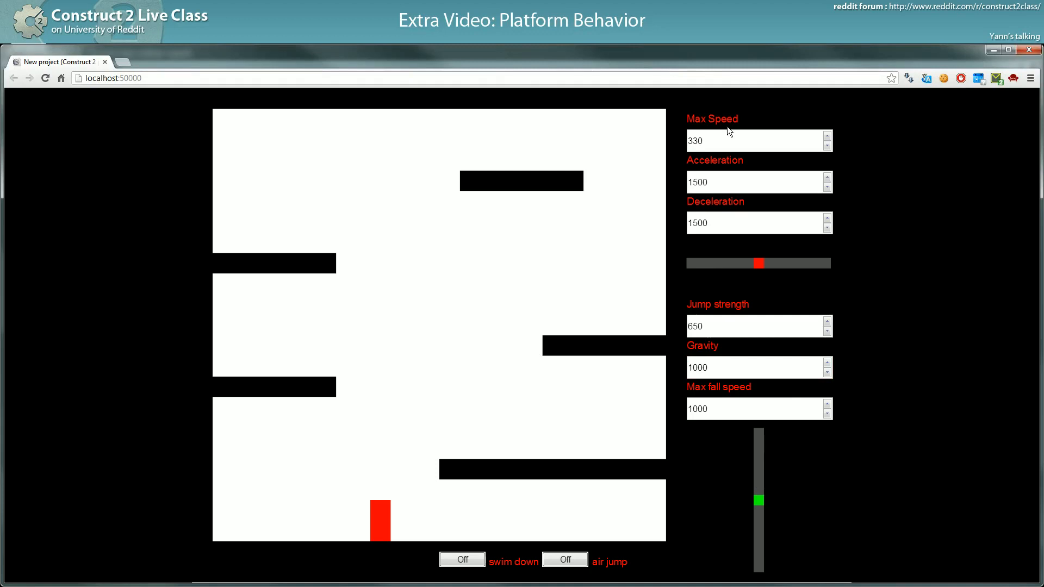
mouse_move(950, 333)
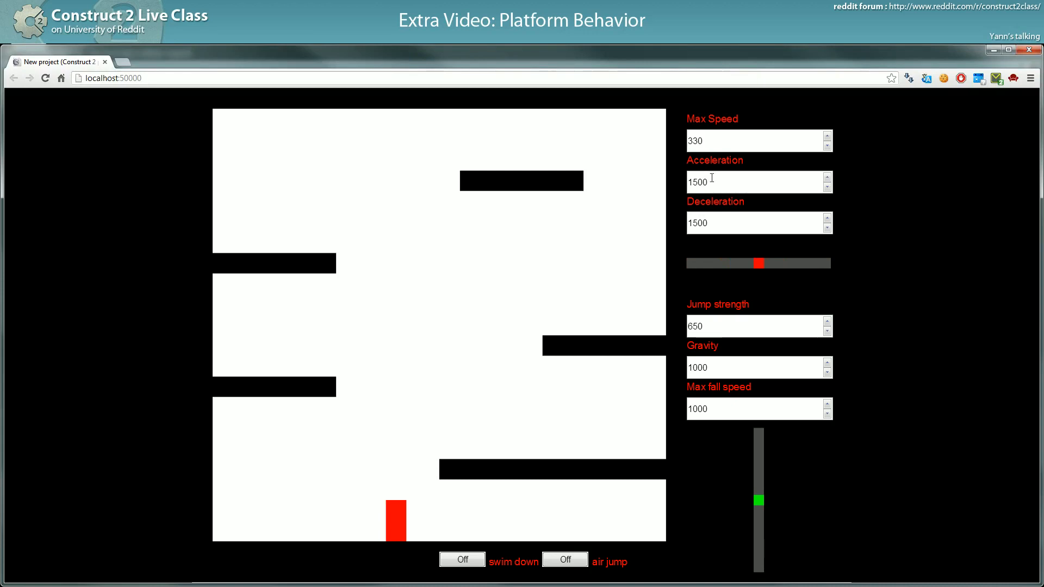
Try Acceleration 200 while moving the player, then raise it to 1500
type("2")
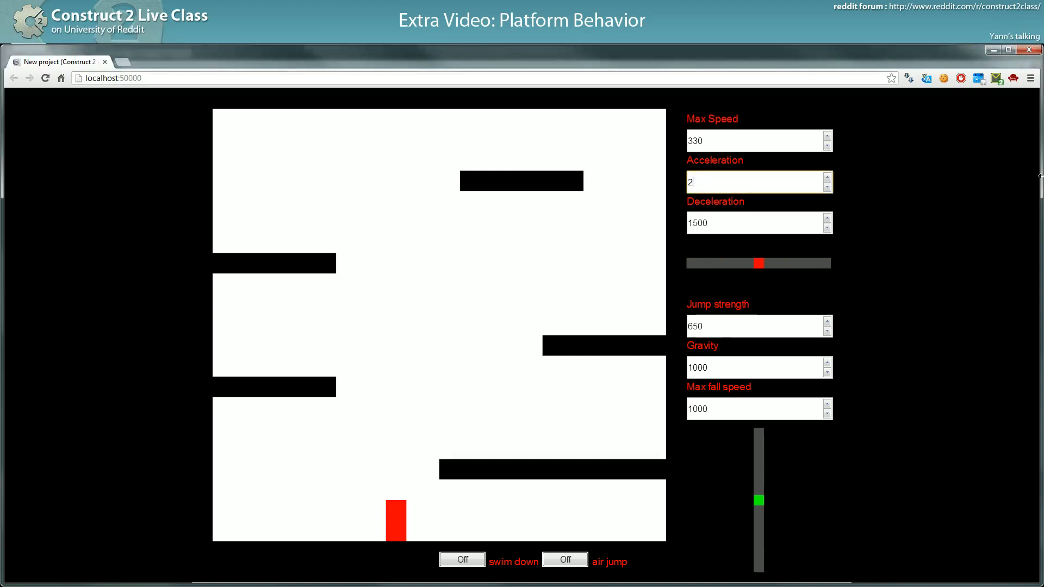
type("00")
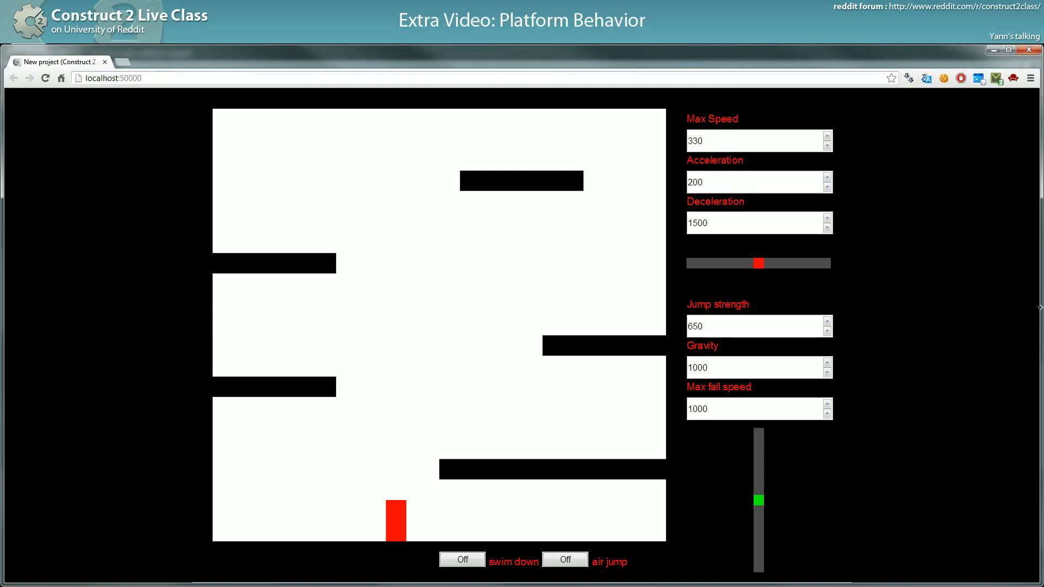
left_click_drag(758, 263, 812, 263)
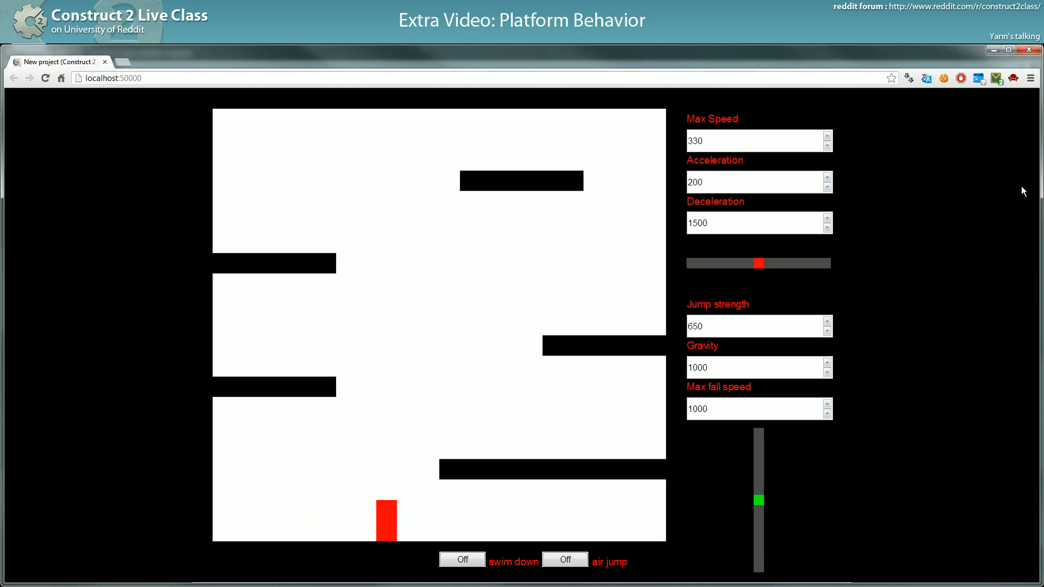
type("1")
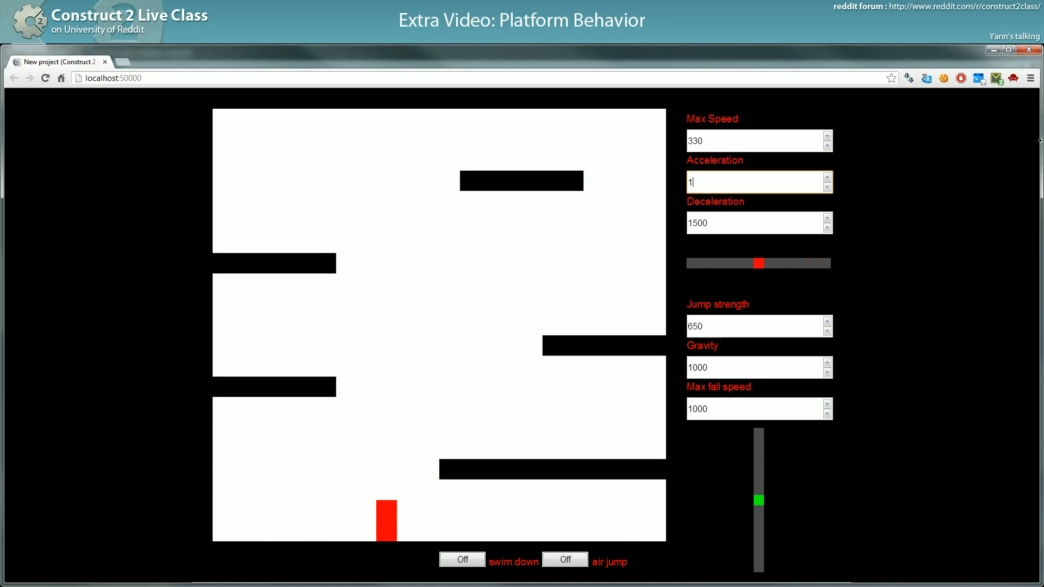
type("500")
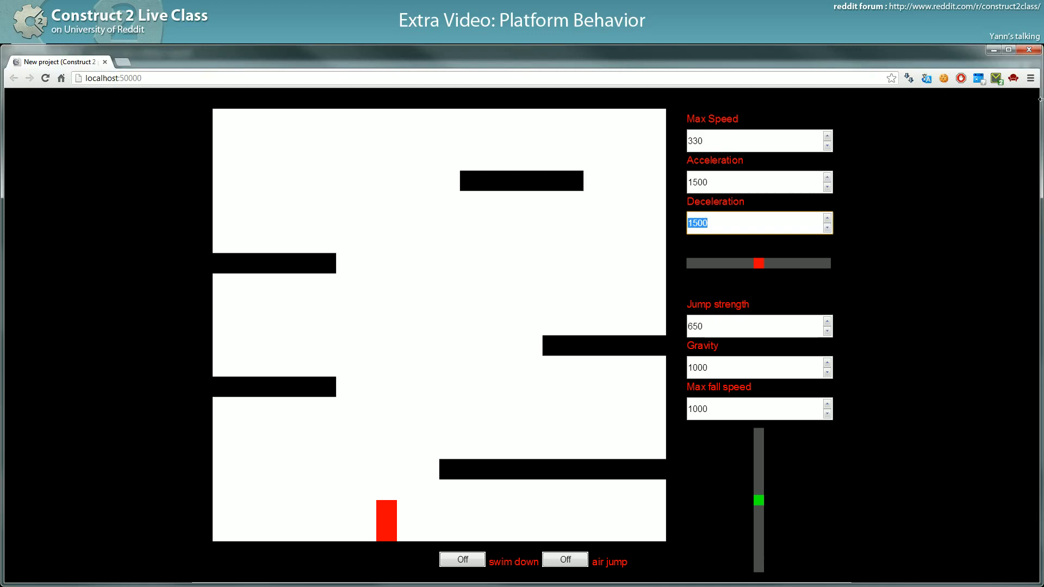
Try Deceleration 0 while moving the player, then 1500, then settle on 200
type("0")
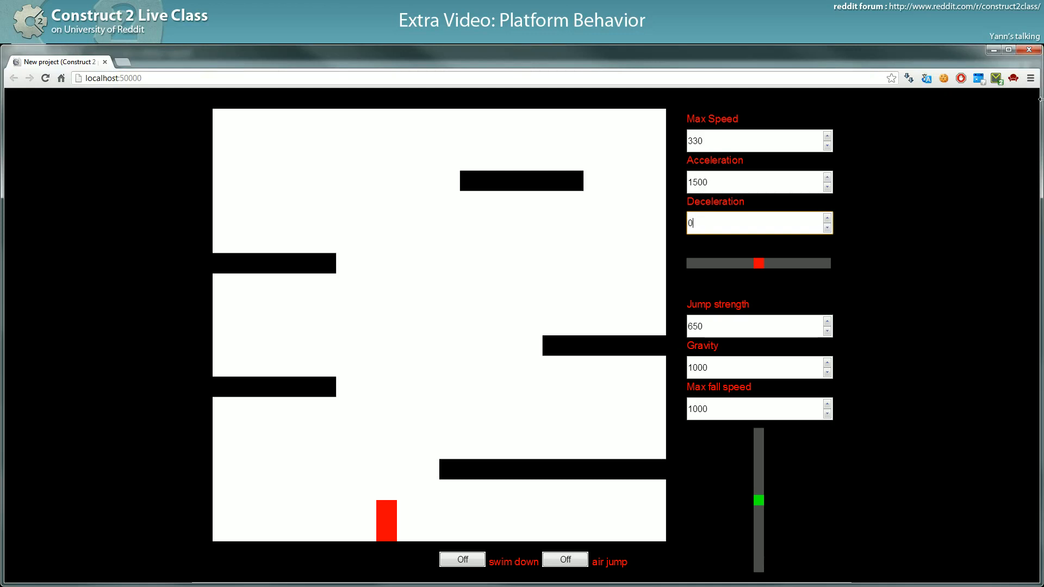
left_click_drag(756, 264, 782, 263)
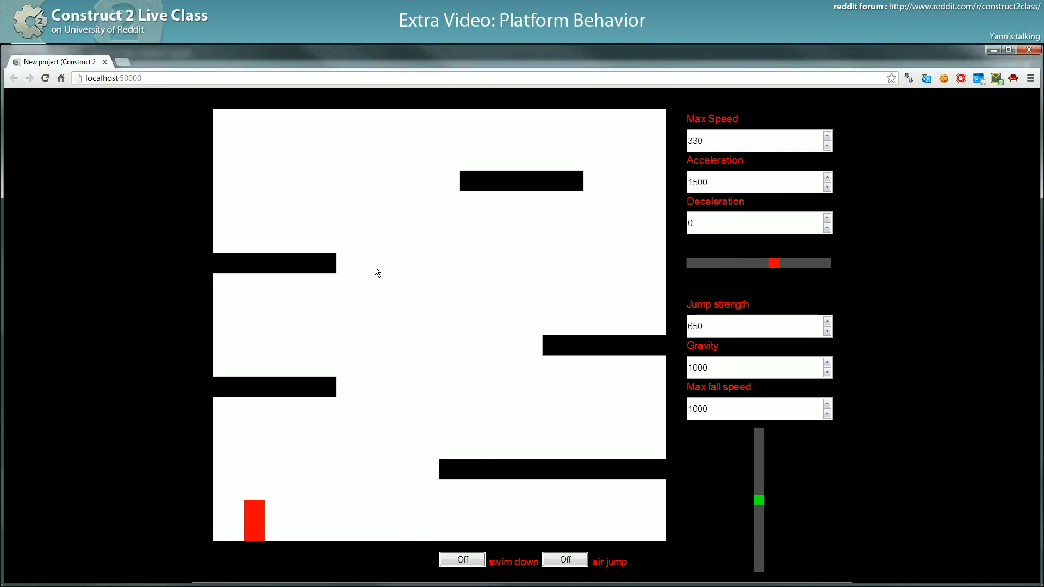
left_click_drag(774, 263, 829, 263)
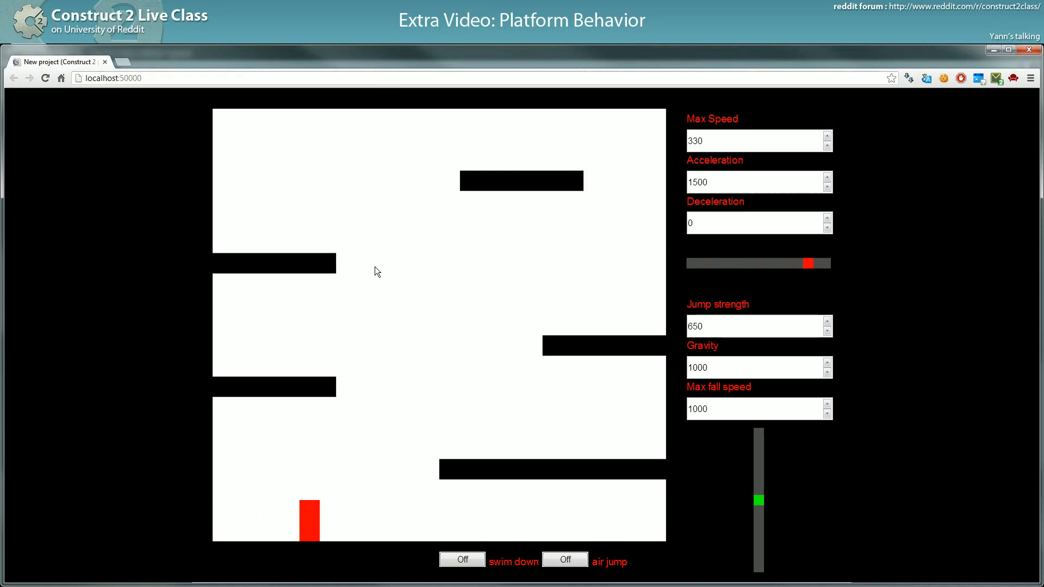
left_click_drag(809, 263, 711, 263)
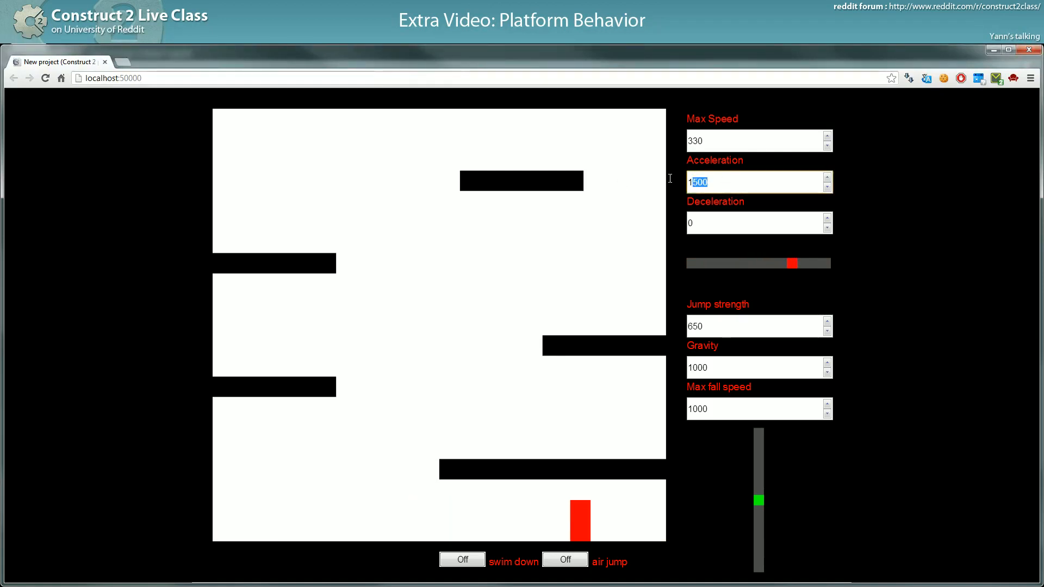
type("1500")
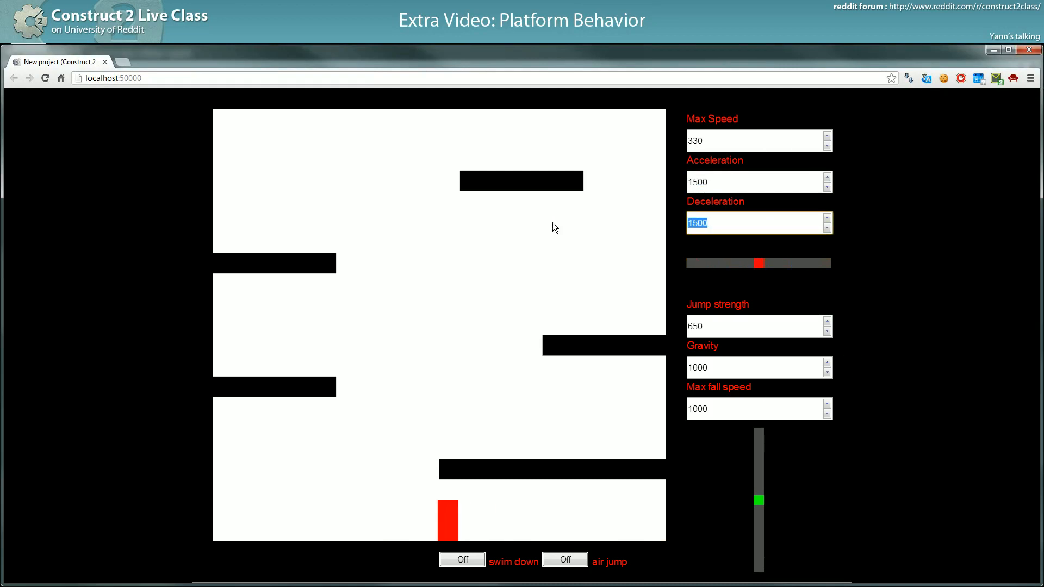
type("200")
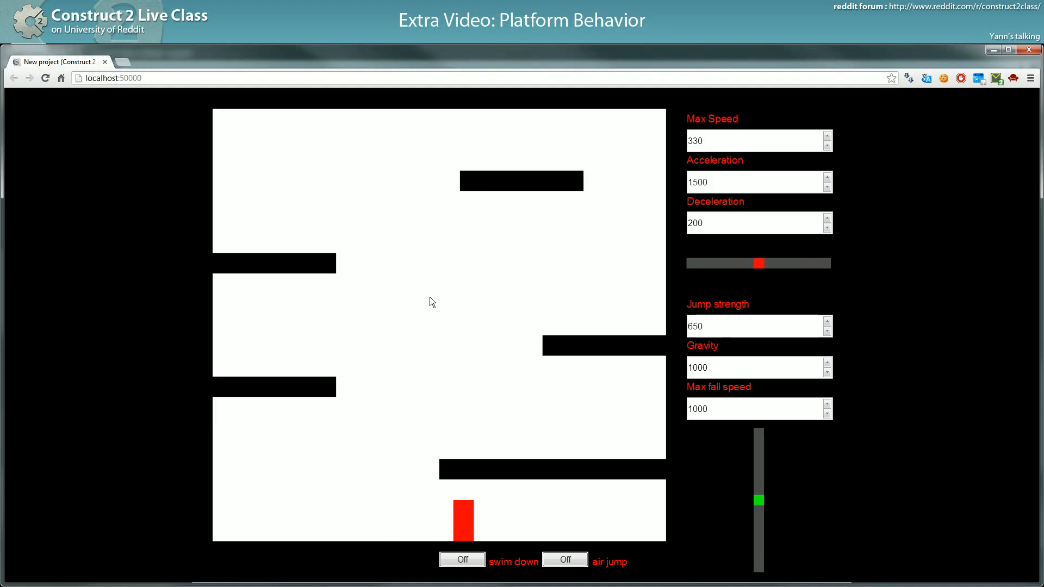
left_click(758, 221)
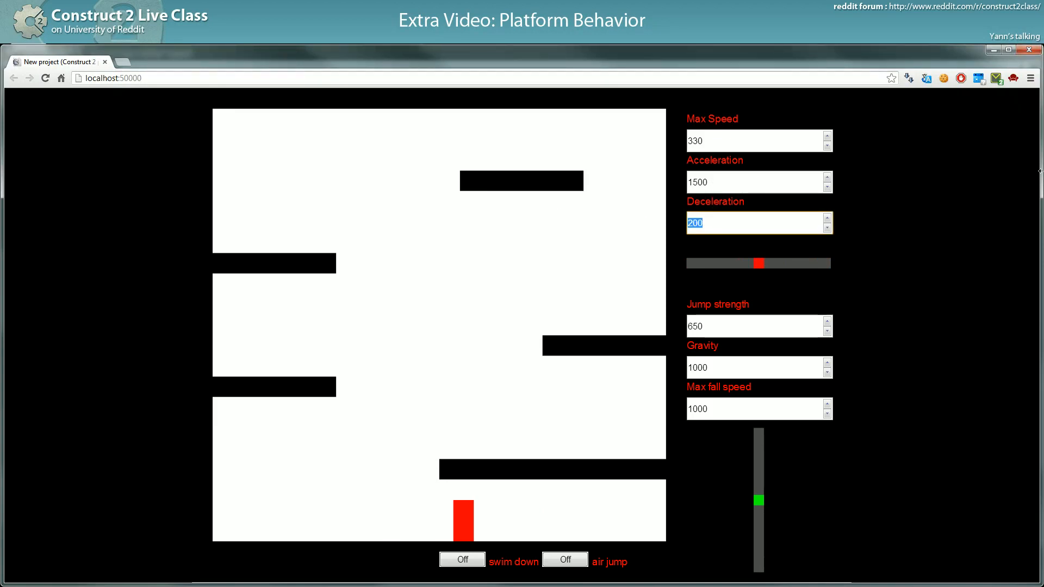
Restore Deceleration to 1500, then try Max Speed values 20, 100 and 330
type("1500")
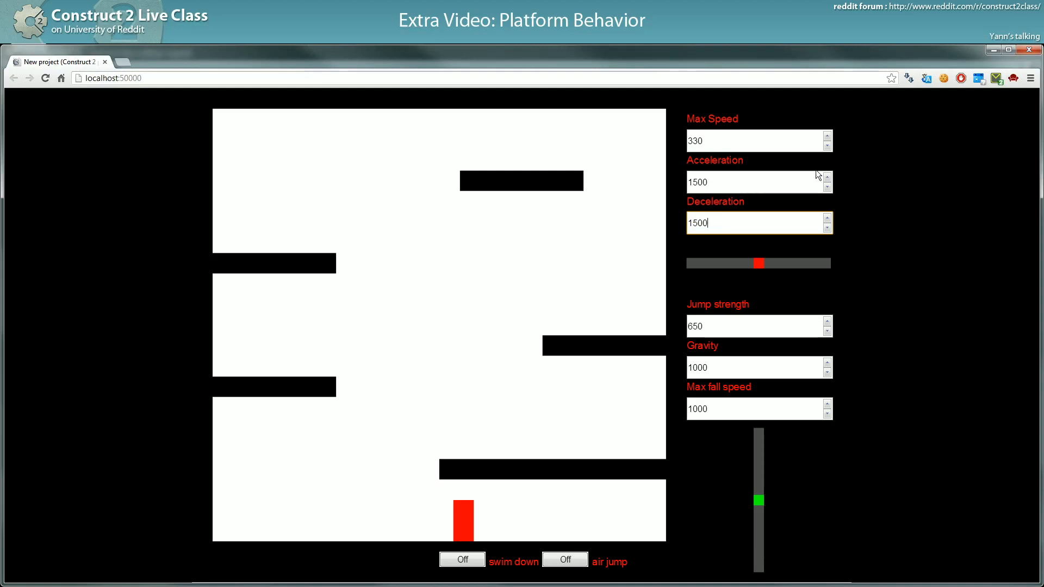
left_click(753, 182)
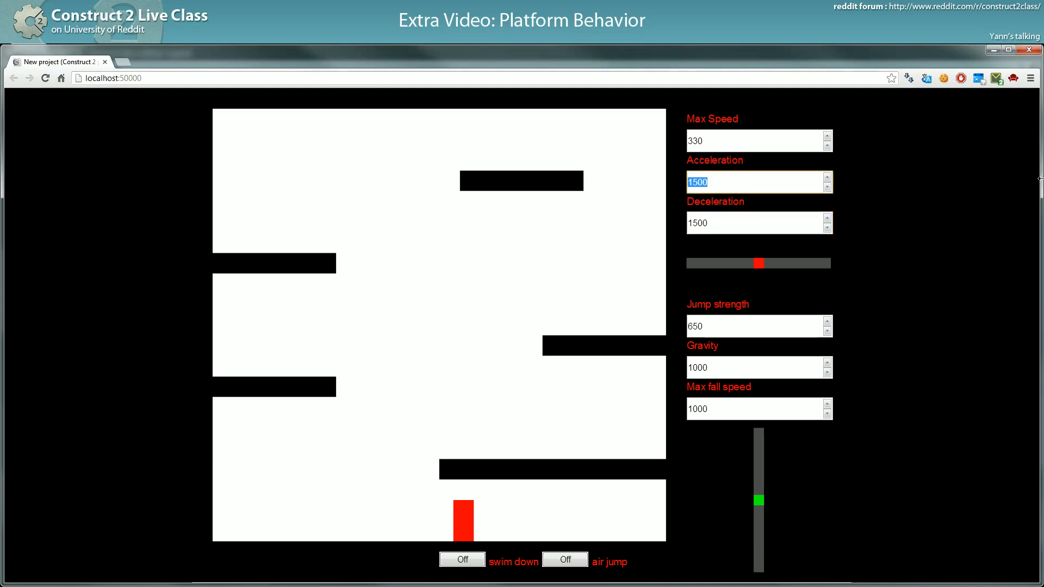
left_click(758, 140)
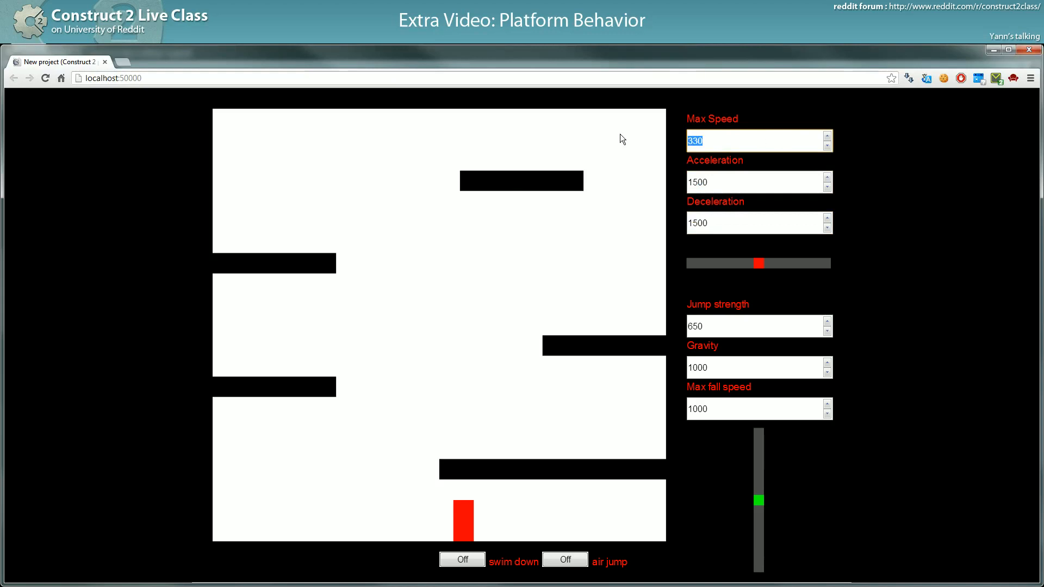
mouse_move(626, 141)
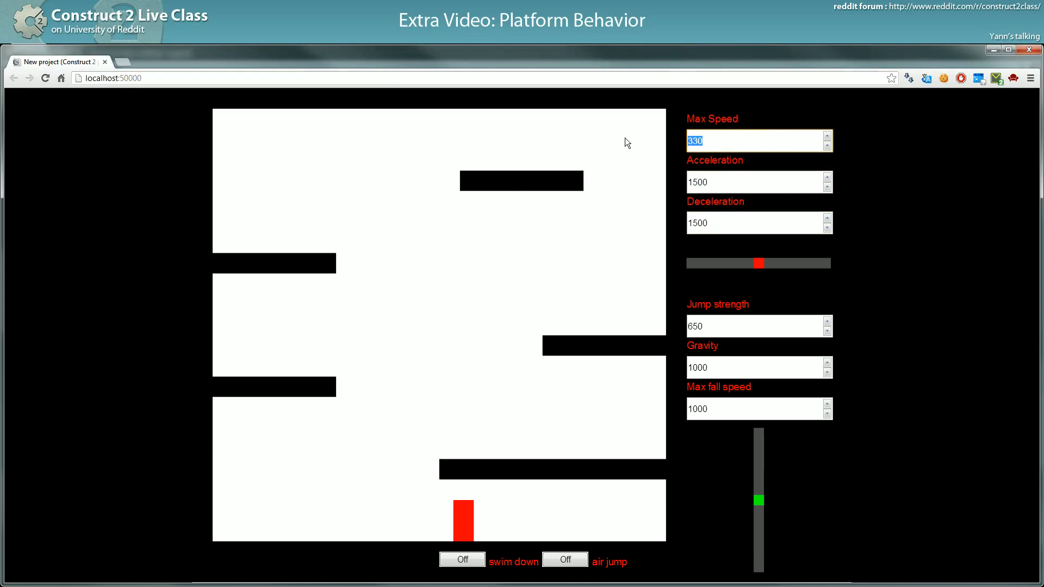
type("200")
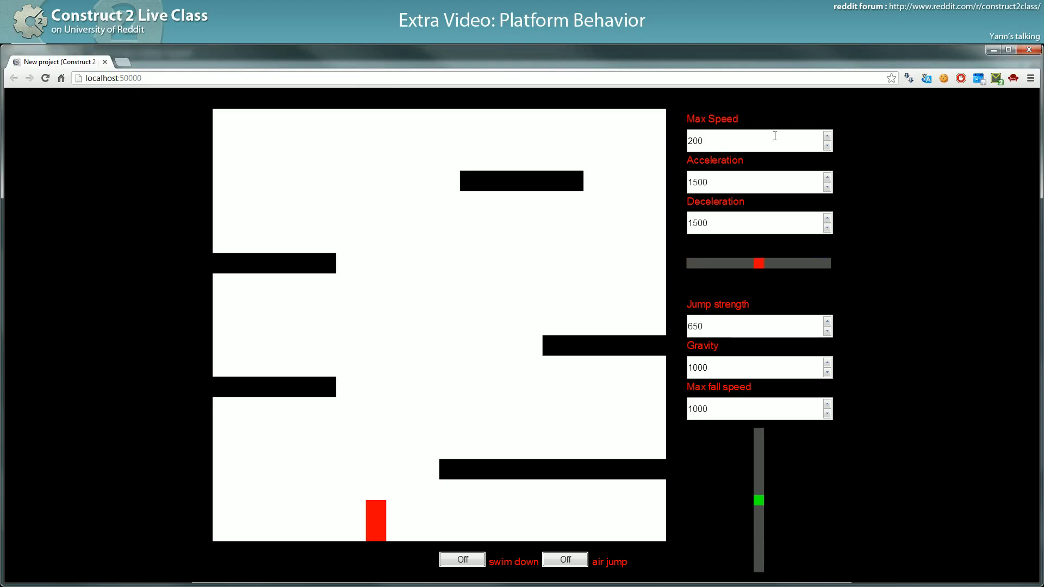
type("100")
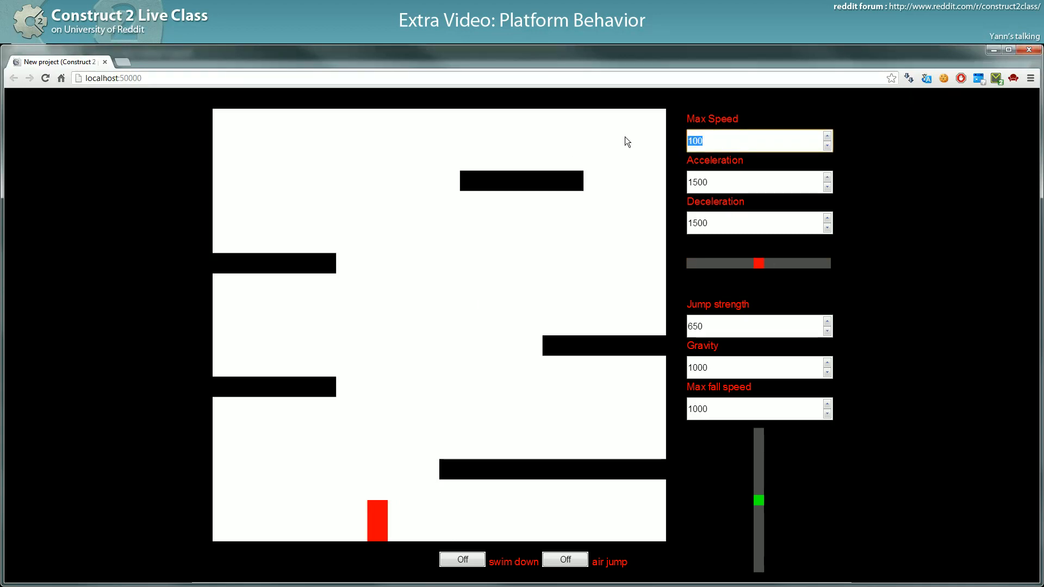
type("330")
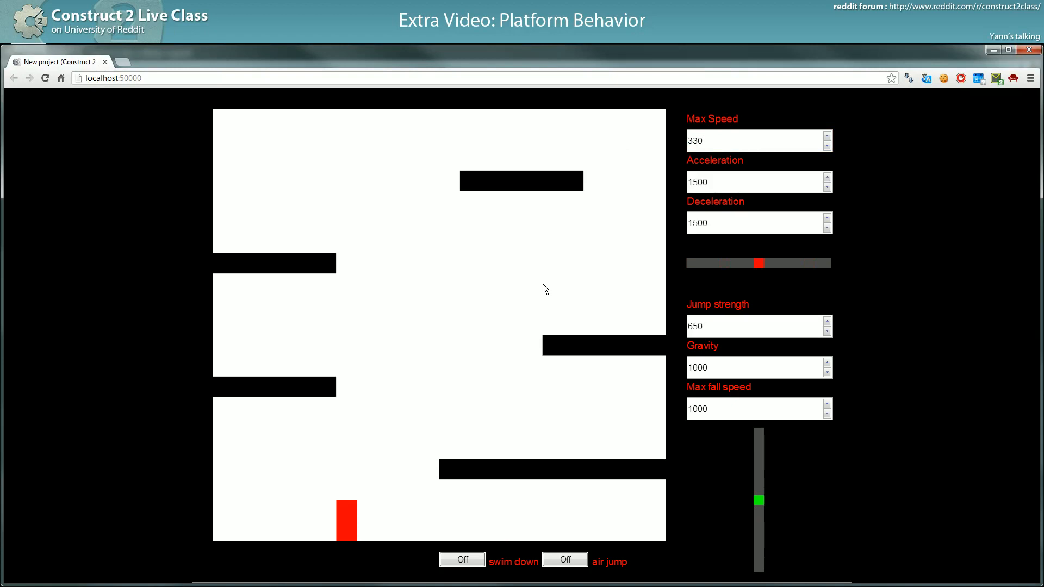
Set Max Speed to 600 and move the player, keeping Acceleration and Deceleration at 1500
left_click(753, 140)
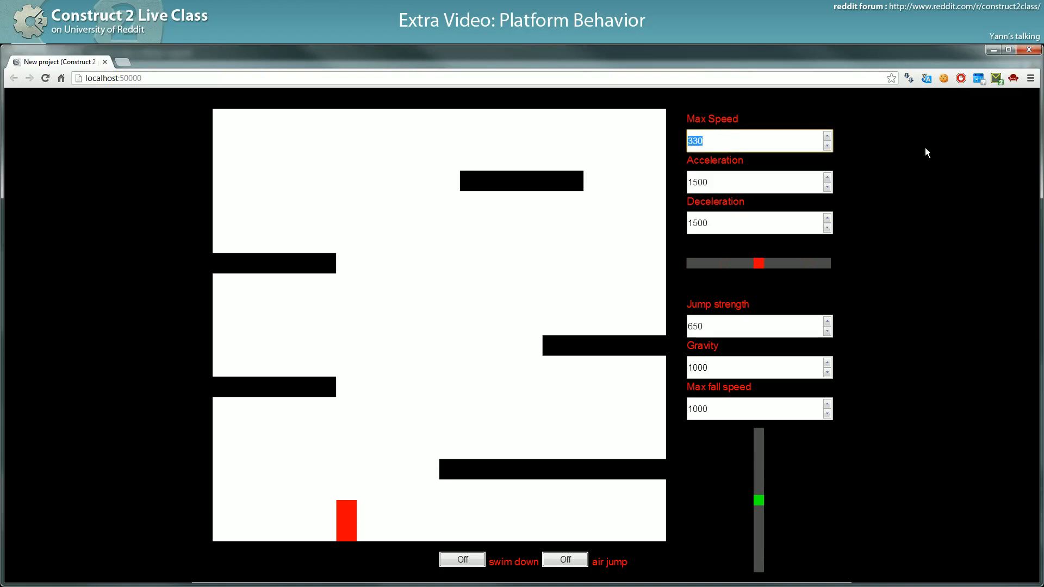
type("600")
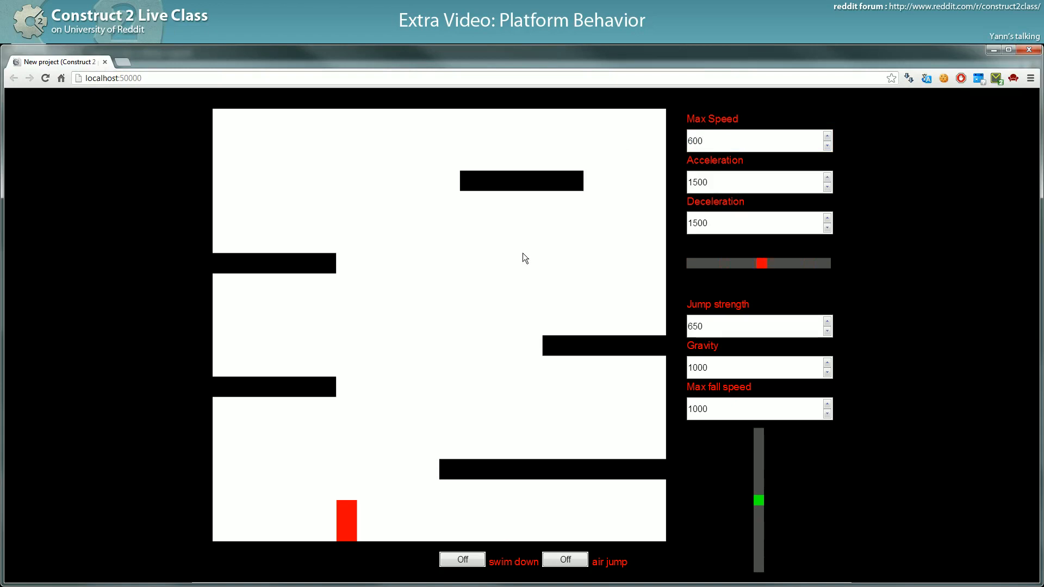
left_click_drag(762, 264, 717, 263)
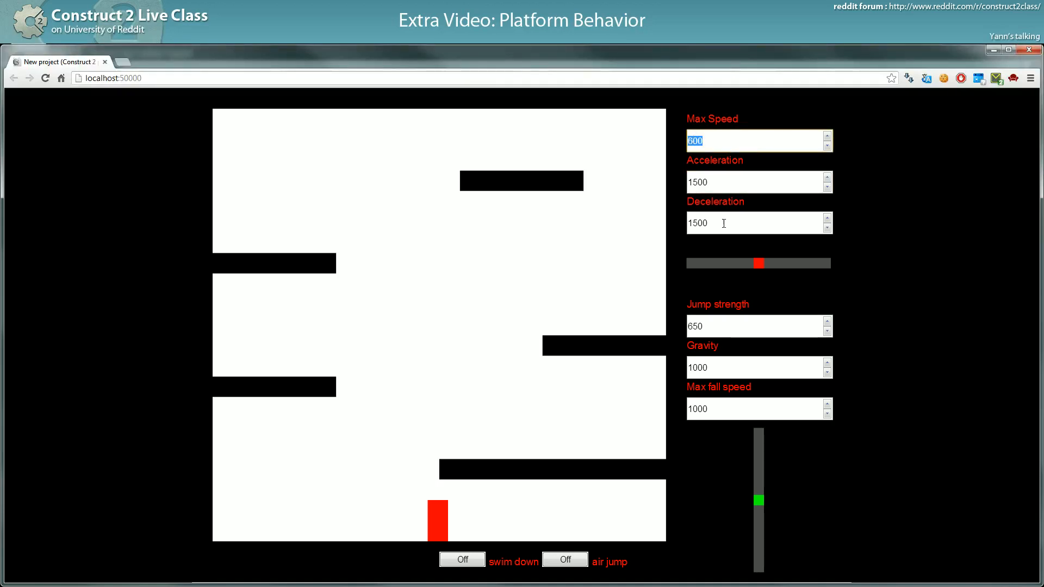
left_click(592, 293)
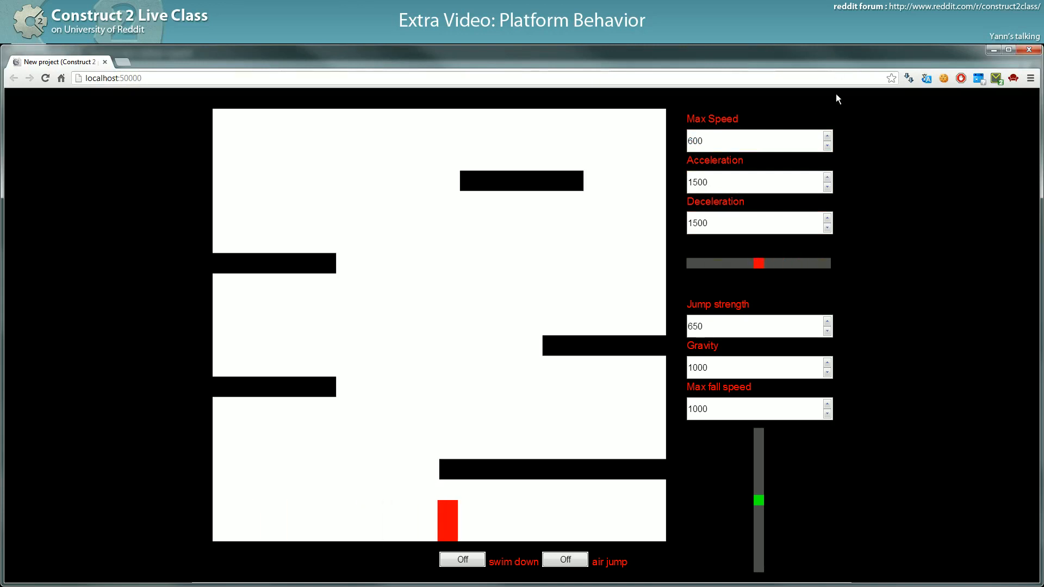
left_click(753, 222)
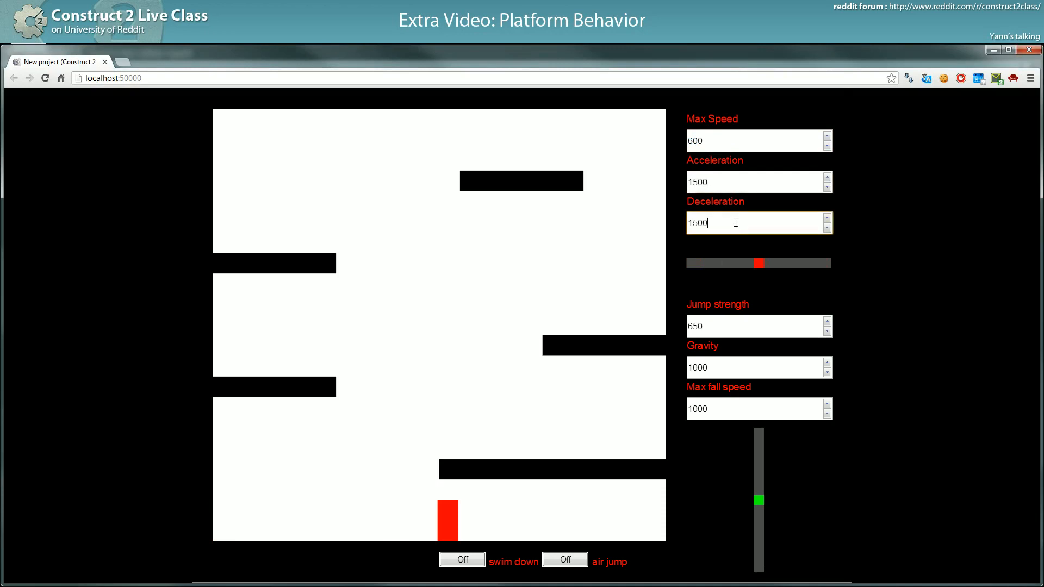
left_click(735, 182)
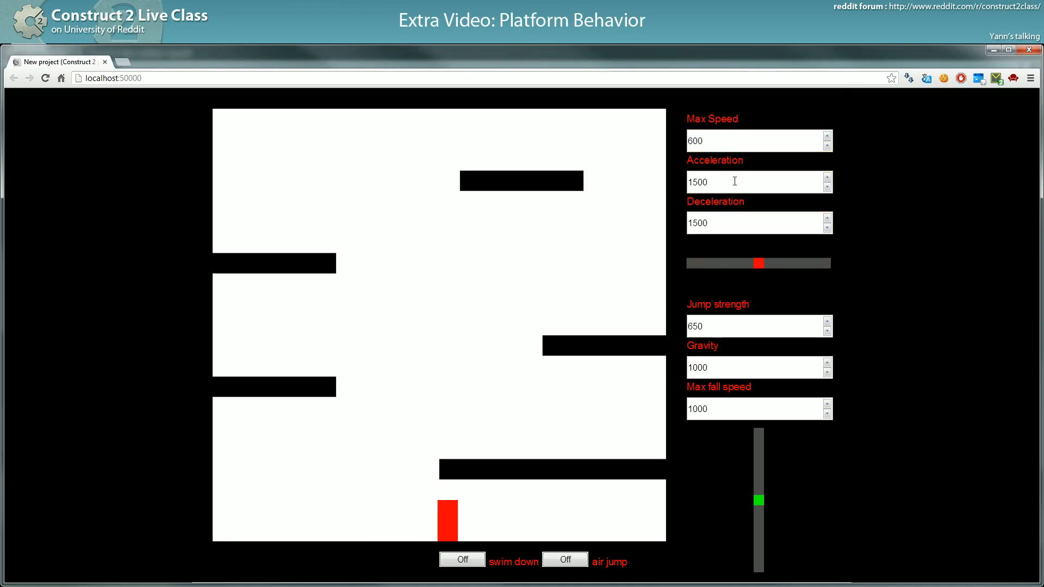
left_click(758, 222)
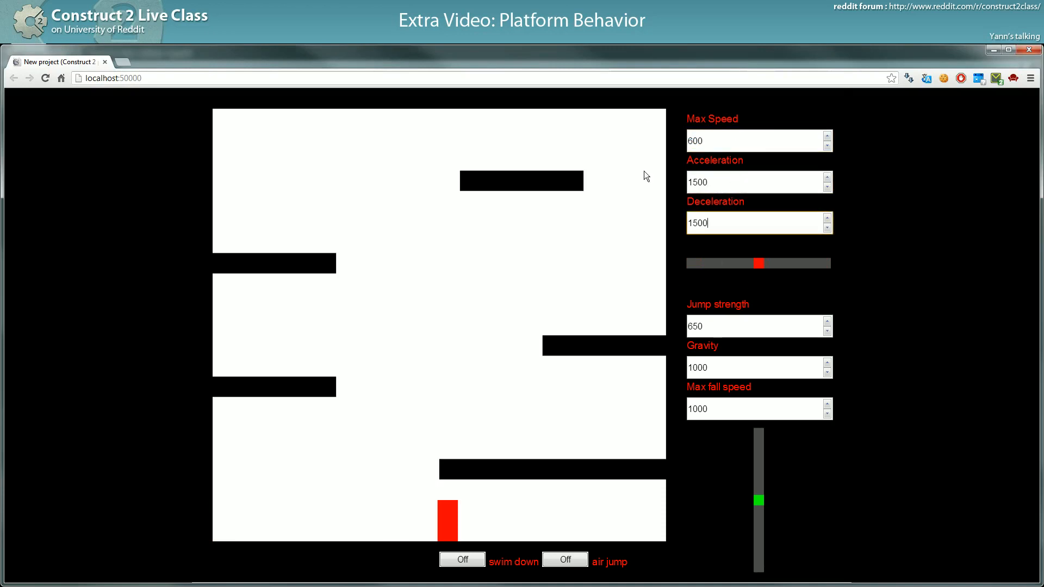
mouse_move(784, 218)
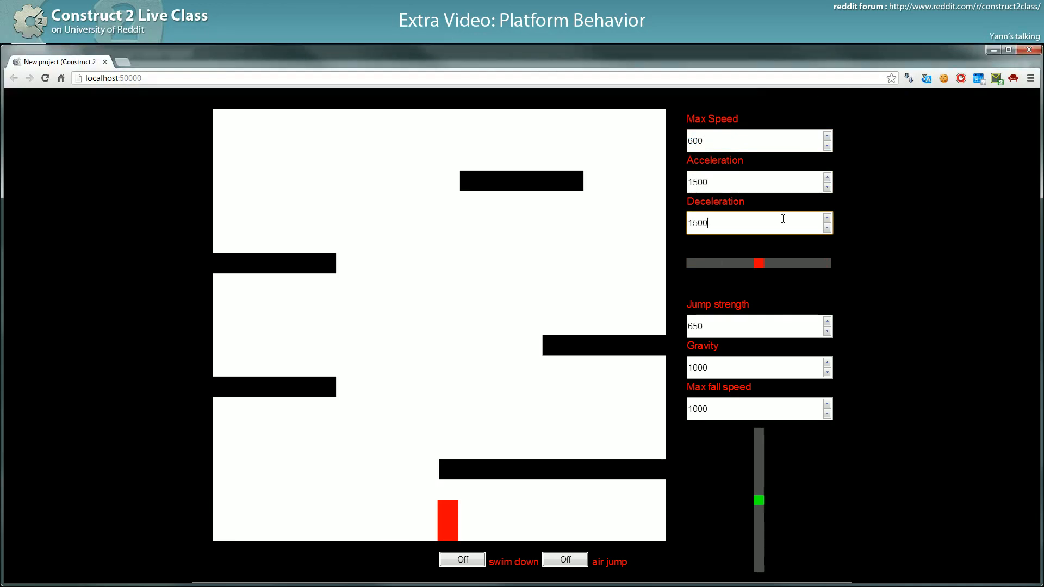
mouse_move(674, 151)
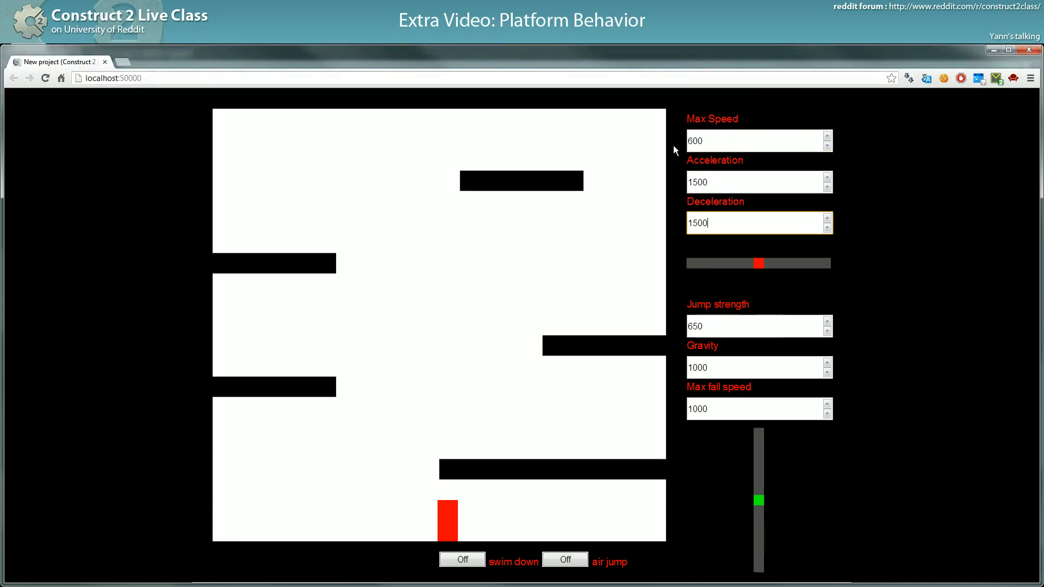
mouse_move(663, 144)
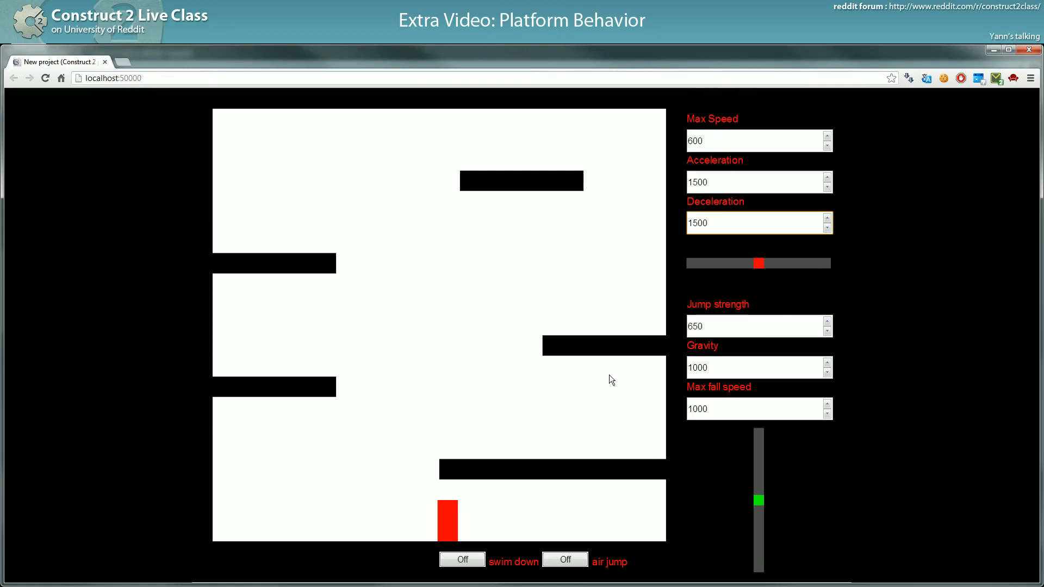
mouse_move(615, 381)
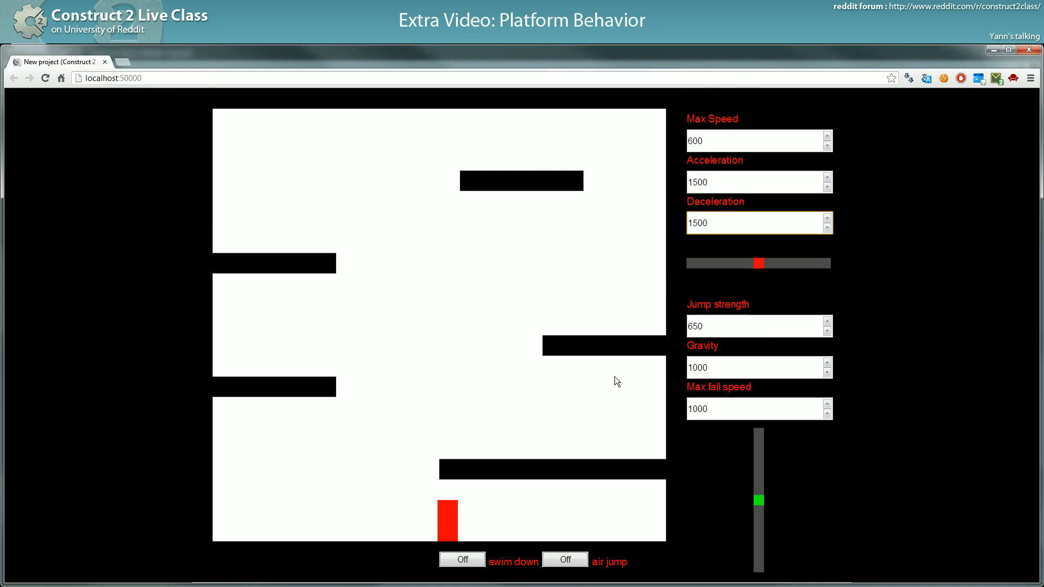
mouse_move(168, 320)
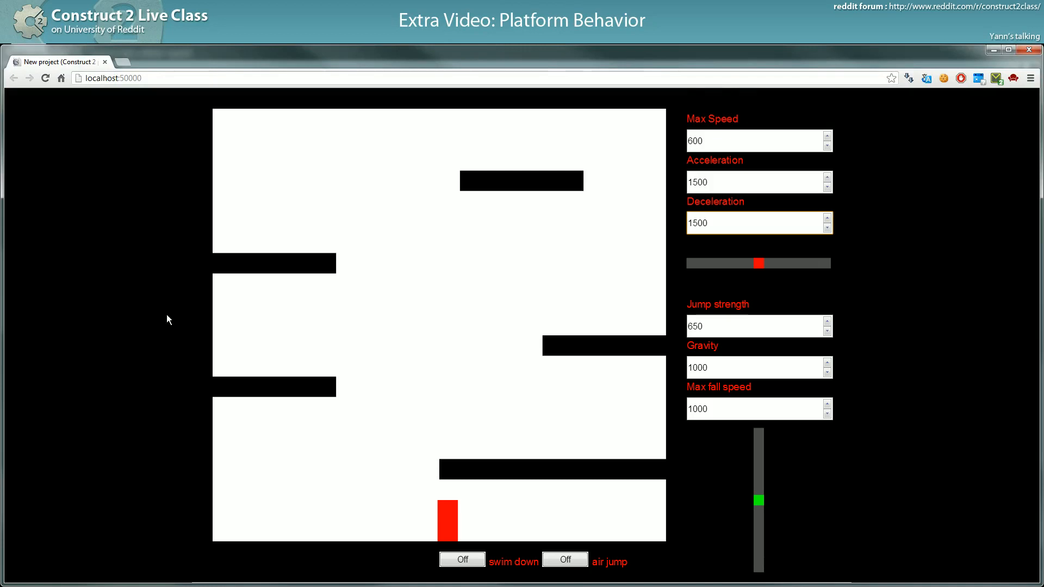
mouse_move(817, 124)
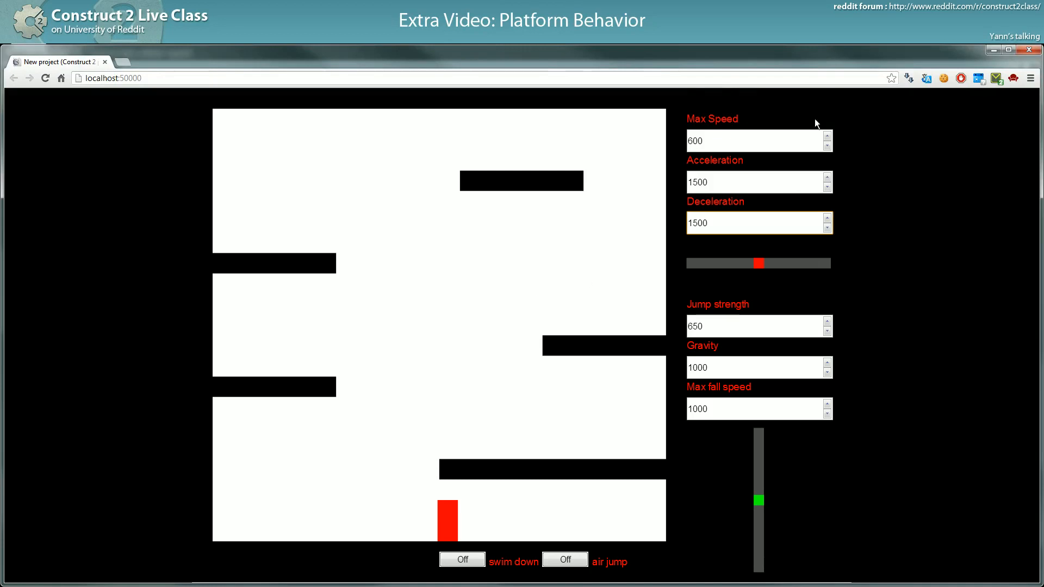
Try Max Speed 10 and 50, then Acceleration 100 in the preview fields
left_click(746, 141)
type("0")
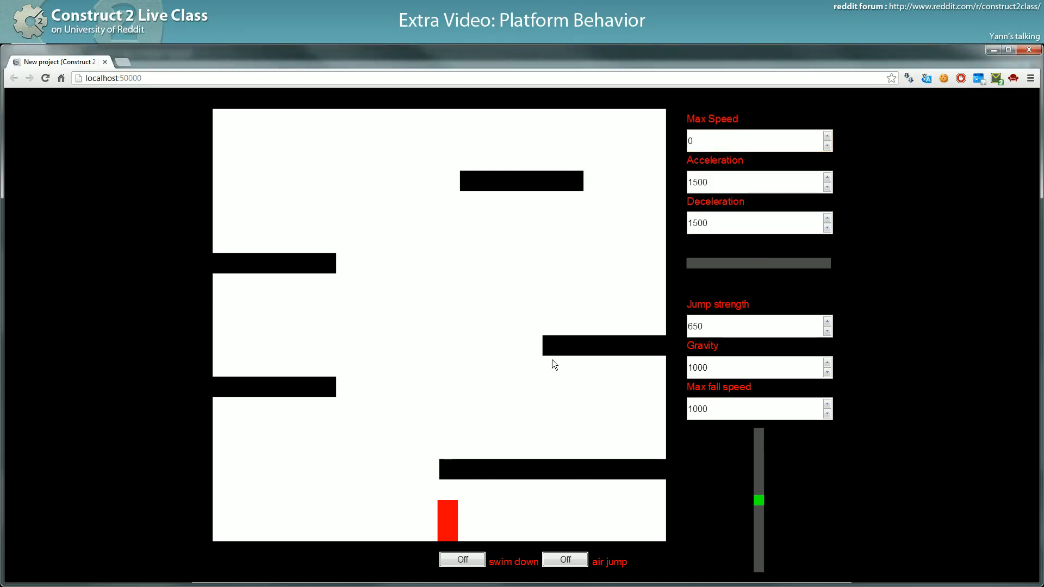
left_click(753, 140)
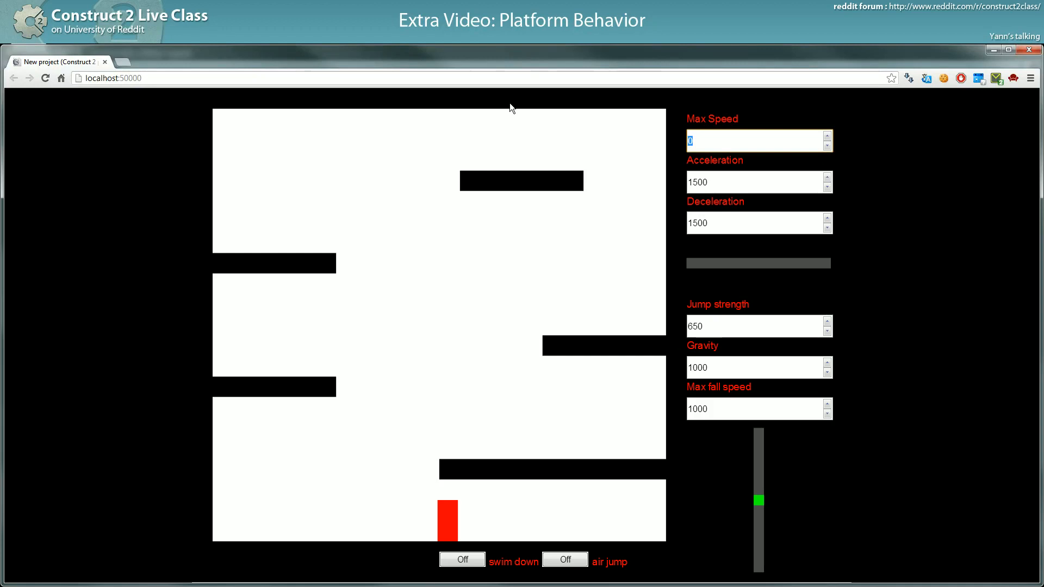
type("10")
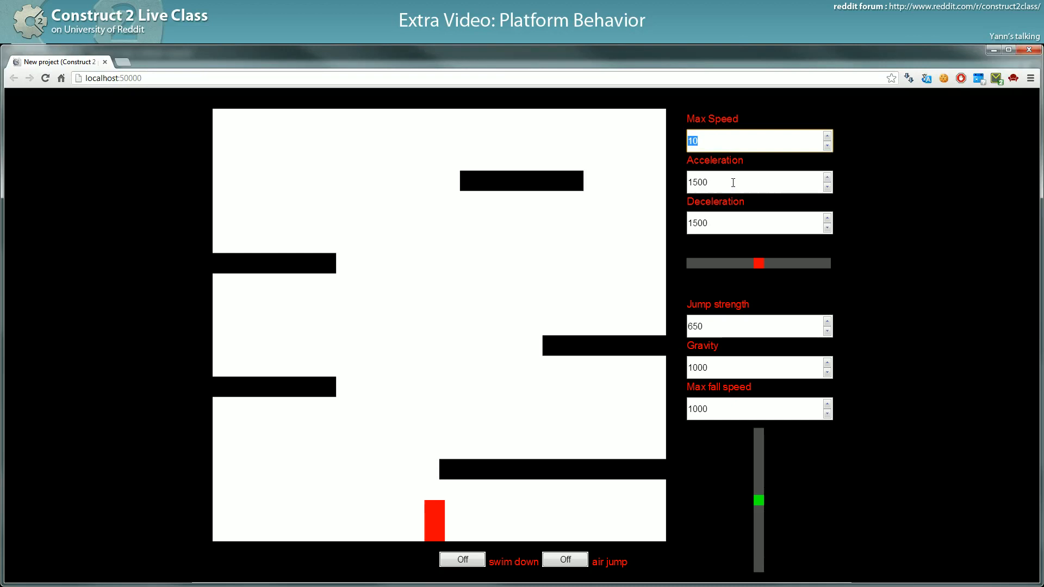
type("50")
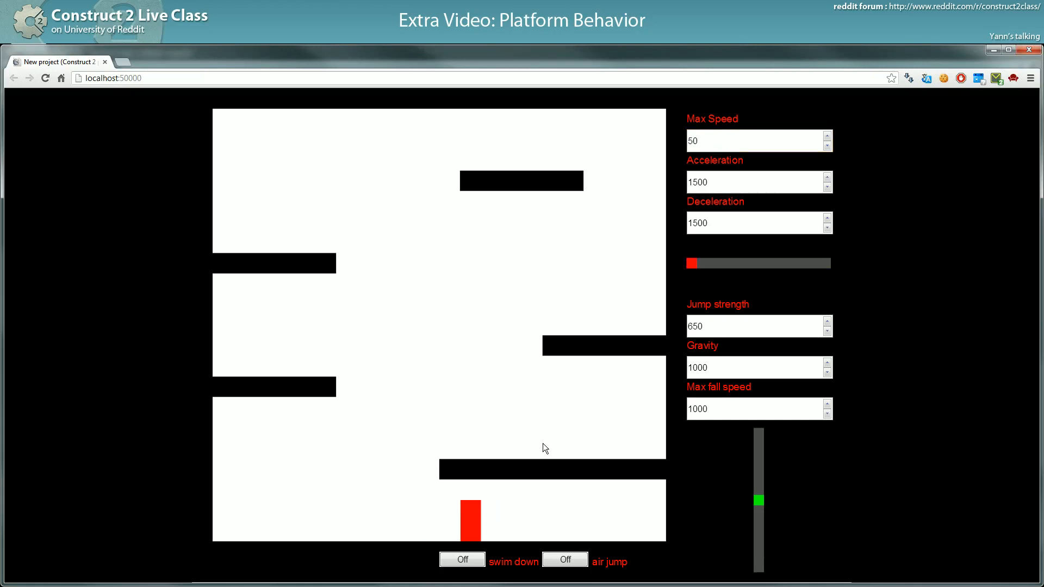
left_click(753, 181)
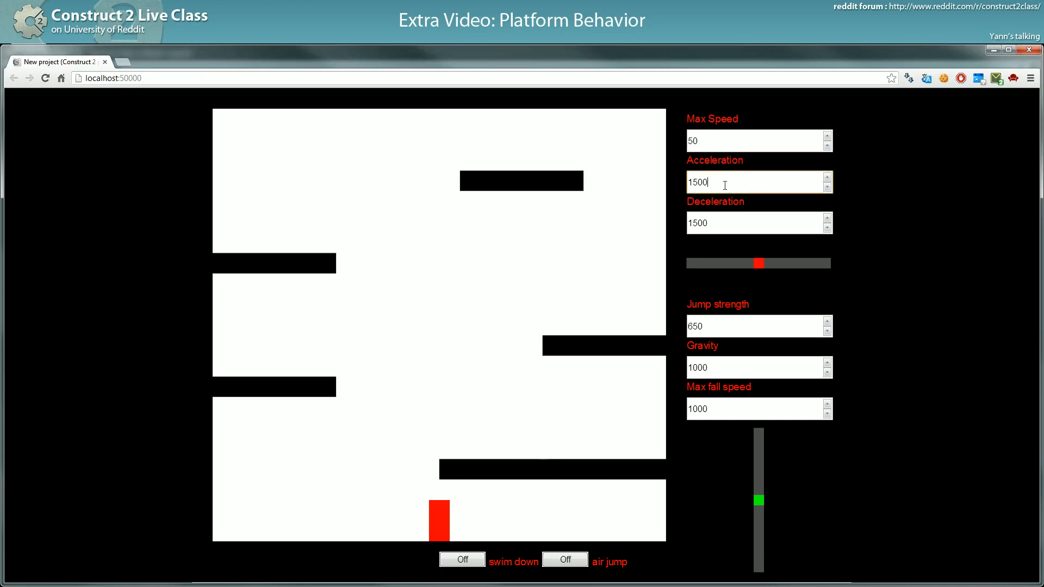
triple_click(724, 181)
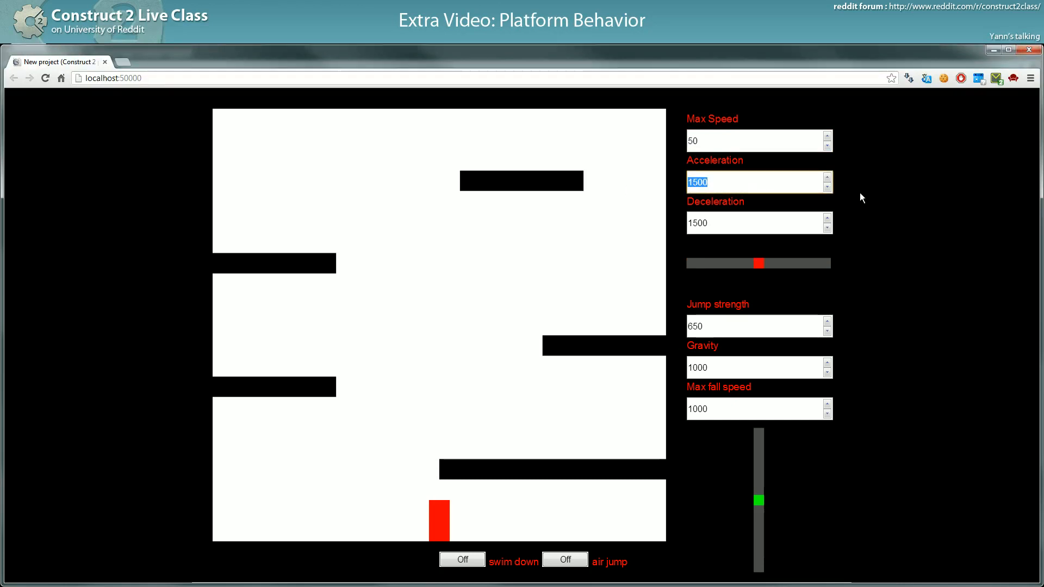
type("100")
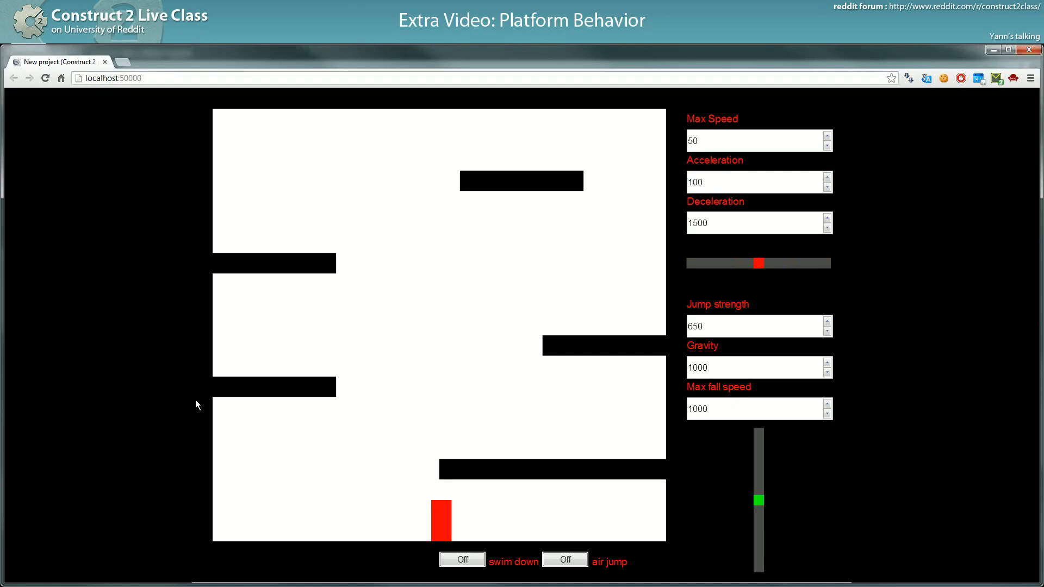
Set Max Speed back to 330 and Gravity to 1500, leaving Jump strength at 800
left_click(758, 141)
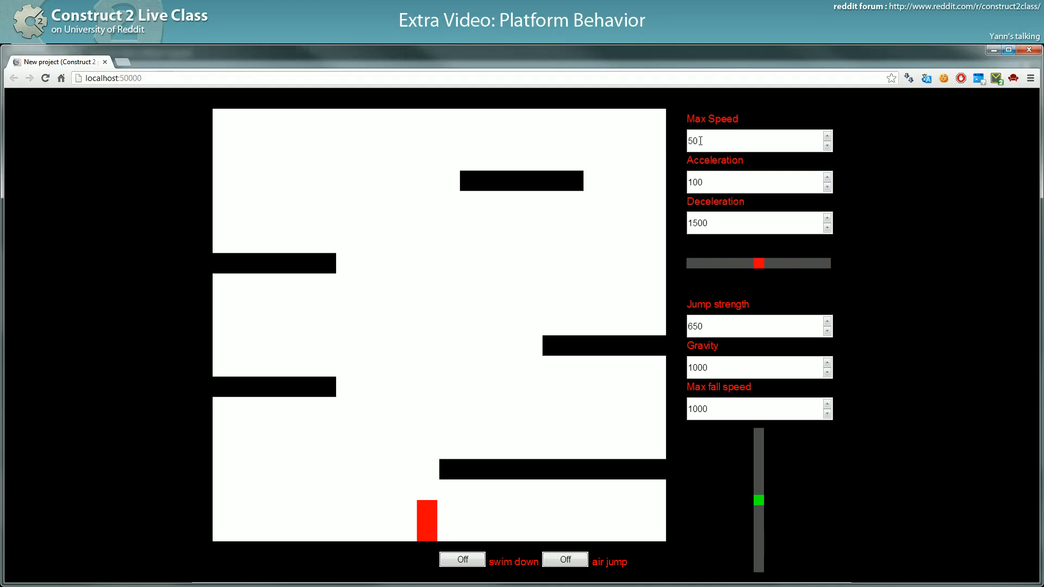
type("330")
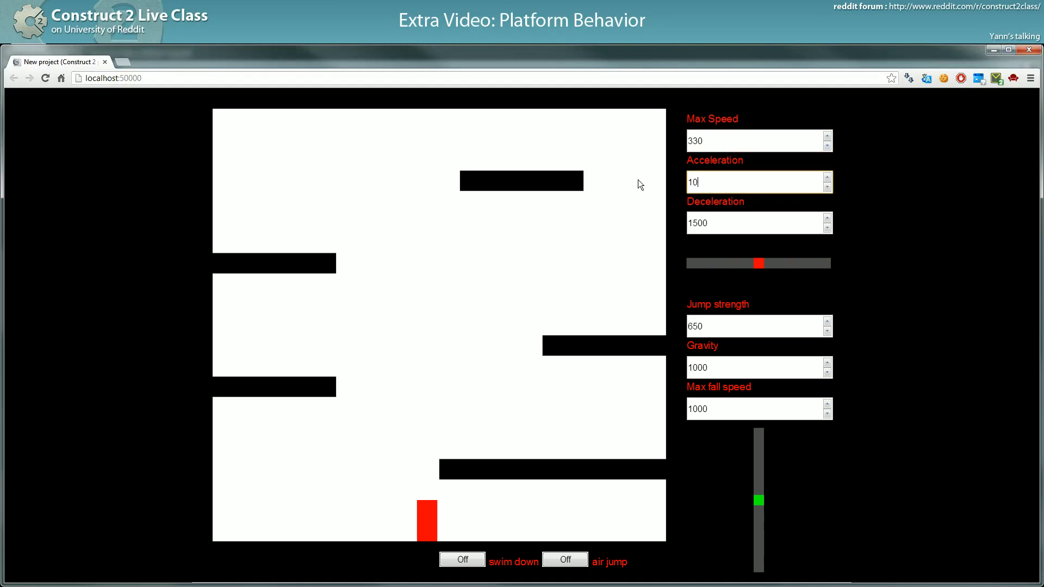
type("1500")
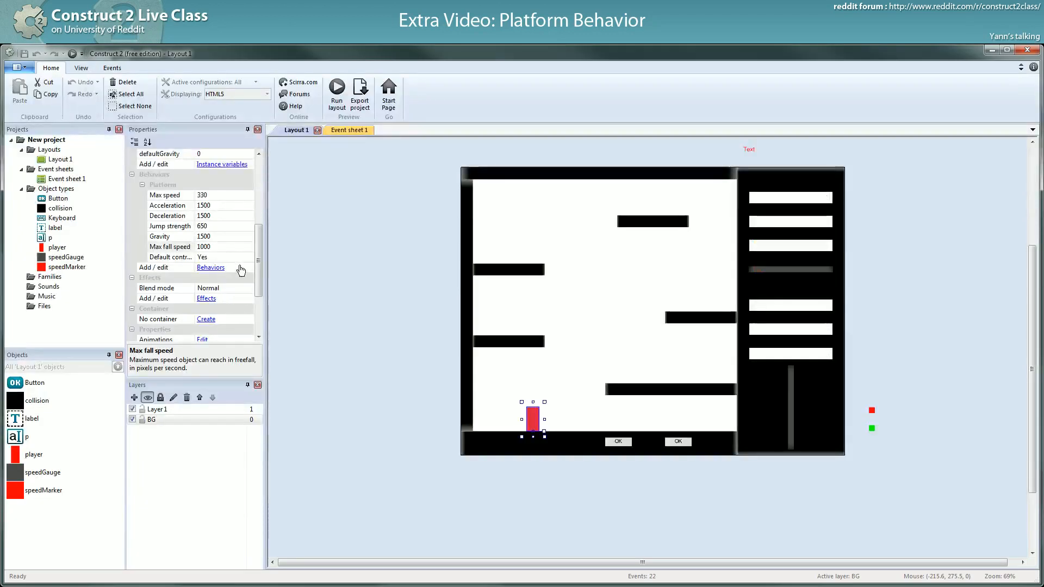
left_click(337, 92)
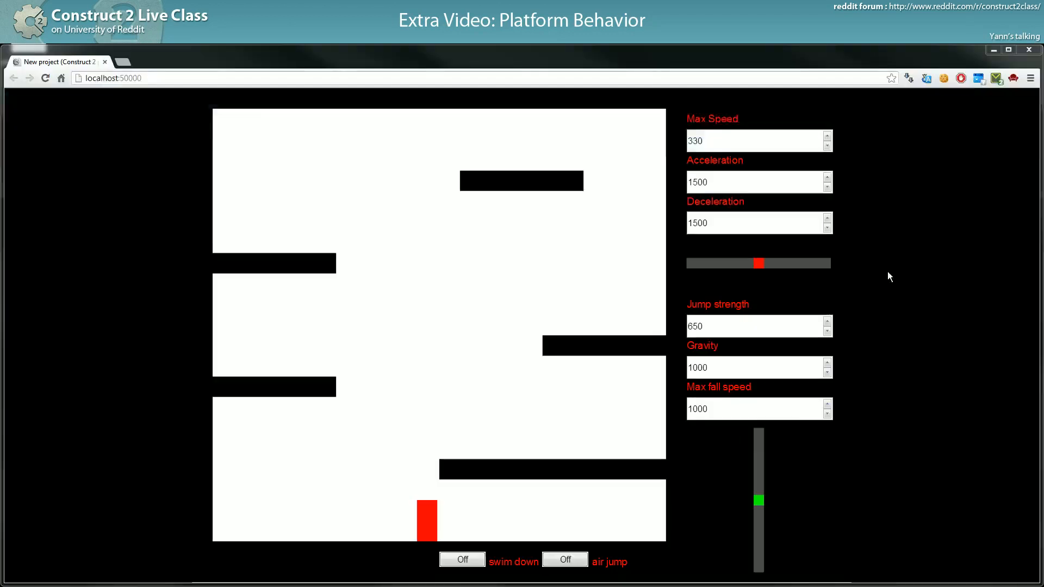
type("1500")
type("800")
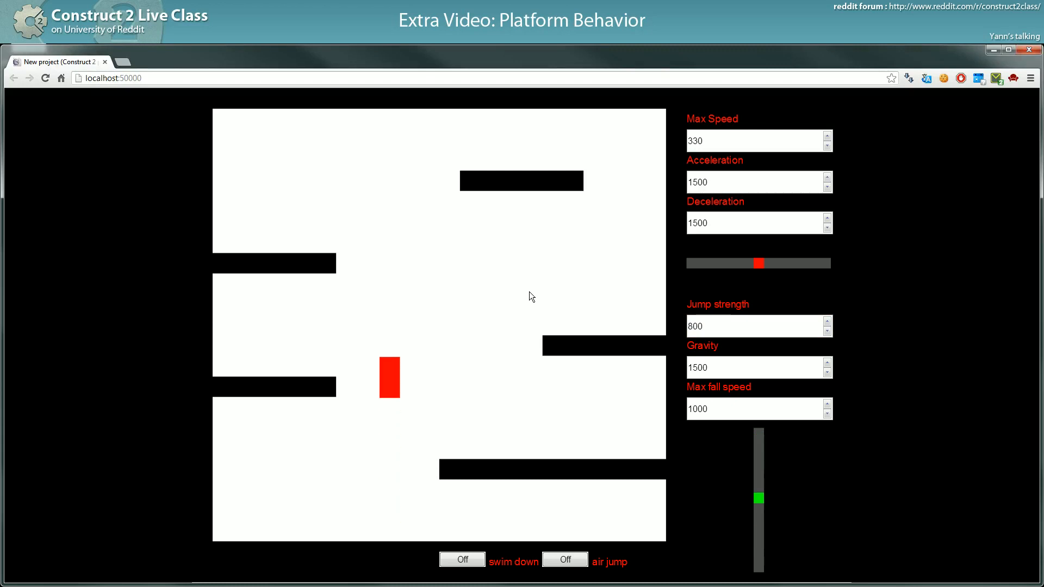
Test zero gravity in the preview, then restore Gravity to 1500 and resume playing
left_click(756, 326)
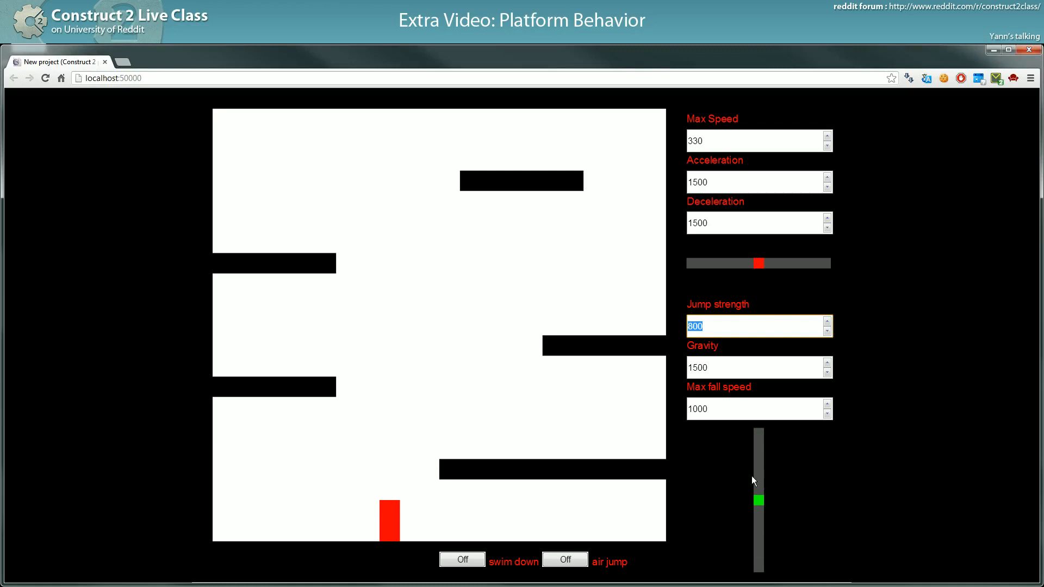
mouse_move(389, 548)
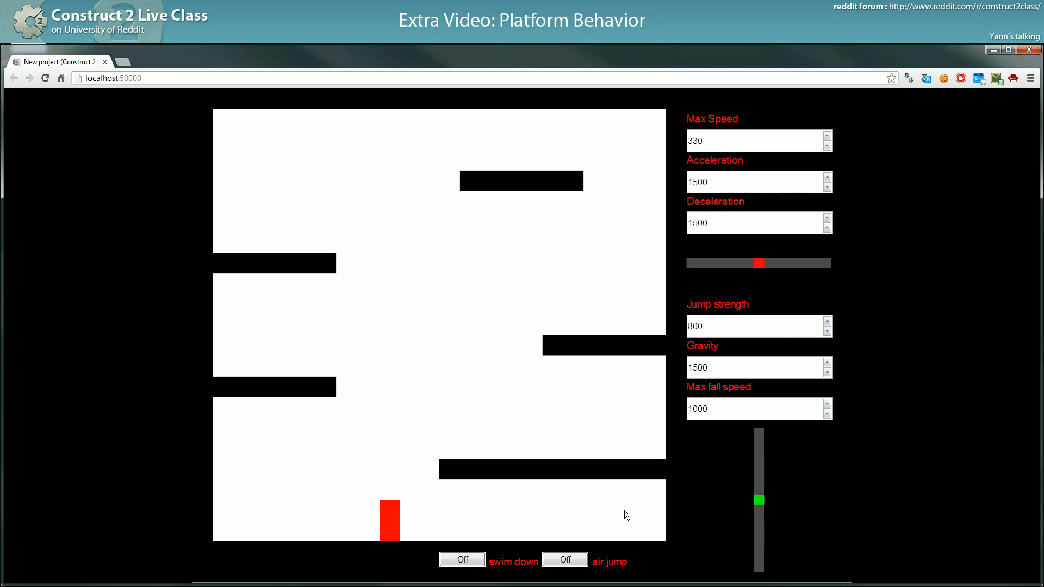
mouse_move(447, 430)
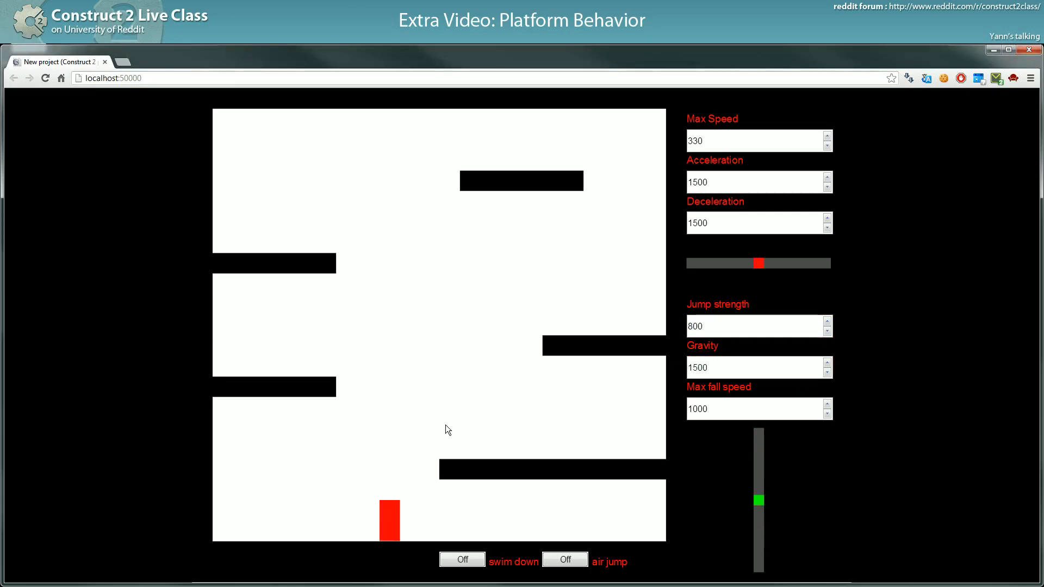
mouse_move(479, 433)
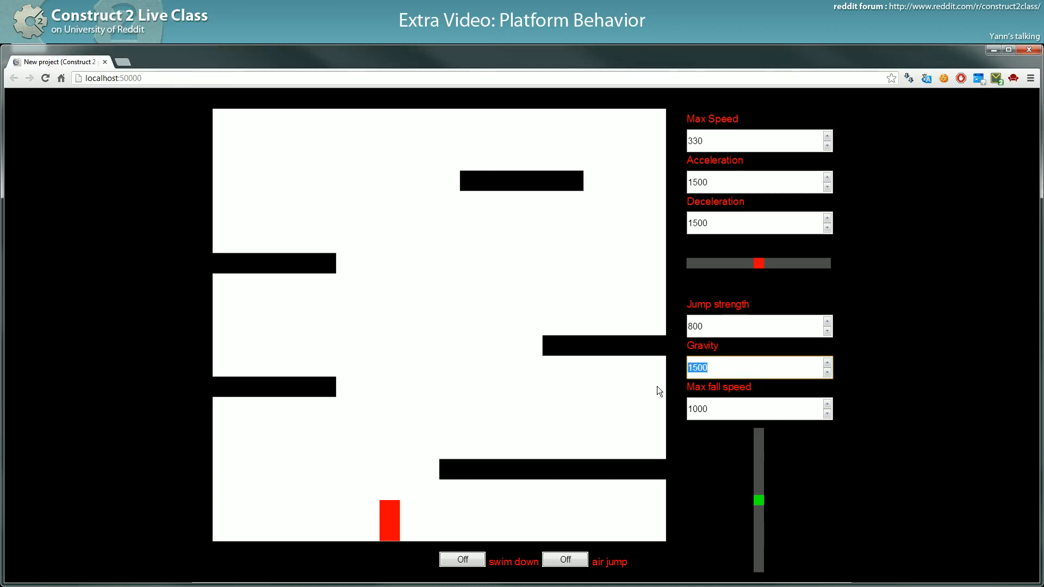
type("0")
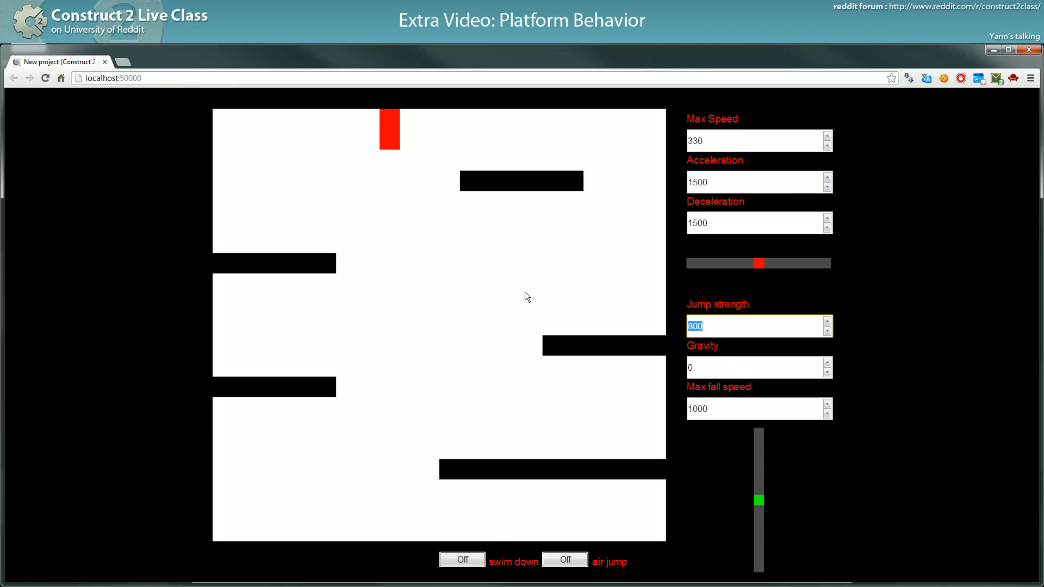
left_click(758, 367)
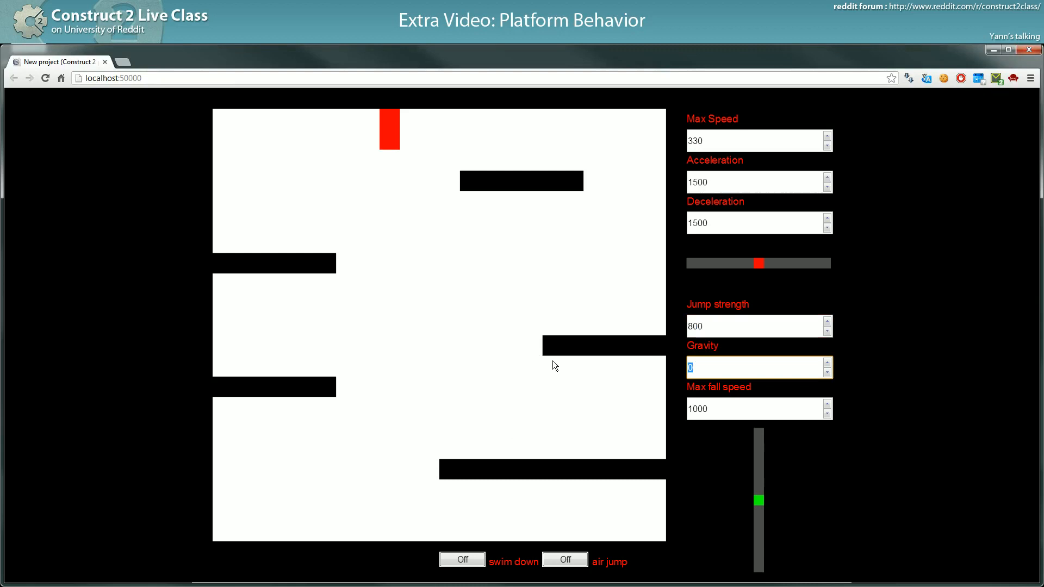
type("1500")
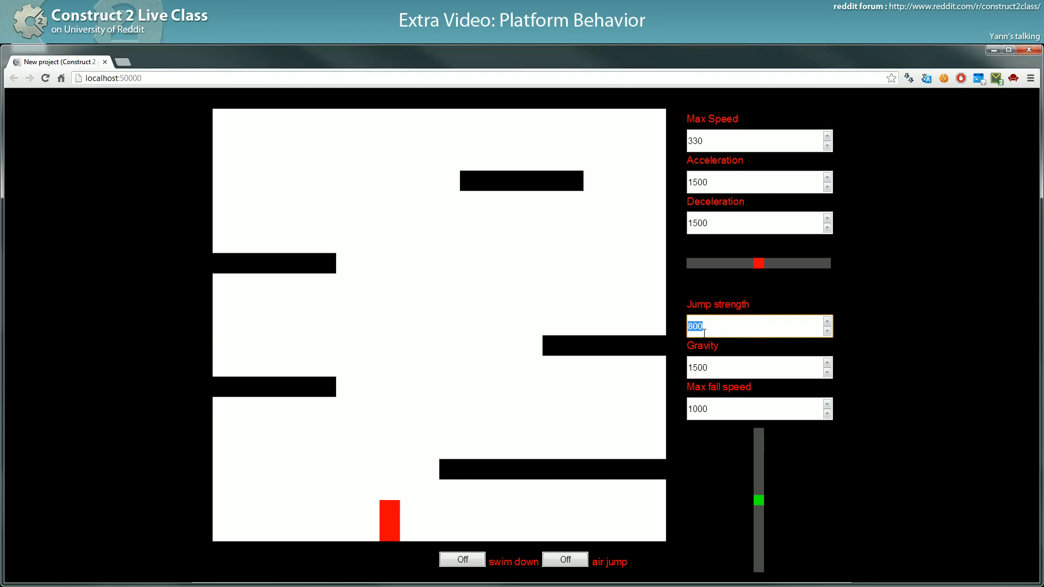
left_click(545, 393)
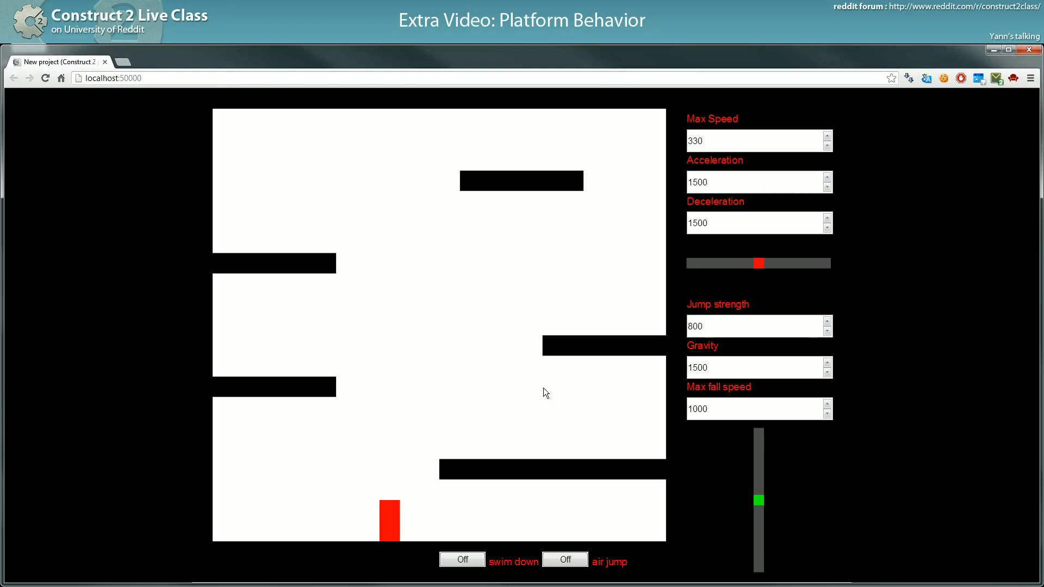
mouse_move(619, 357)
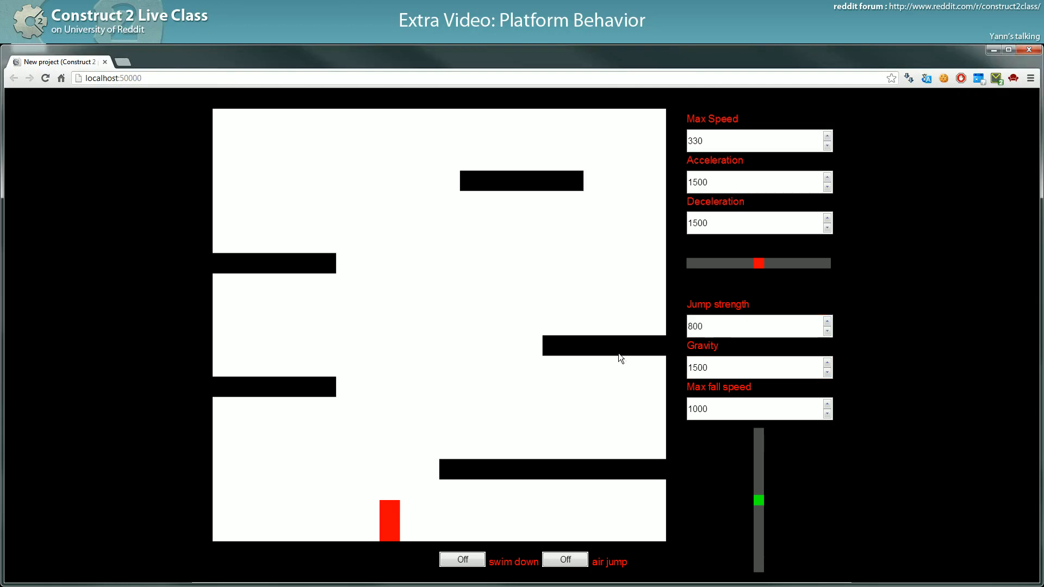
Raise Jump strength to 1500 and enter a Gravity of 5000
left_click(753, 325)
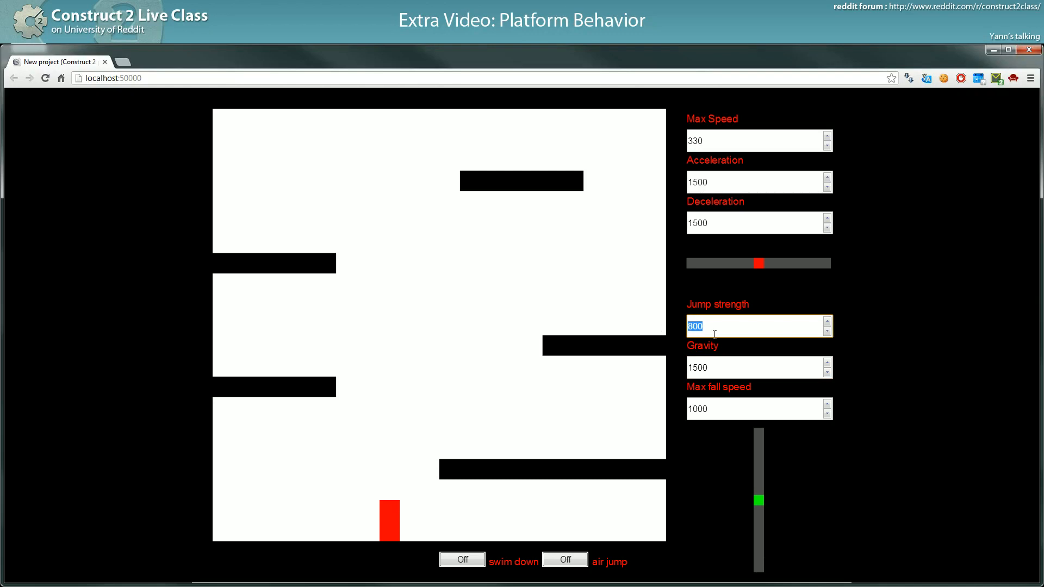
type("1500")
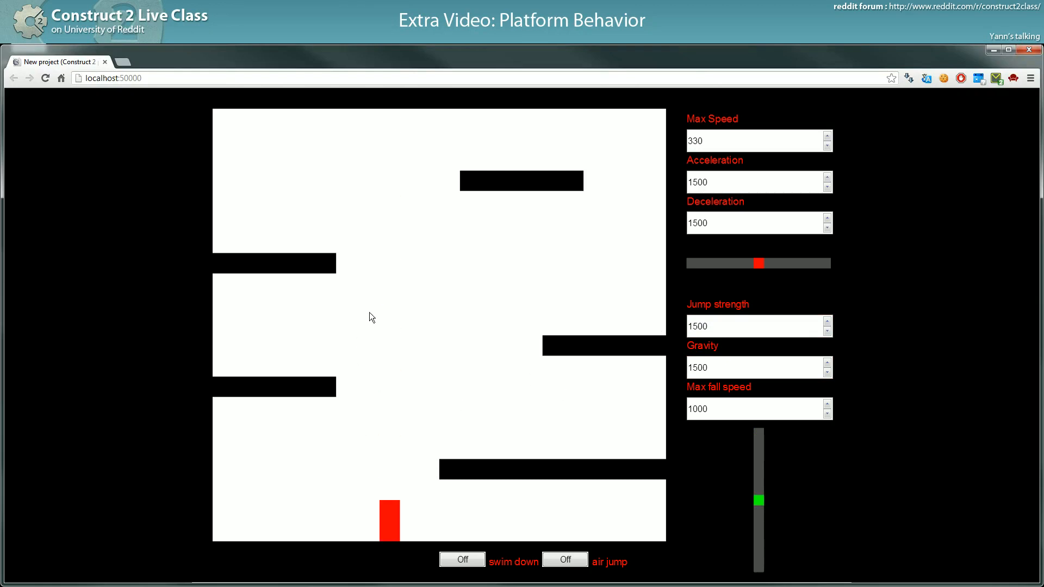
left_click(753, 367)
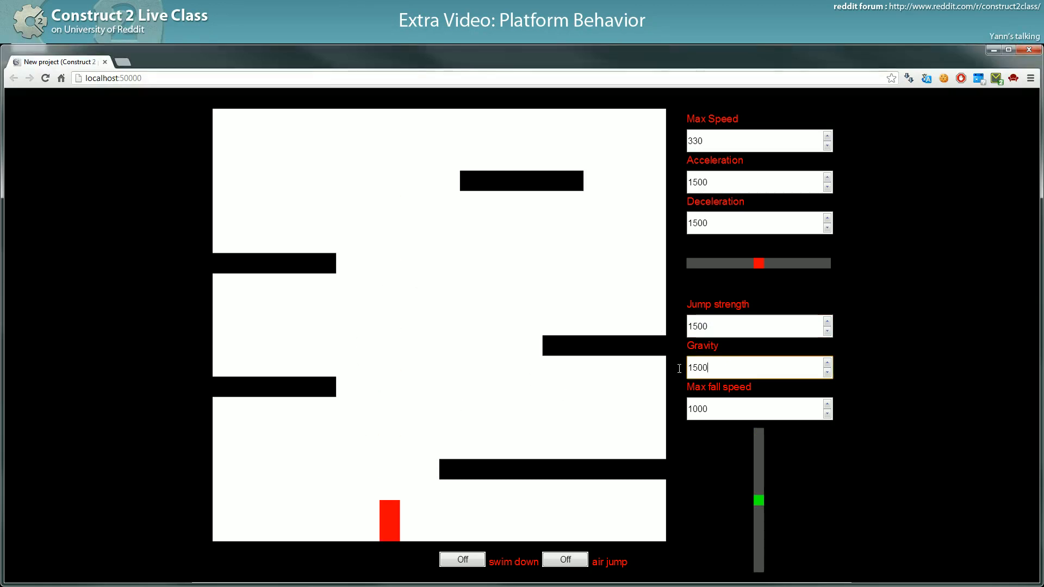
type("8")
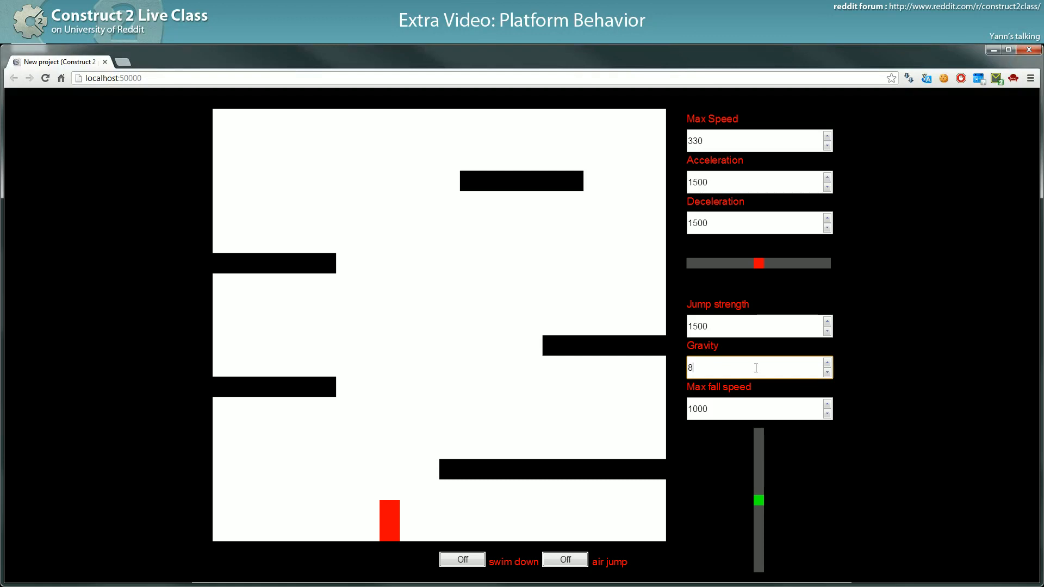
type("0")
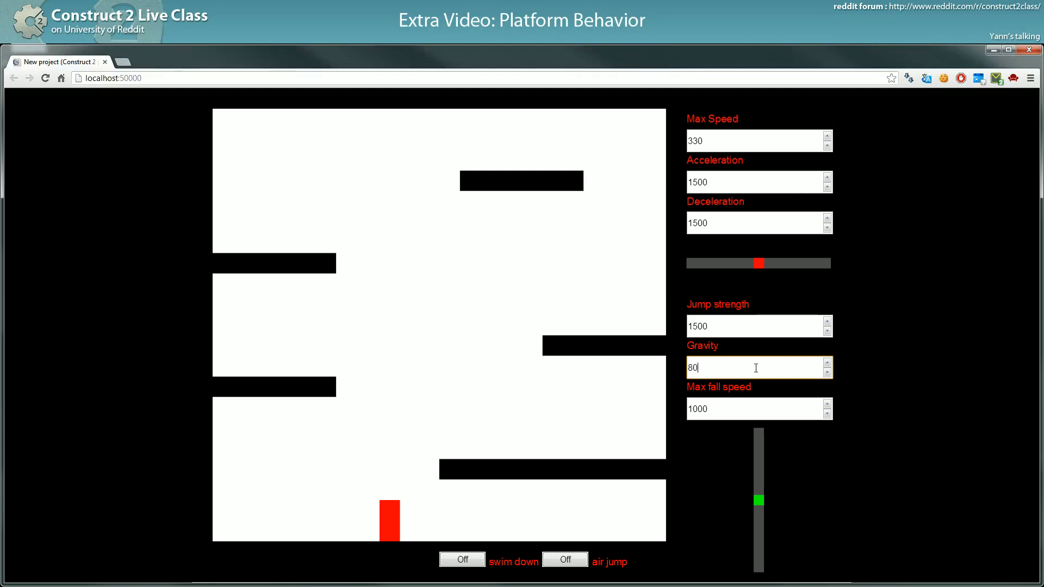
type("5000")
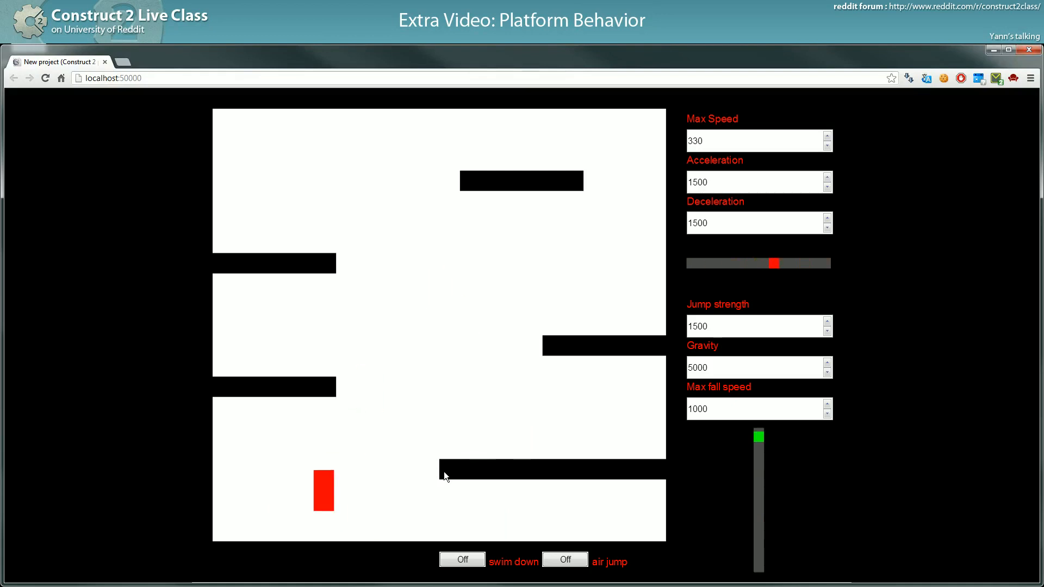
Test jumping with jump strength 1500 and gravity 5000, then select the jump strength value
left_click_drag(773, 263, 699, 263)
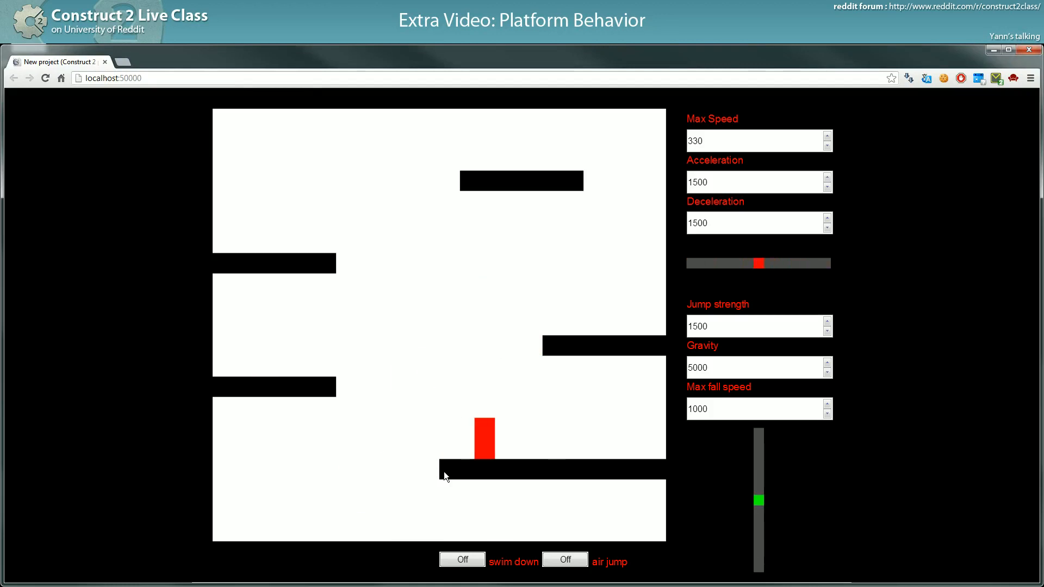
mouse_move(765, 470)
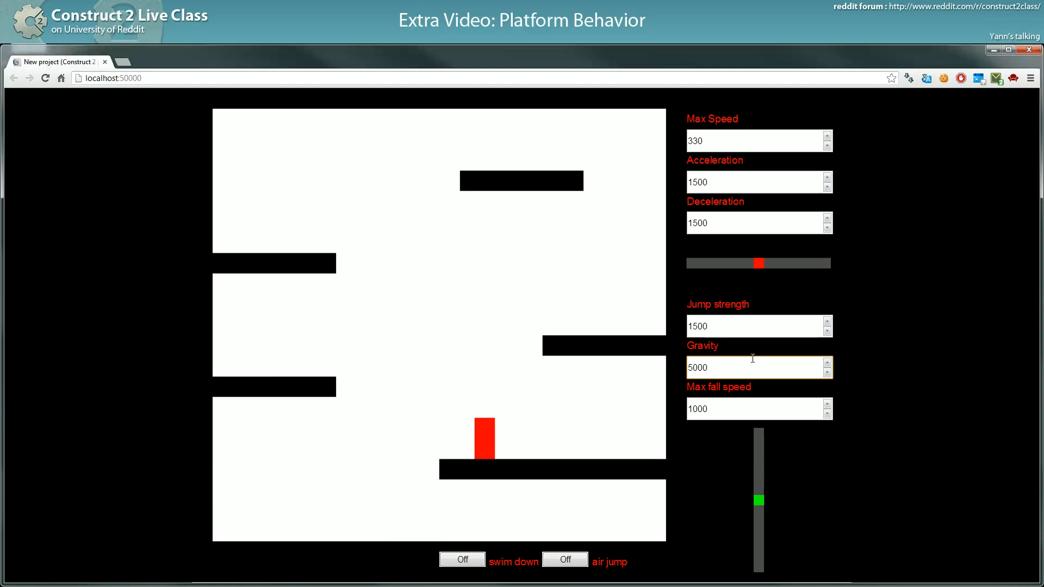
left_click(758, 325)
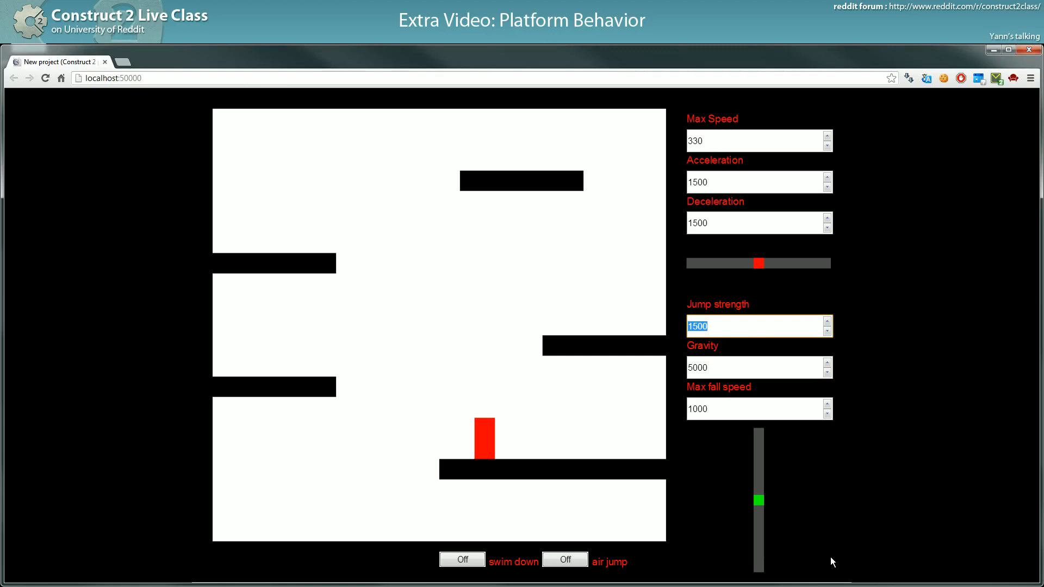
mouse_move(637, 435)
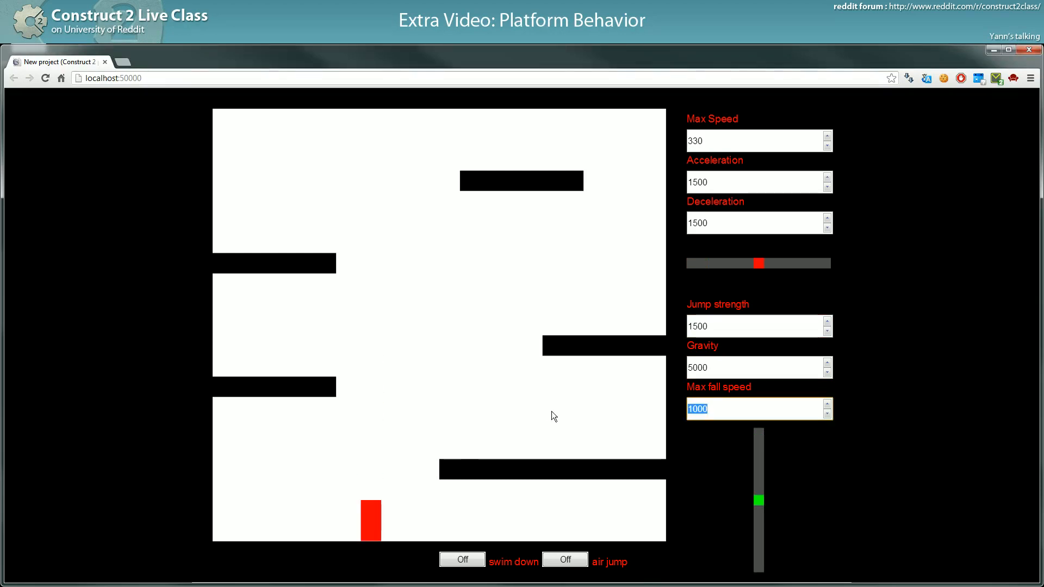
Lower Max fall speed to 500, then 300, and start a new browser tab
type("500")
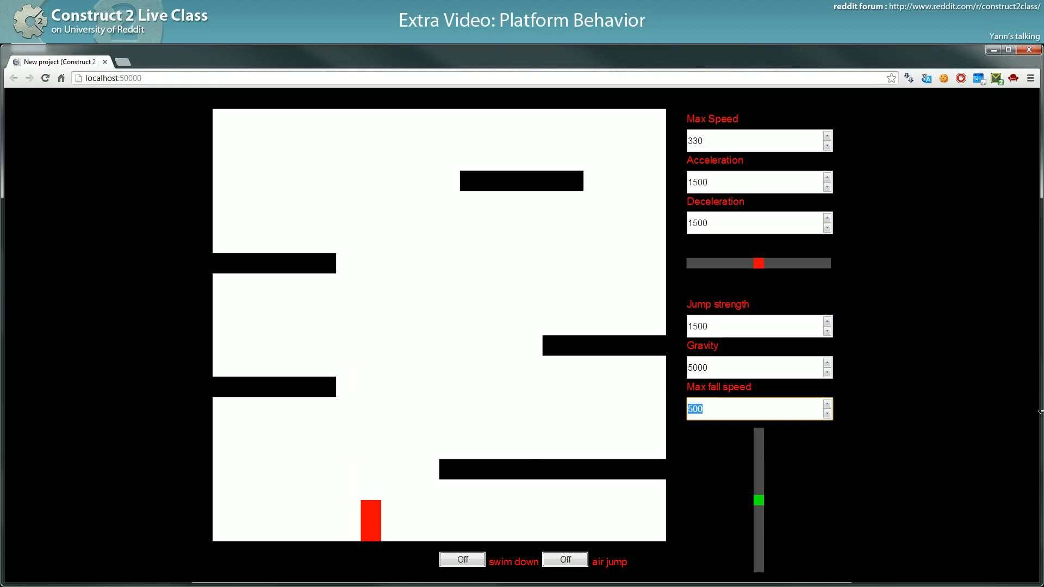
type("300")
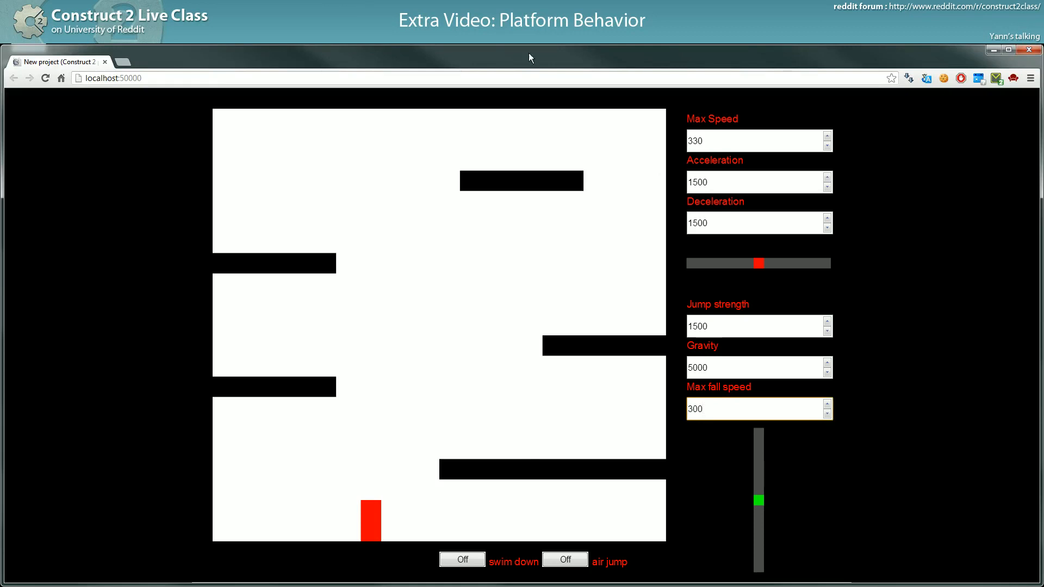
left_click(120, 61)
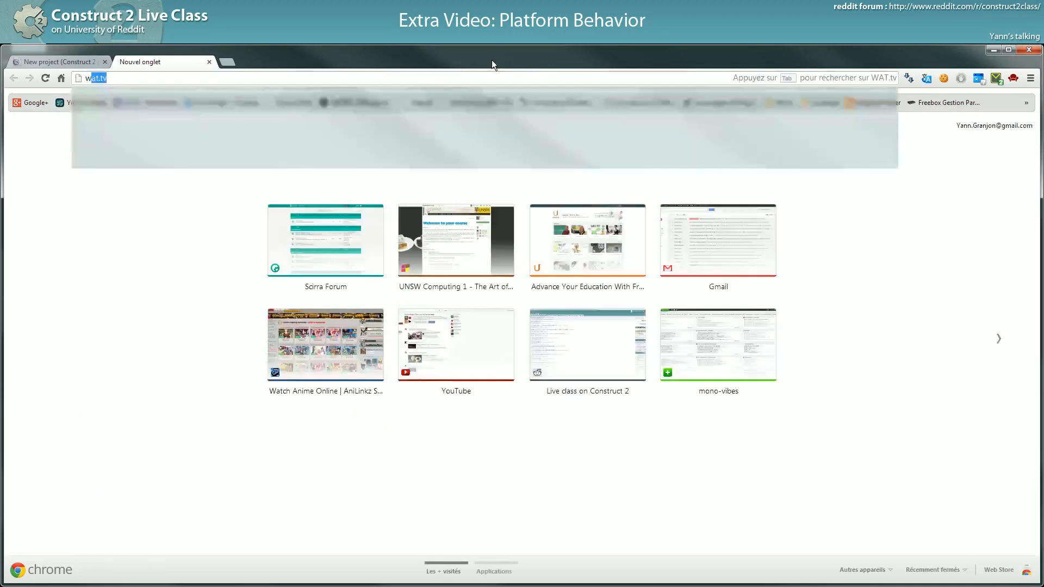
Look up 'parachute' on wordreference.com/enfr in the new tab
type("wordreference.com/enfr/cumbers")
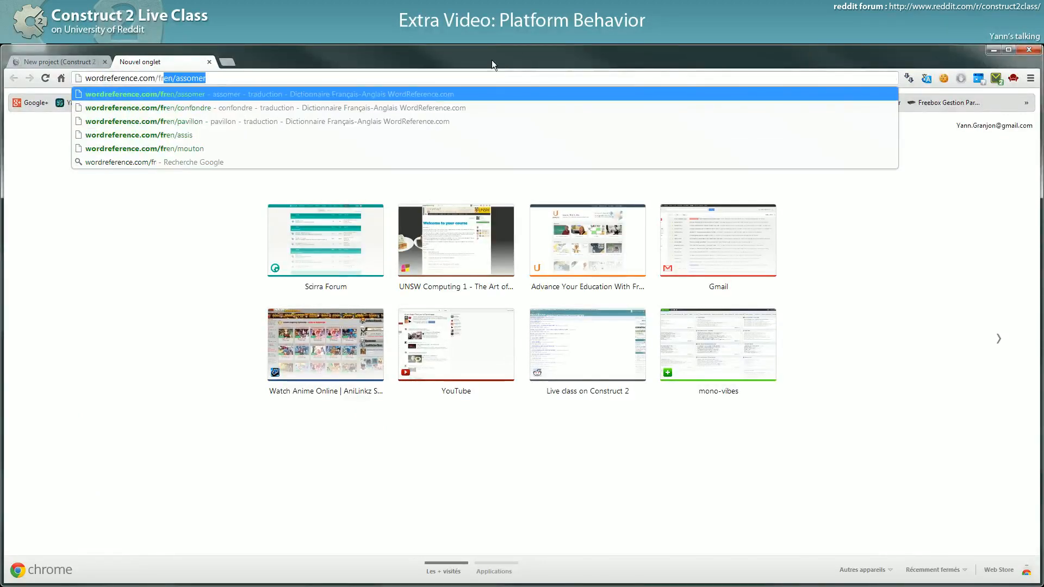
type("parachute")
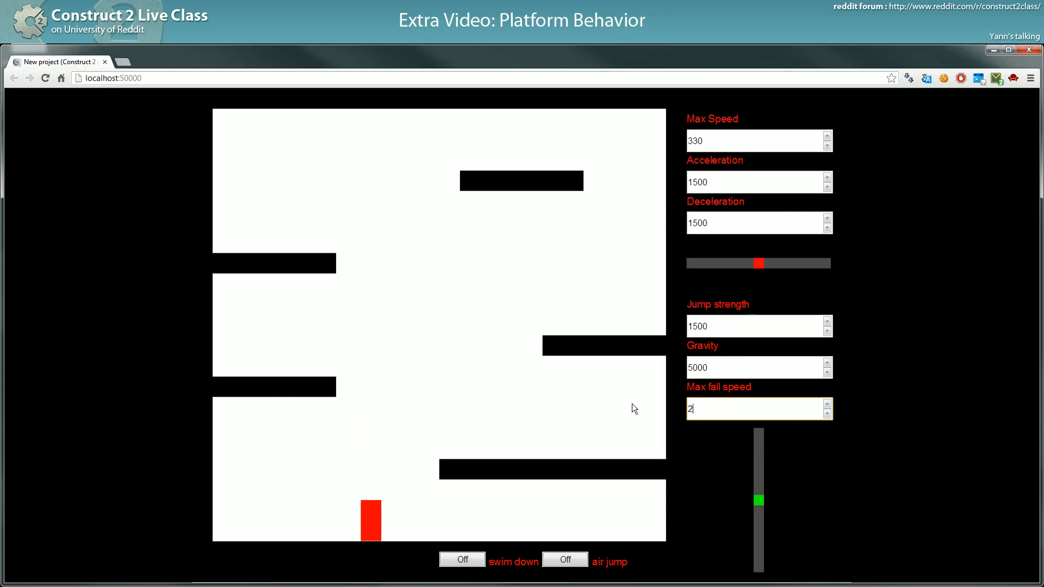
Set Max fall speed to 200, watch the slow fall, then return to Event sheet 1
type("00")
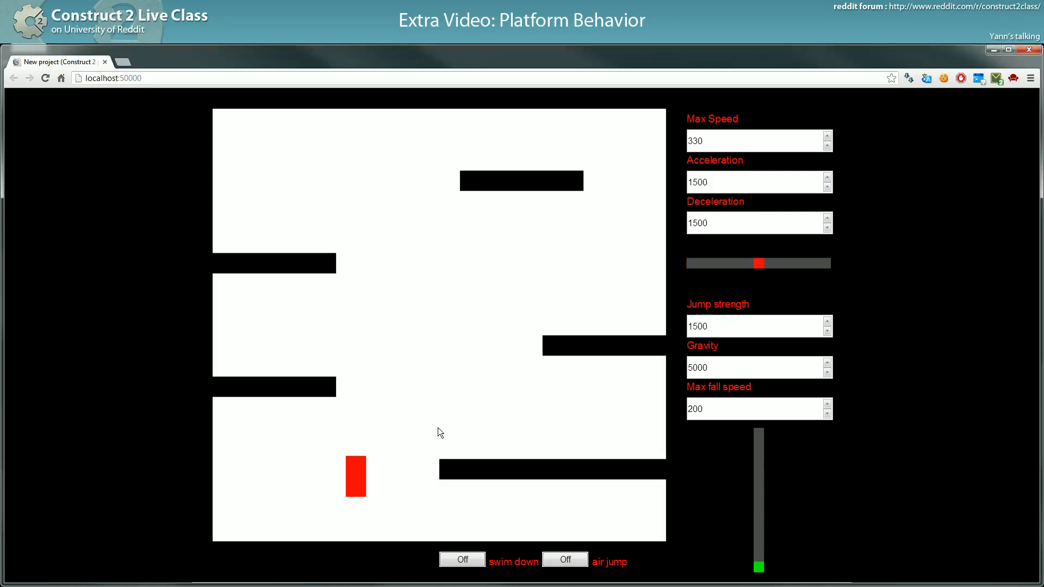
left_click(564, 559)
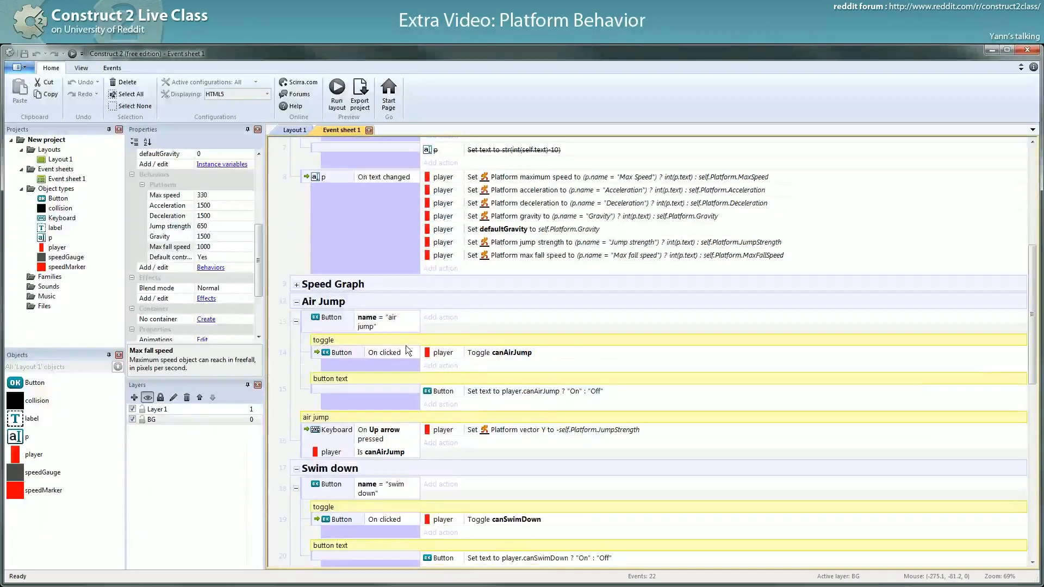
Scroll to the Air Jump and Swim down events, inspect the Up arrow event, then return to the preview
left_click(333, 316)
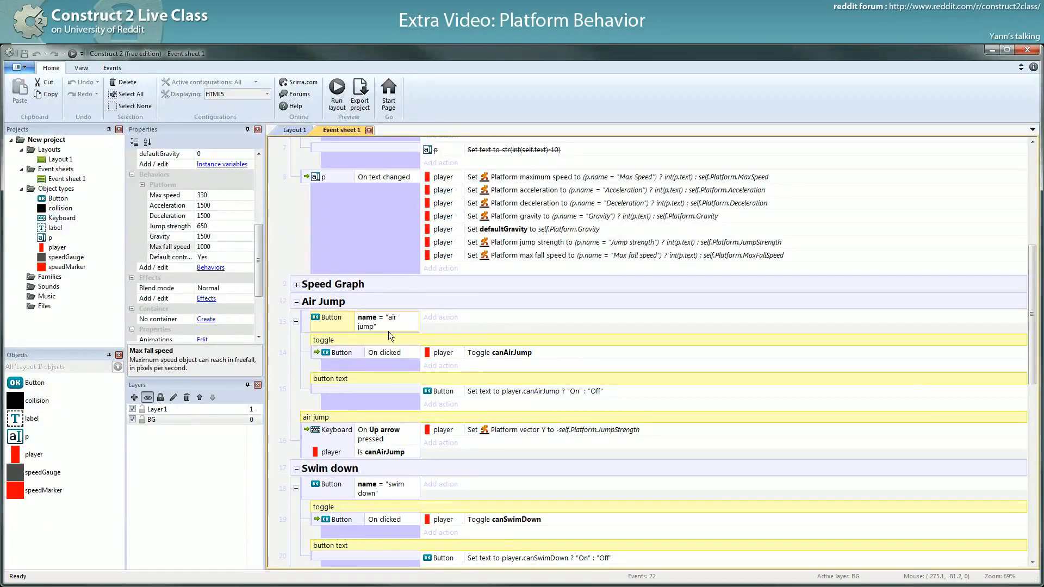
scroll("down", 3)
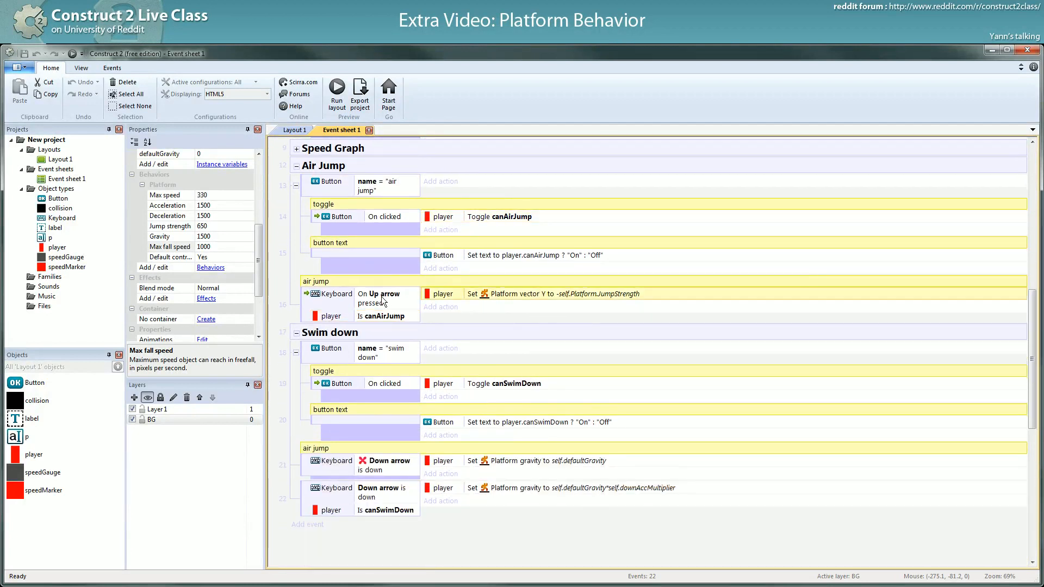
left_click(553, 294)
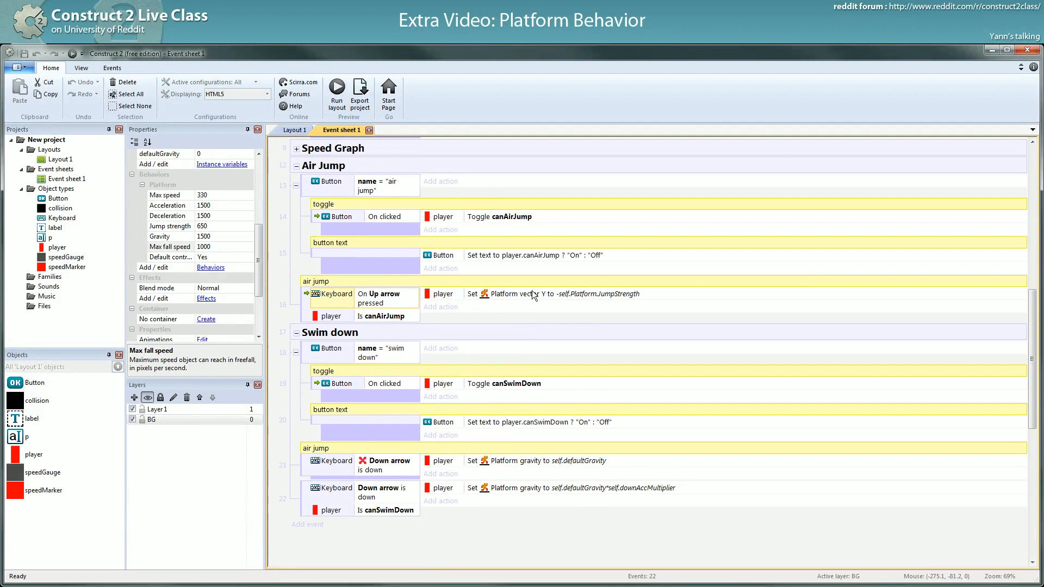
mouse_move(622, 300)
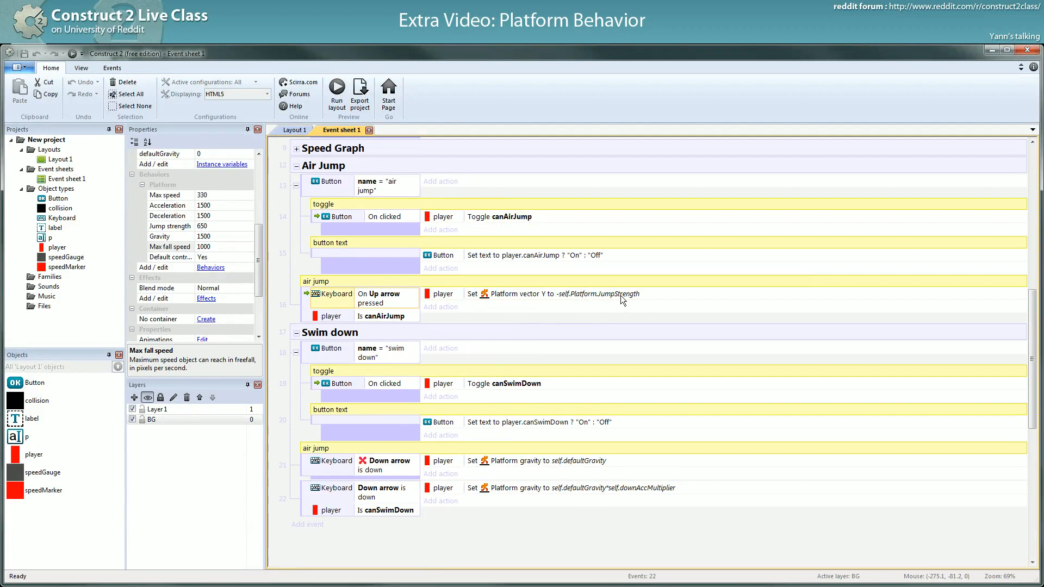
mouse_move(379, 307)
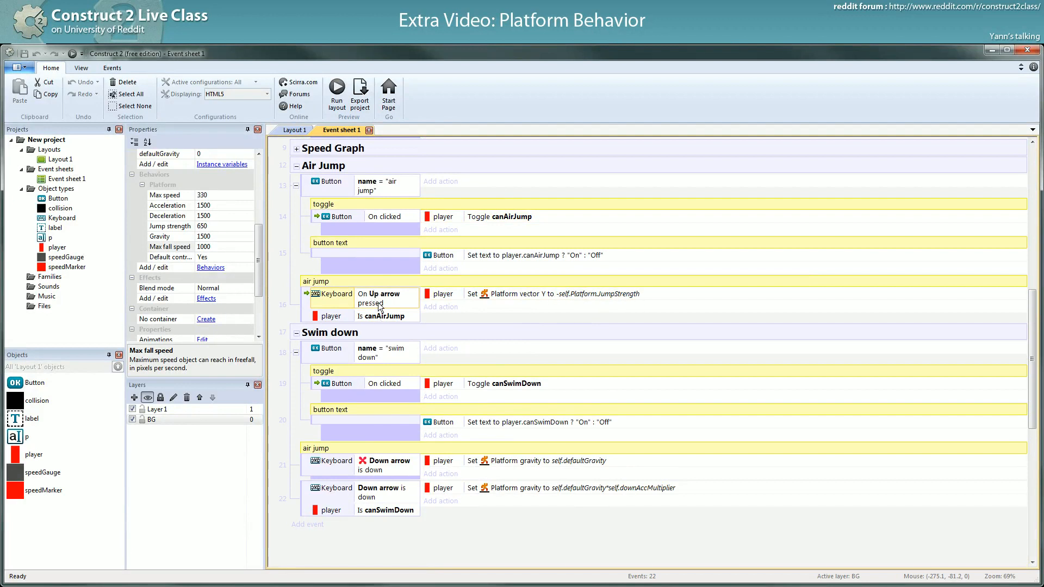
left_click(336, 92)
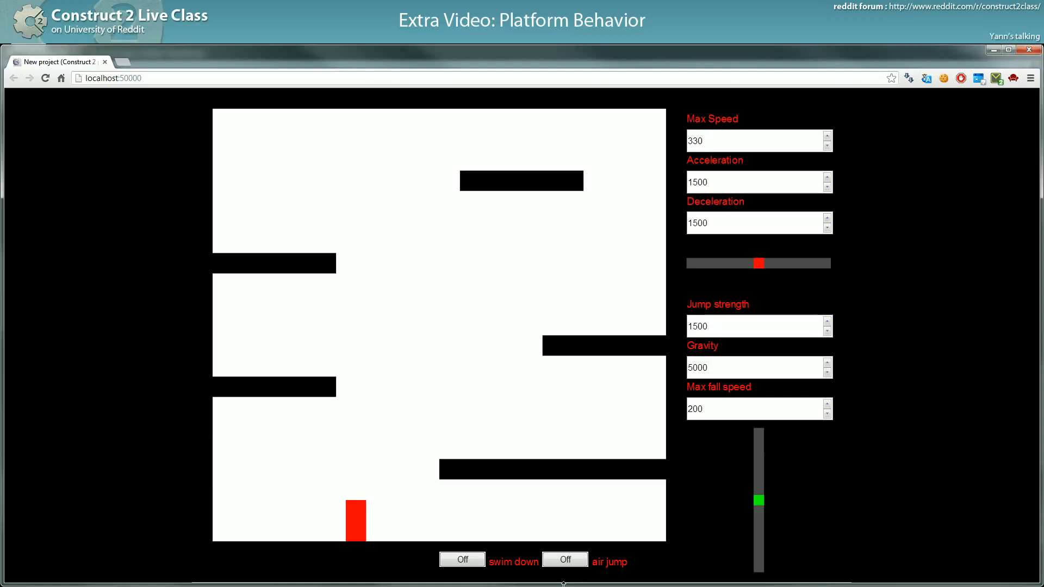
Turn air jump on and try jump strengths 500, 1000 and 200, toggling air jump off and on
left_click(564, 559)
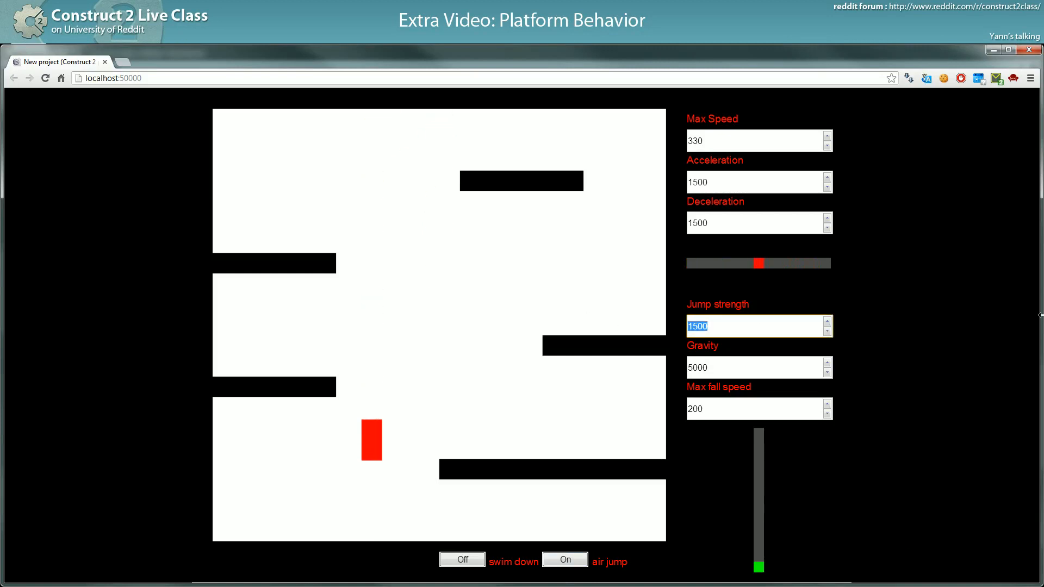
type("500")
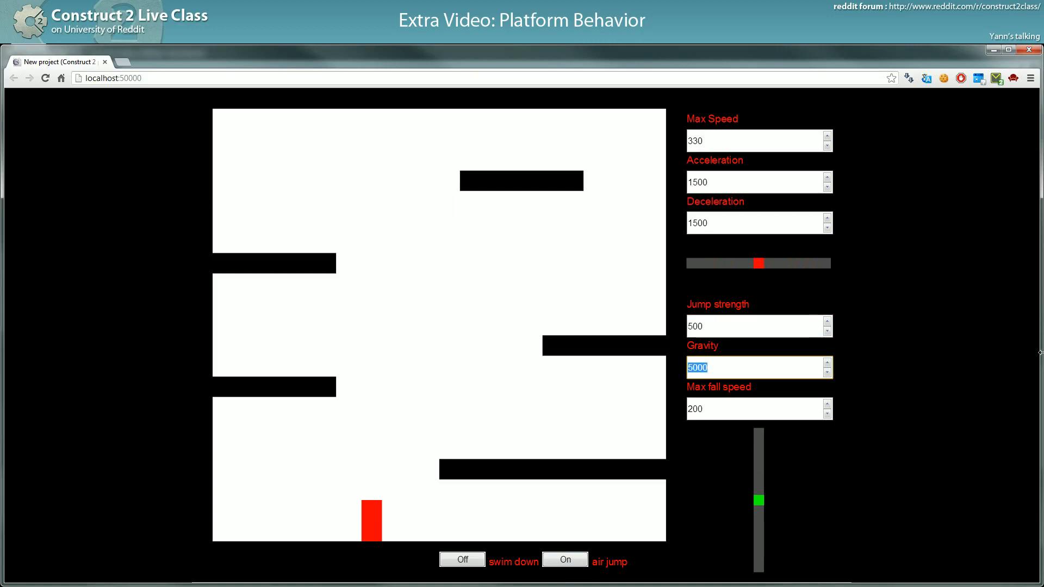
type("1000")
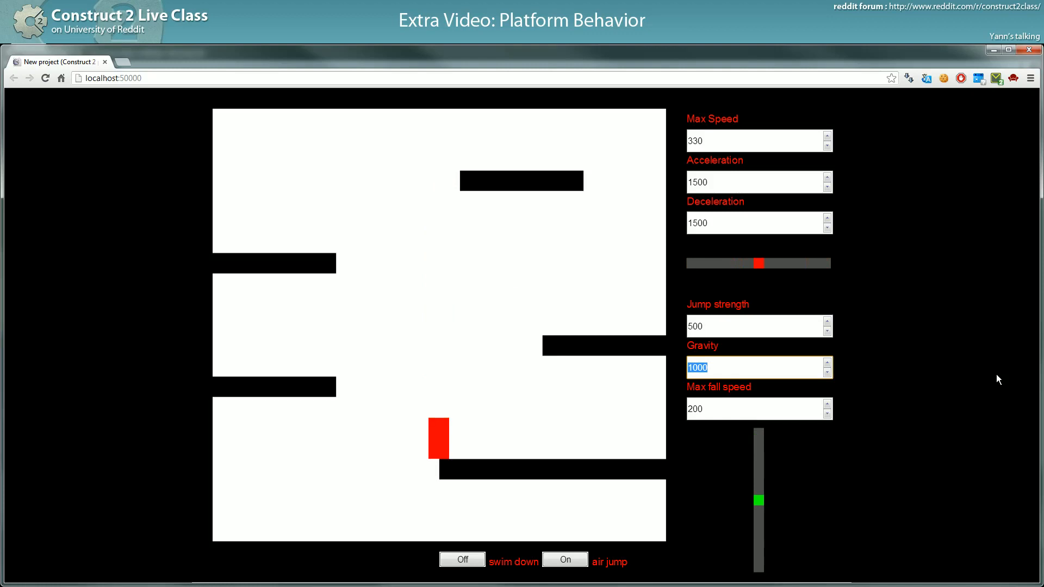
type("2")
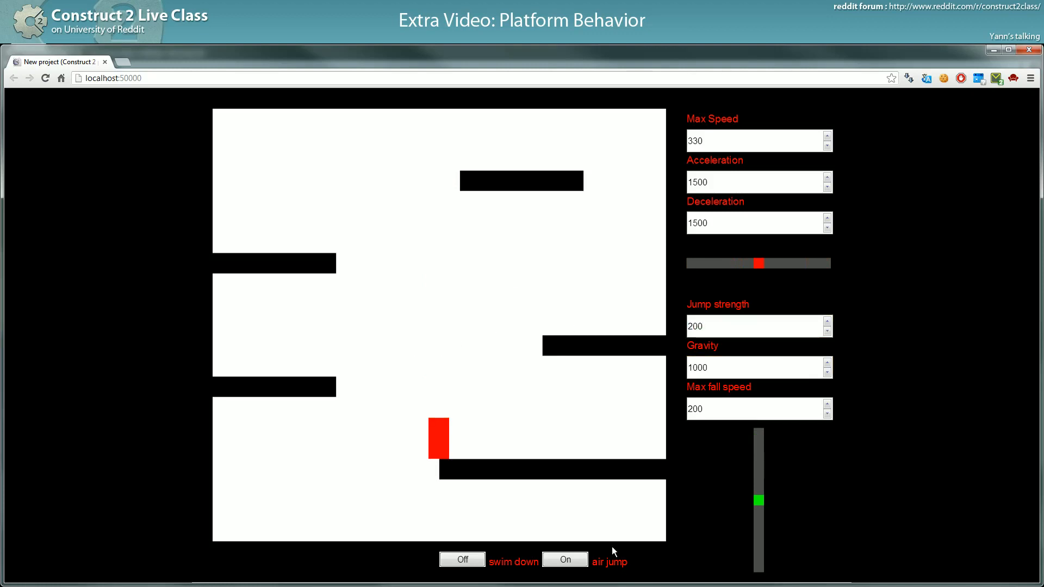
left_click(565, 559)
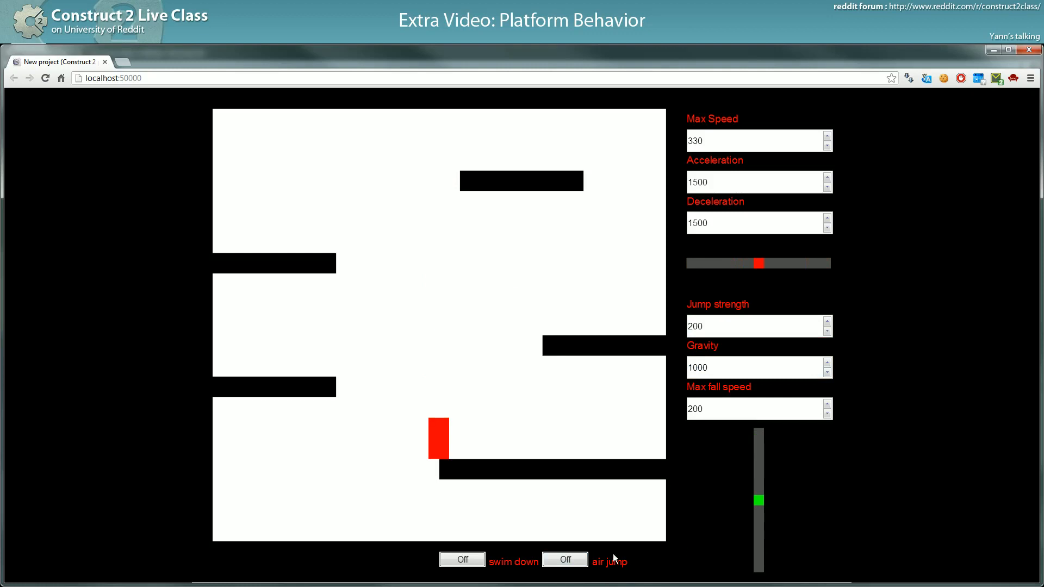
left_click(564, 559)
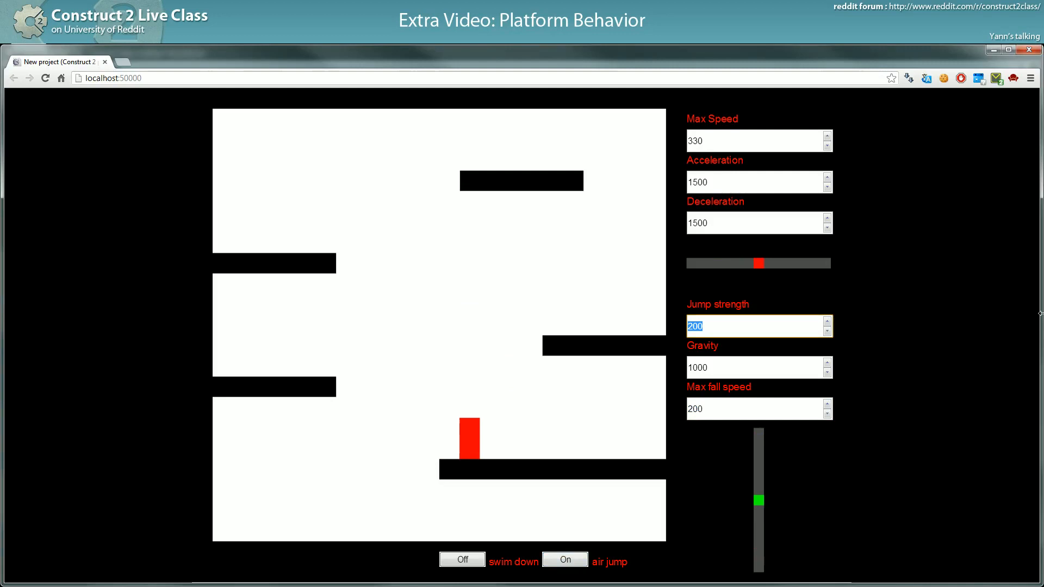
Try values 300, 500, 200 and 600 for jump strength and gravity, ending with a new gravity entry of 50
type("300")
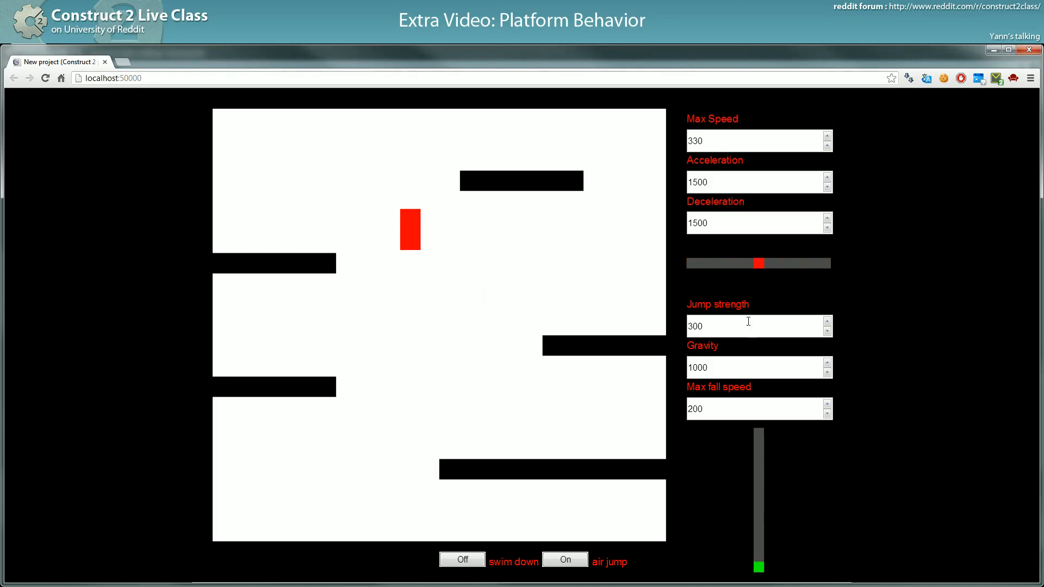
type("500")
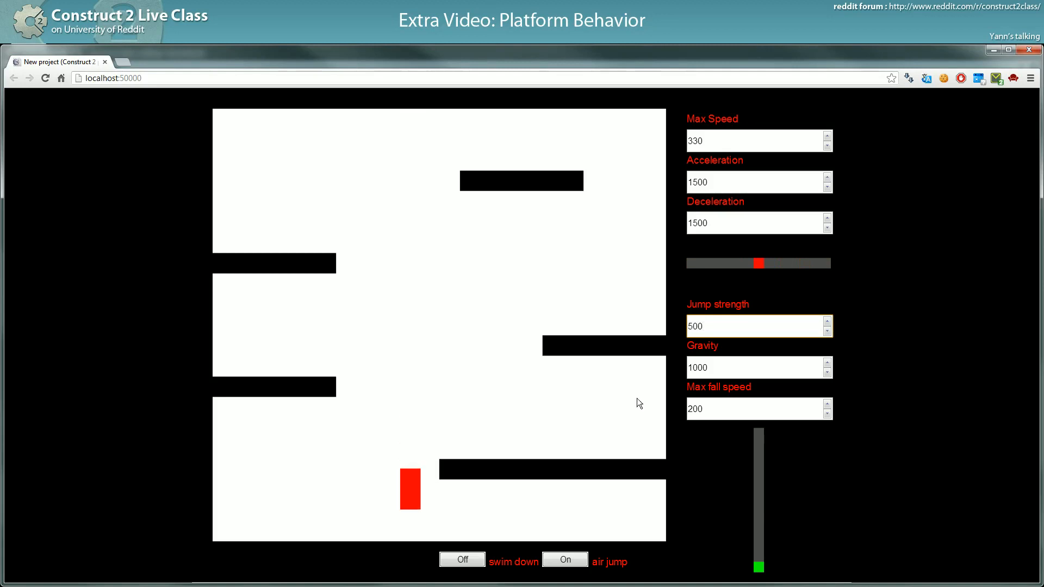
type("20")
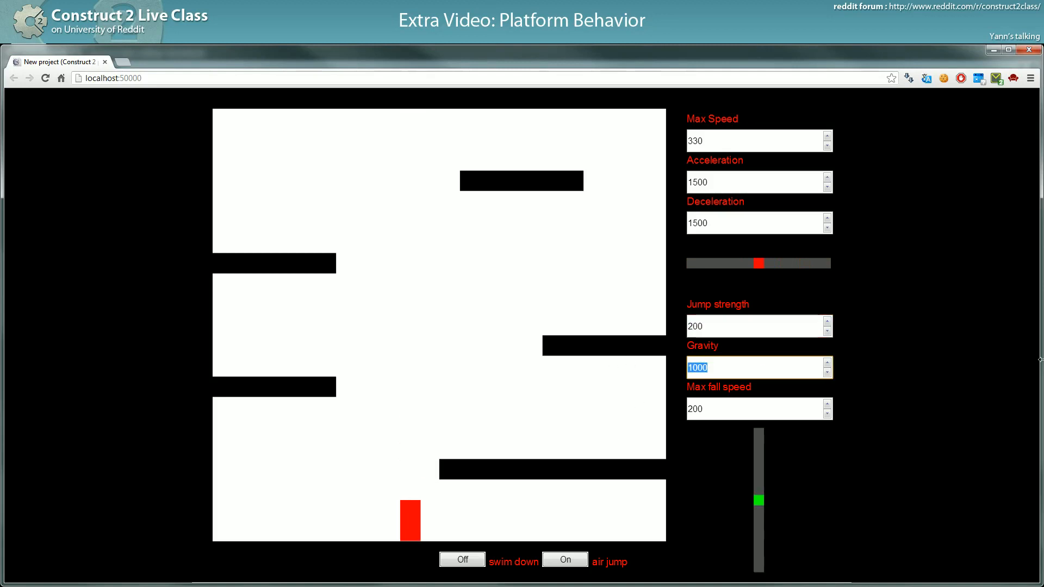
type("600")
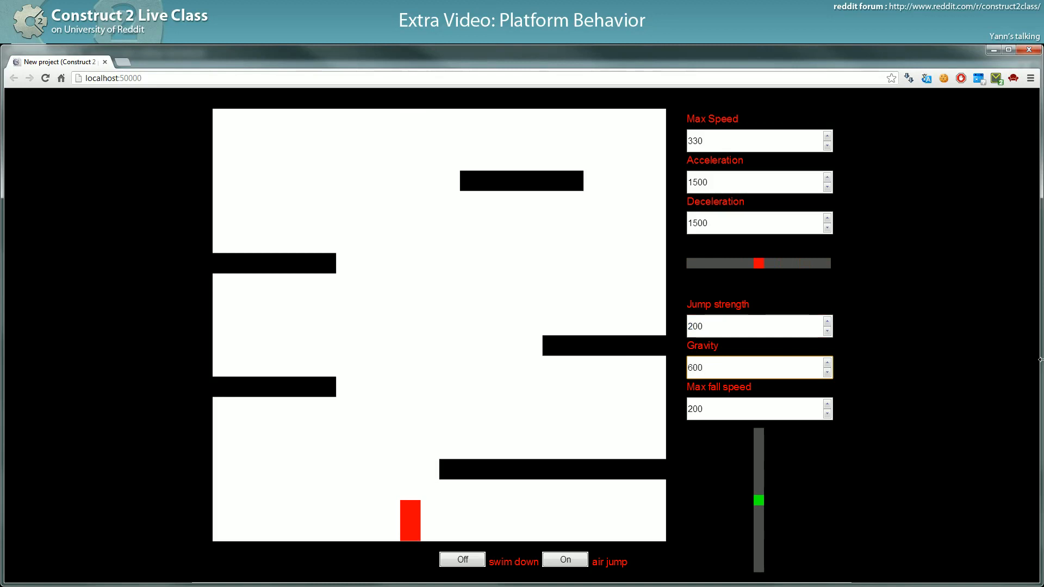
type("50")
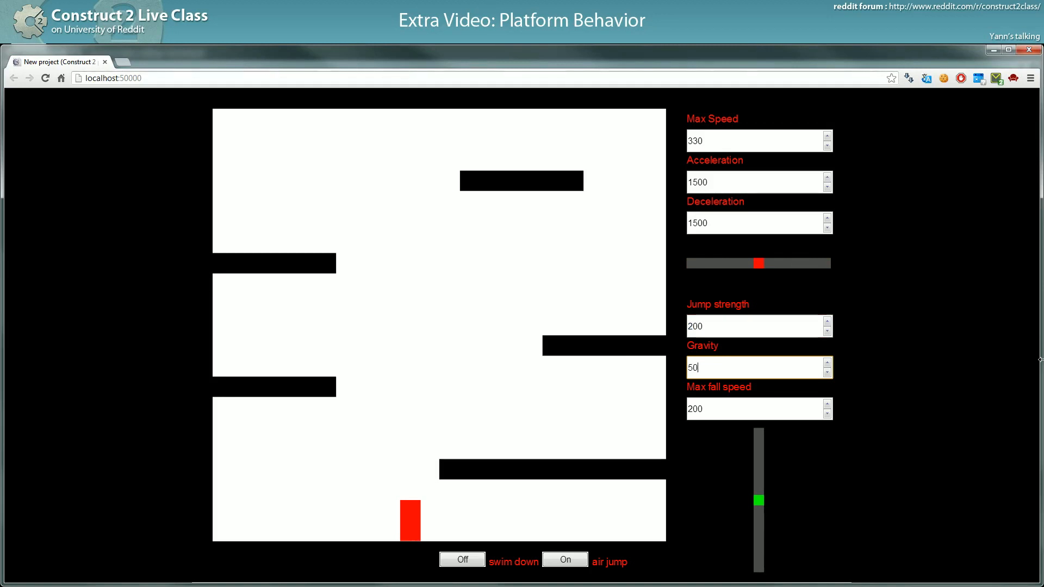